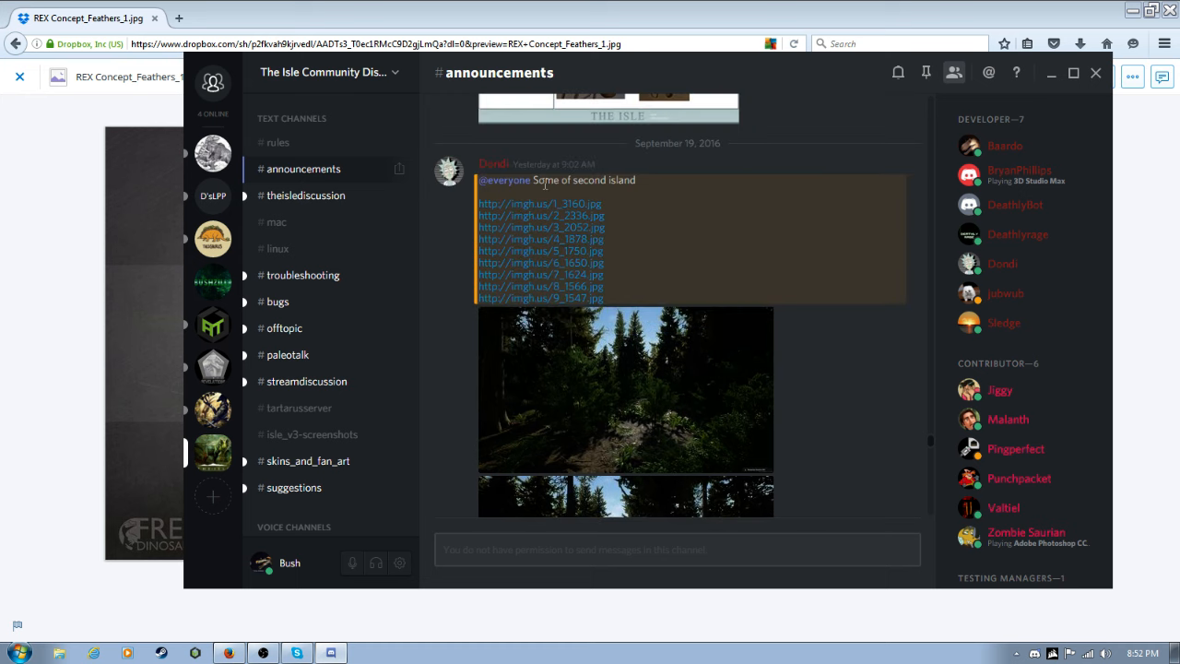
Scroll the #announcements channel down to the newest post with the feathered Rex Dropbox link and straw poll.
{"action": "scroll", "scroll_direction": "down", "scroll_amount": 3}
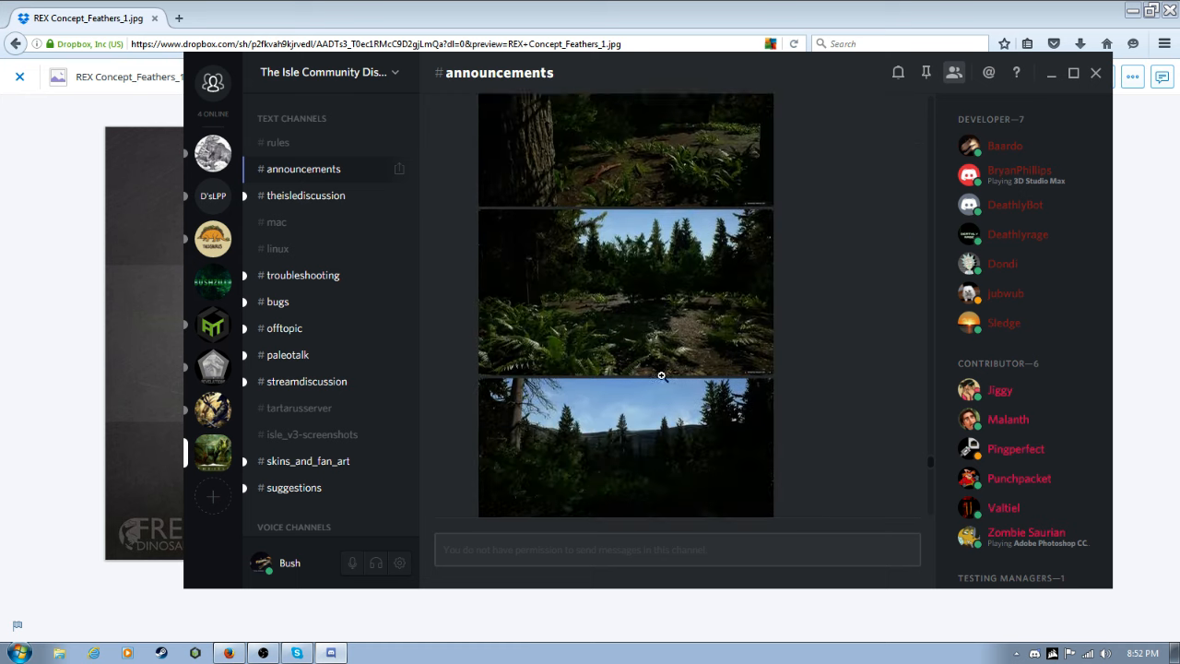
{"action": "scroll", "scroll_direction": "down", "scroll_amount": 3}
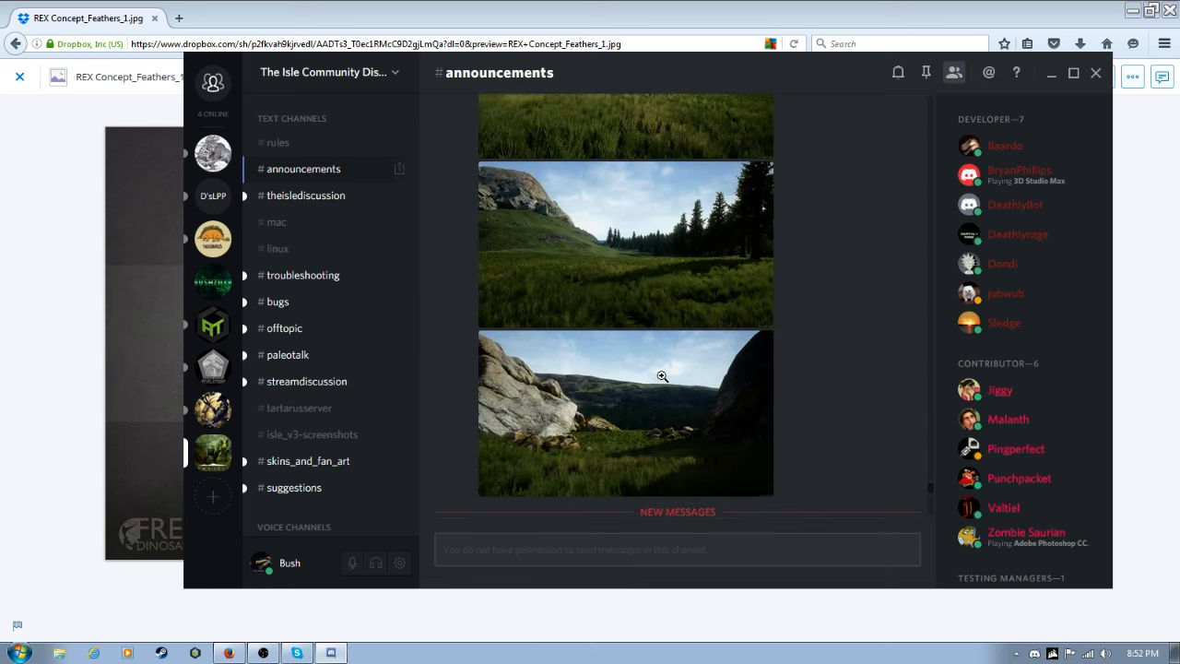
{"action": "scroll", "scroll_direction": "down", "scroll_amount": 3}
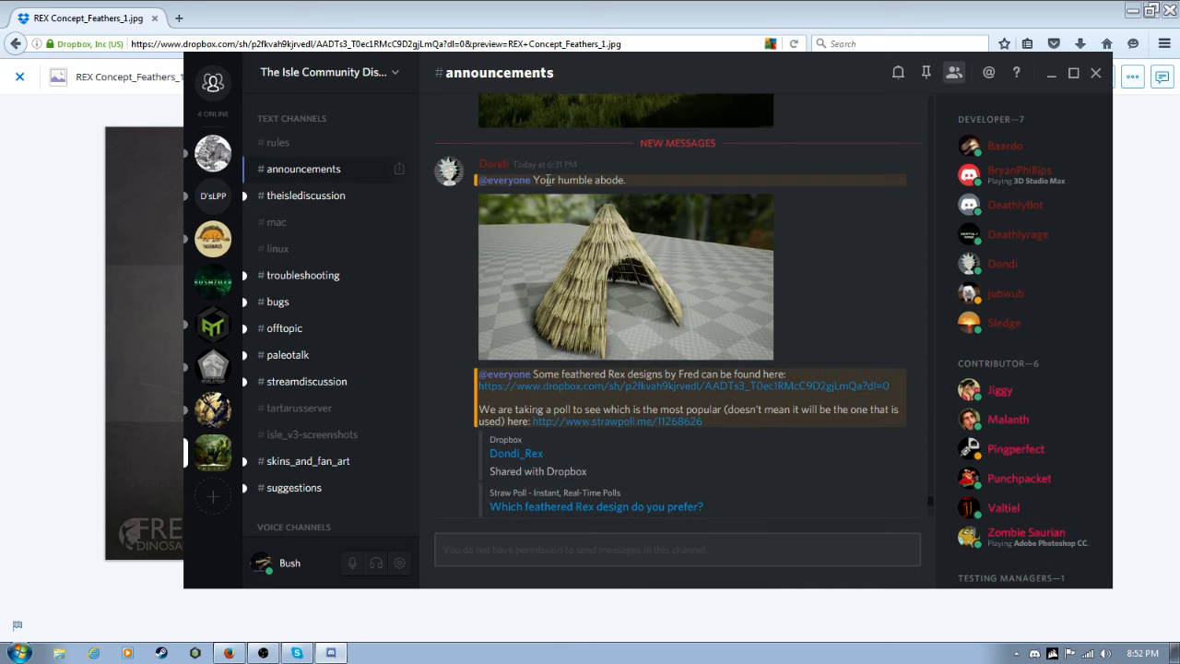
{"action": "mouse_move", "coordinate": [648, 193]}
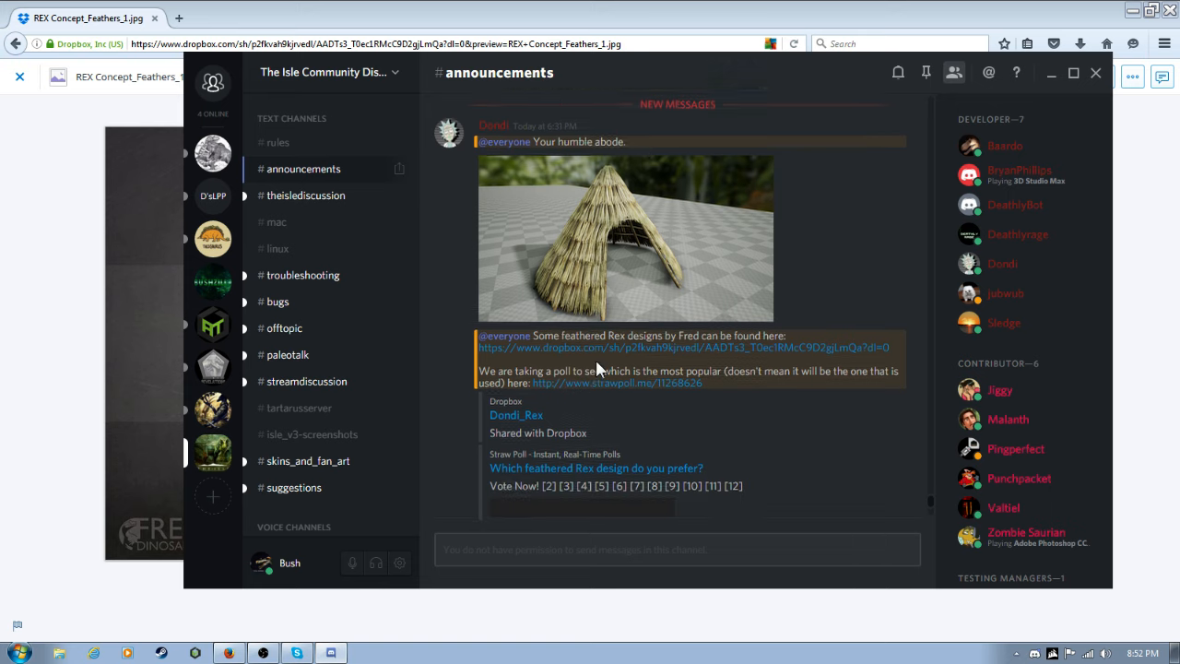
{"action": "scroll", "scroll_direction": "down", "scroll_amount": 3}
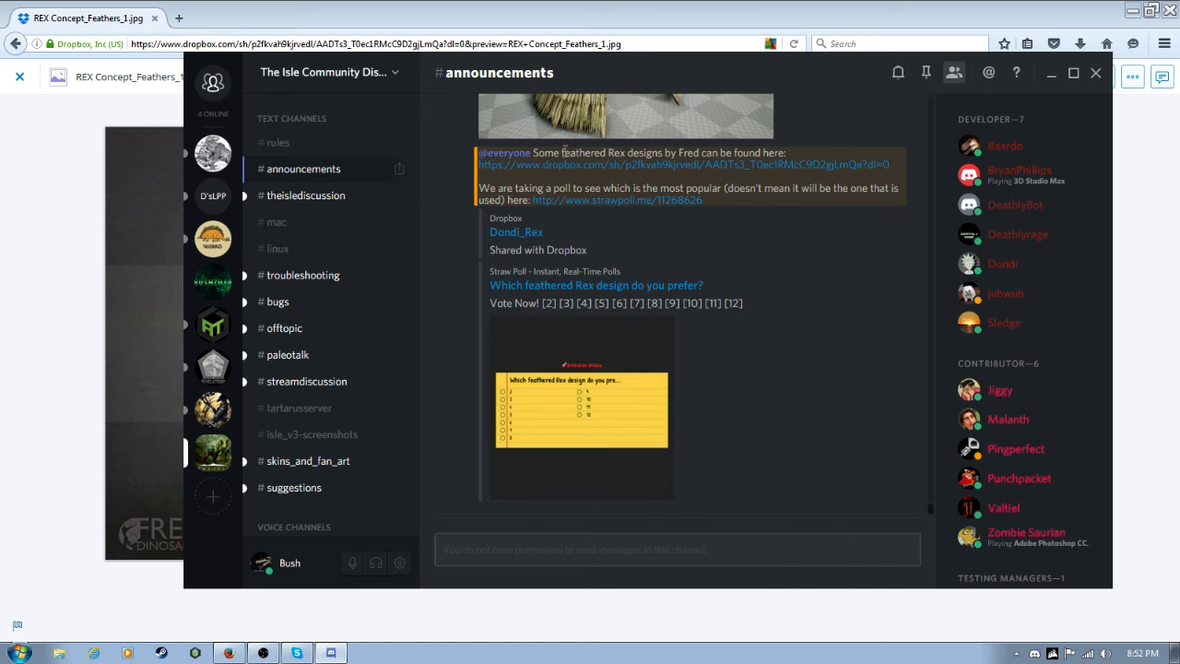
{"action": "mouse_move", "coordinate": [719, 165]}
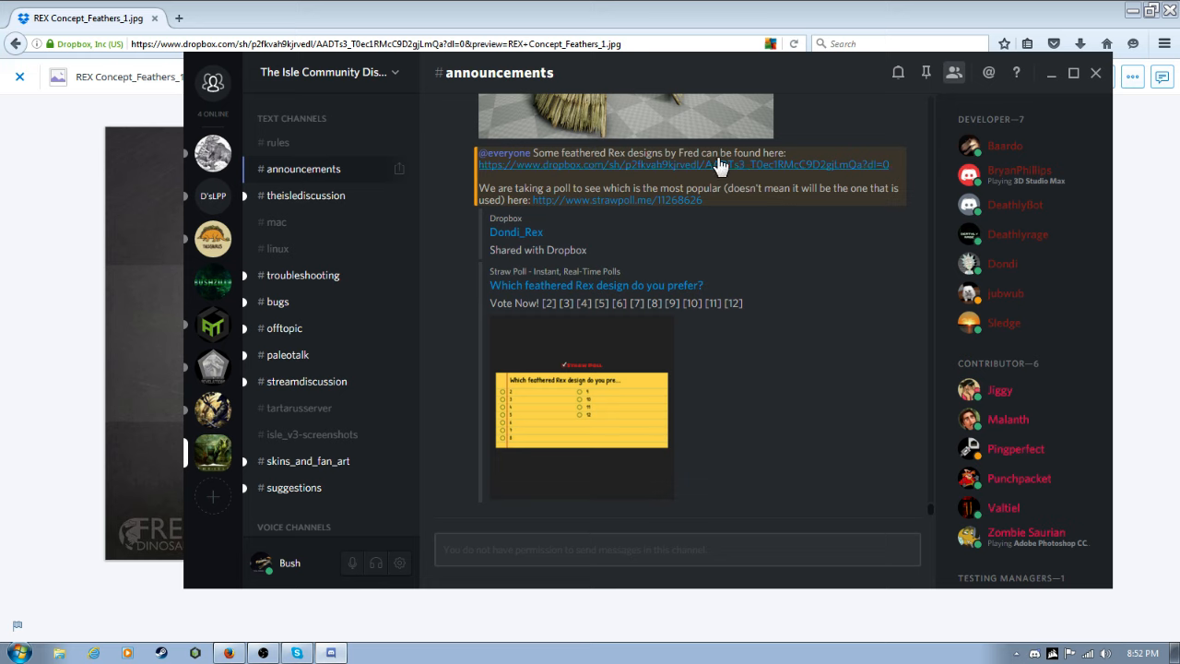
{"action": "mouse_move", "coordinate": [745, 164]}
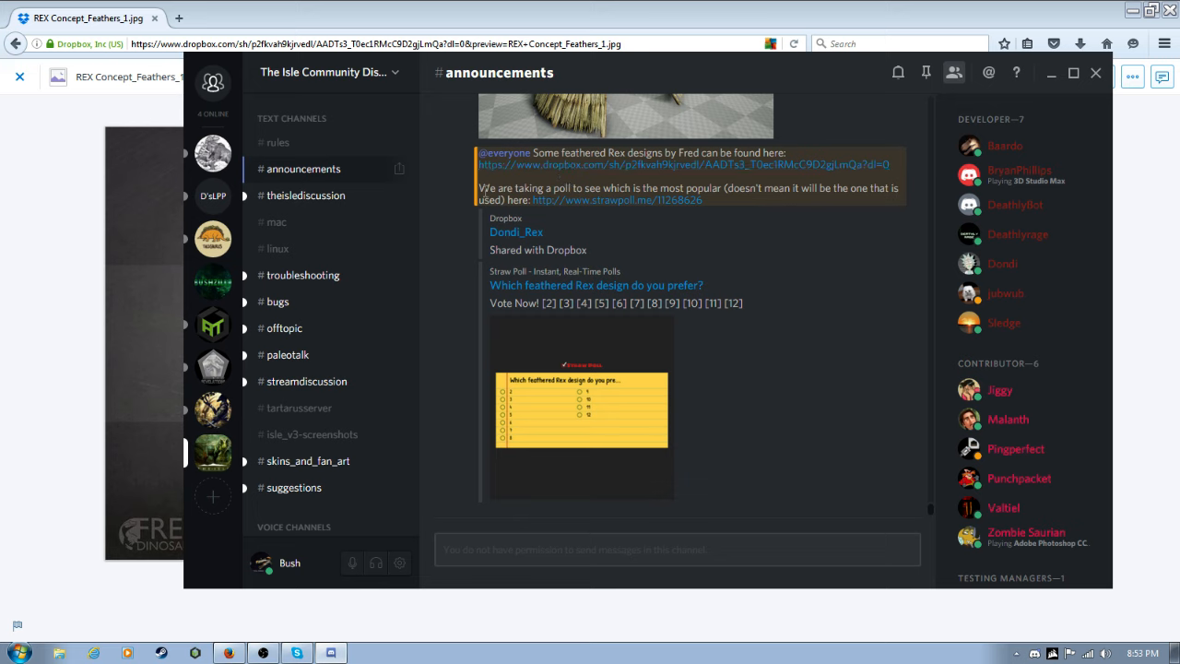
{"action": "mouse_move", "coordinate": [588, 202]}
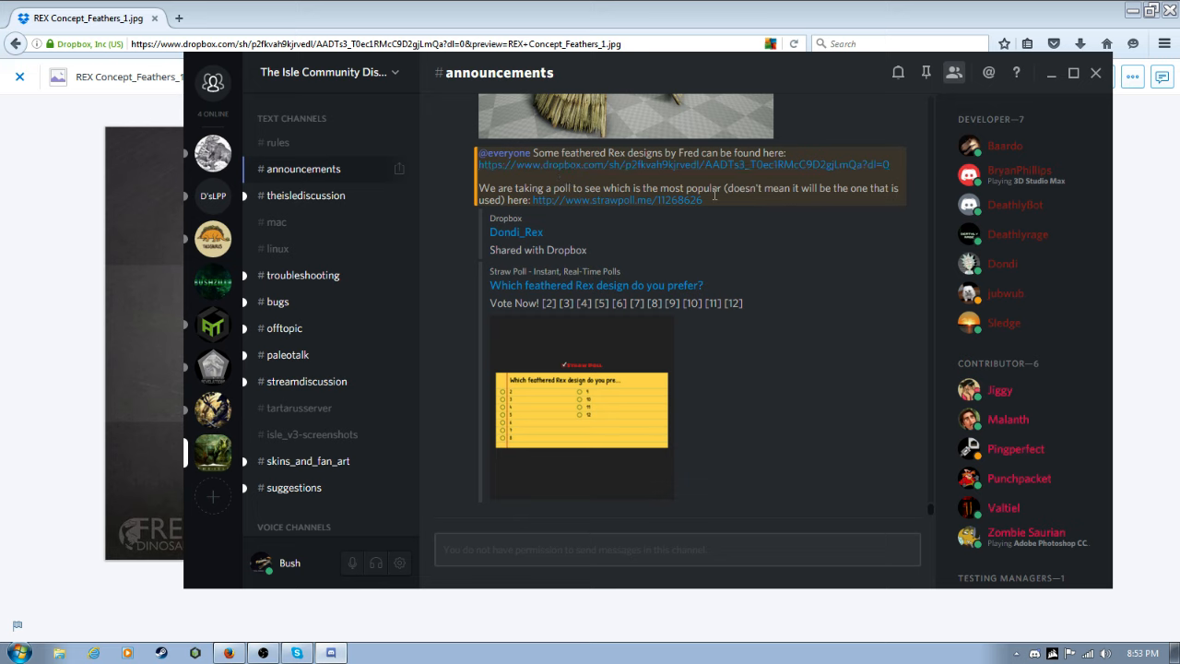
{"action": "mouse_move", "coordinate": [812, 206]}
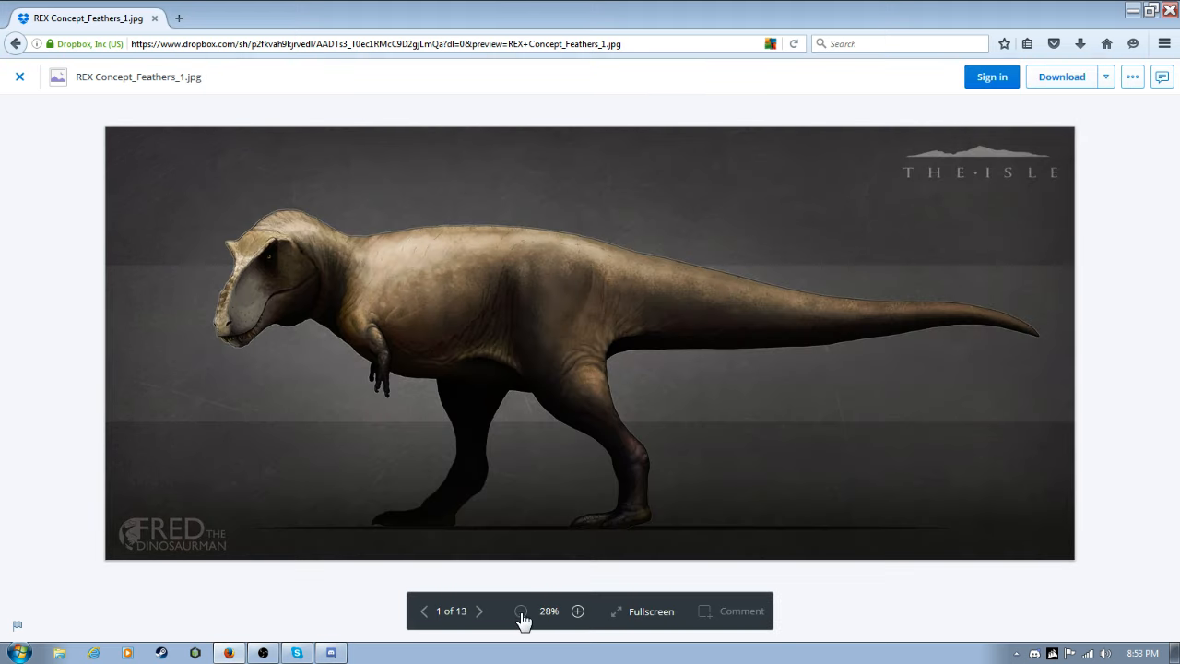
Advance the Dropbox preview through concepts 2 and 3 to image 4 of 13, REX Concept_Feathers_2.3.jpg.
{"action": "left_click", "coordinate": [479, 610]}
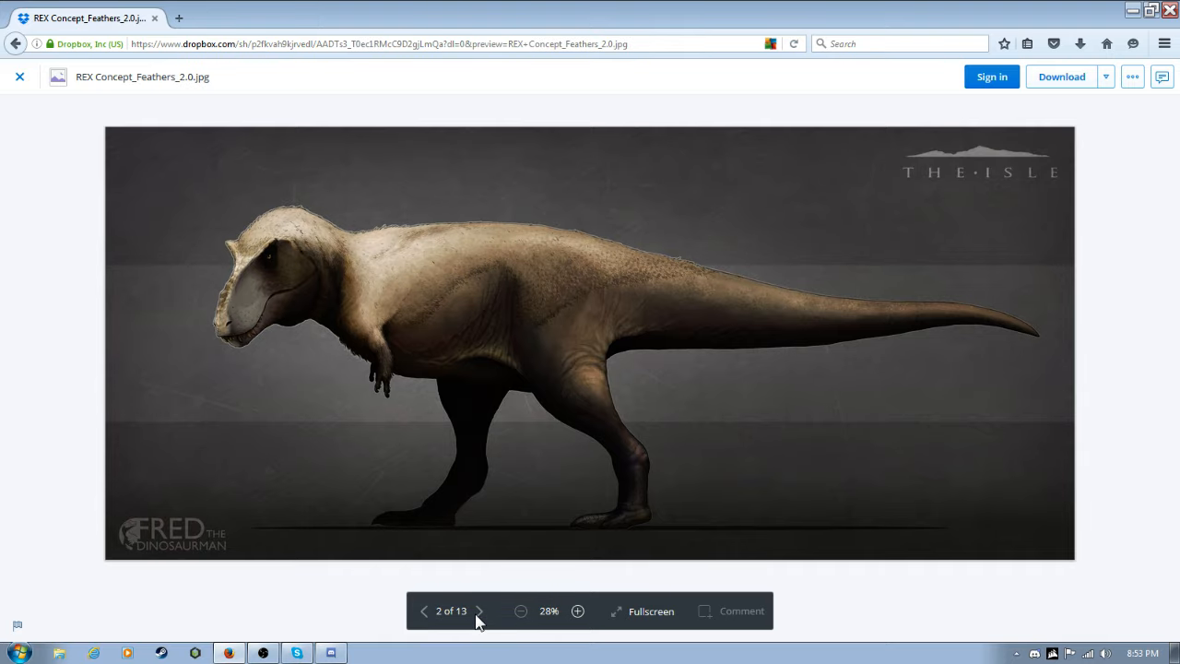
{"action": "mouse_move", "coordinate": [457, 273]}
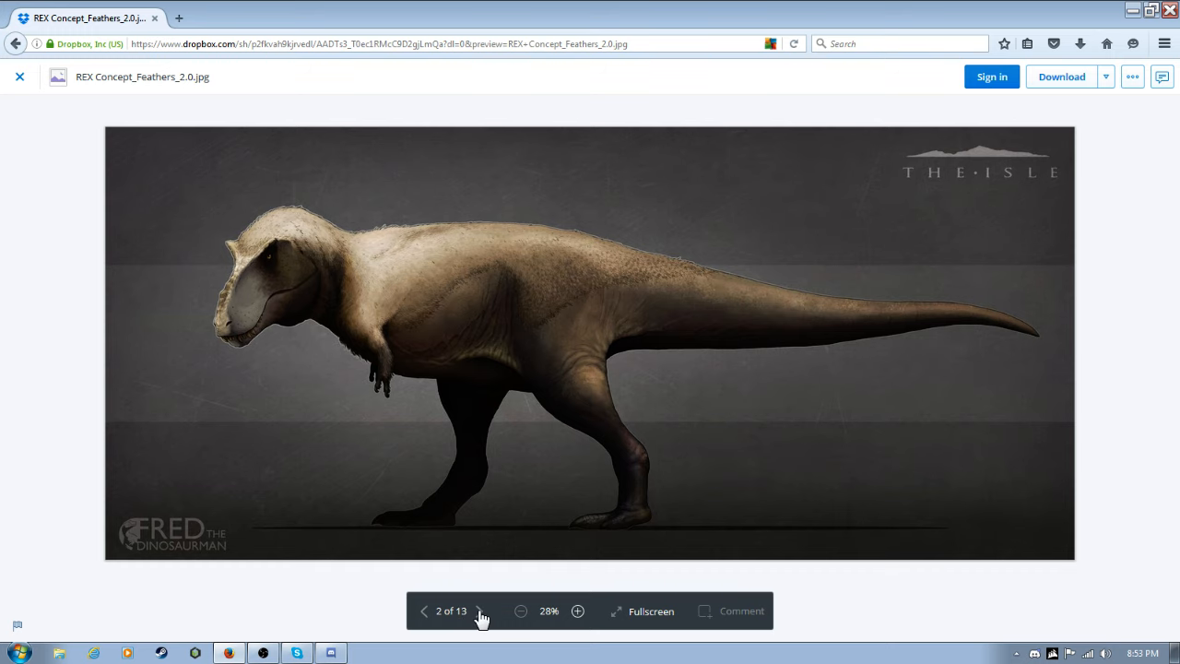
{"action": "left_click", "coordinate": [481, 610]}
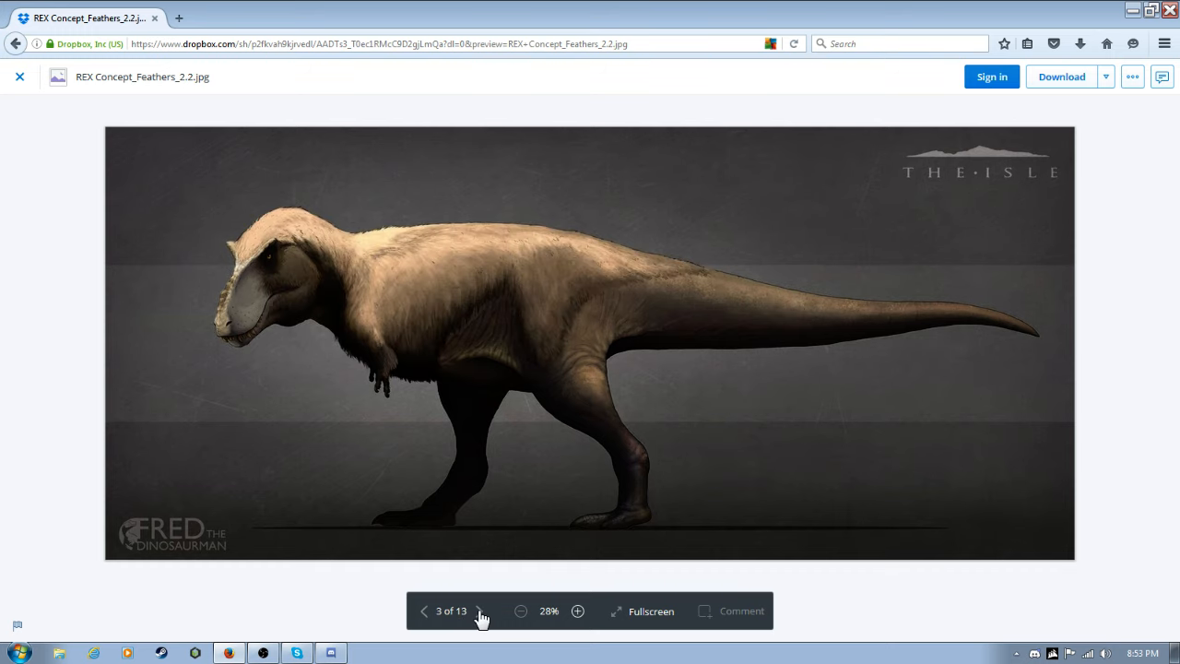
{"action": "left_click", "coordinate": [483, 612]}
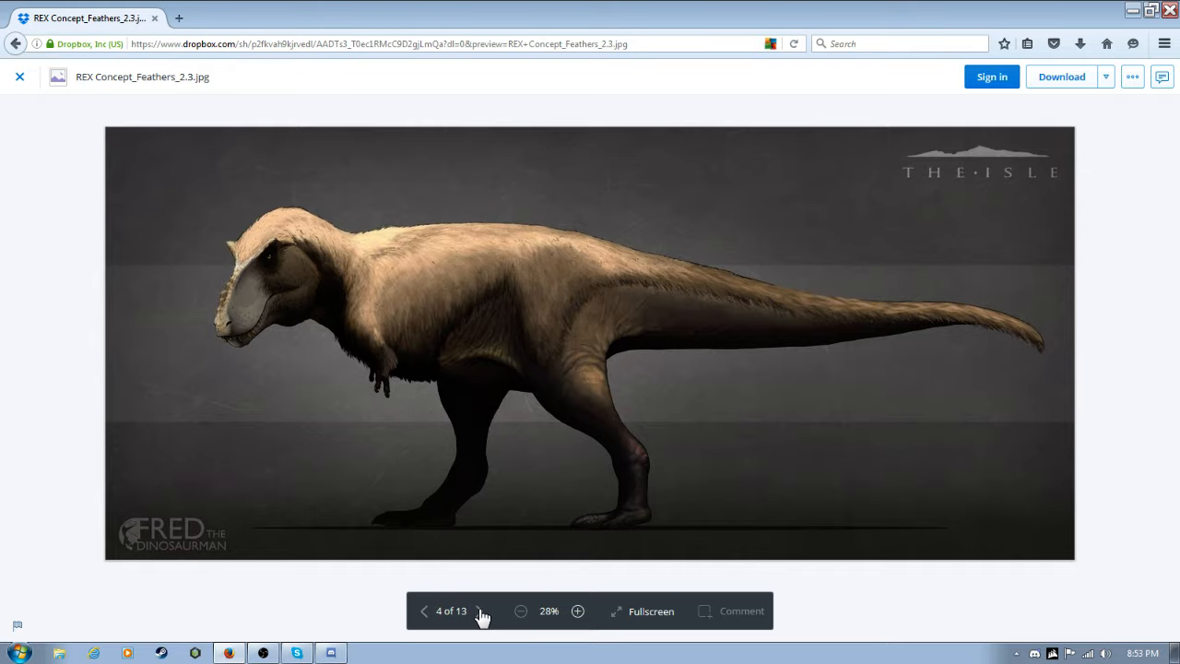
{"action": "mouse_move", "coordinate": [1036, 352]}
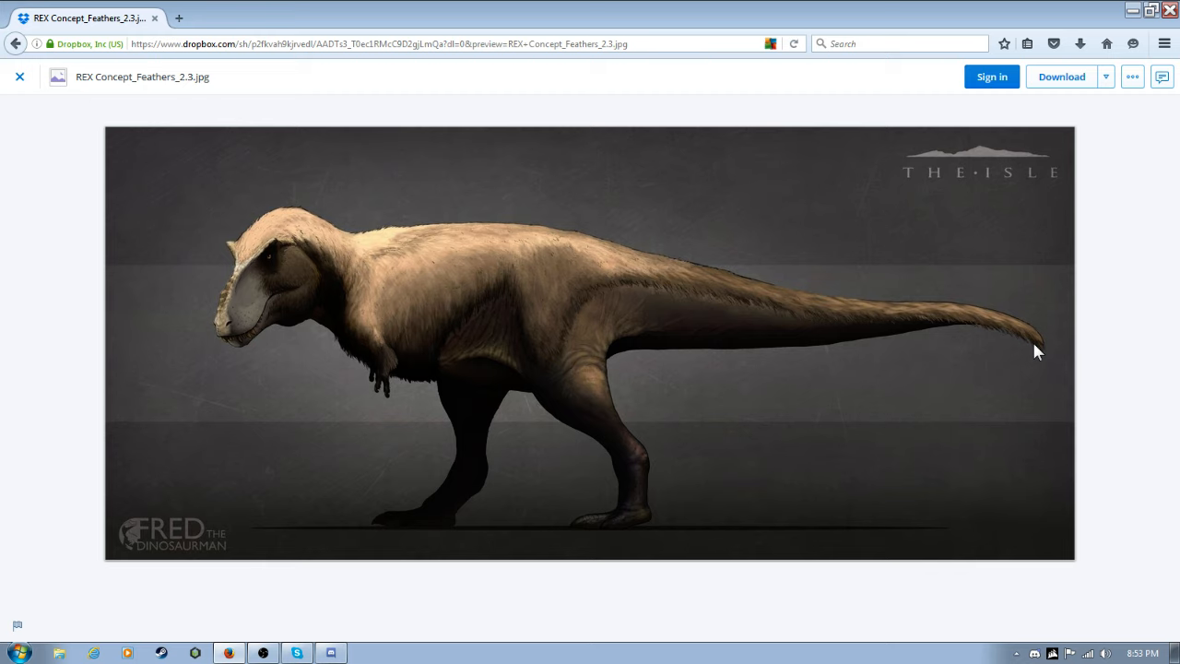
{"action": "mouse_move", "coordinate": [722, 487]}
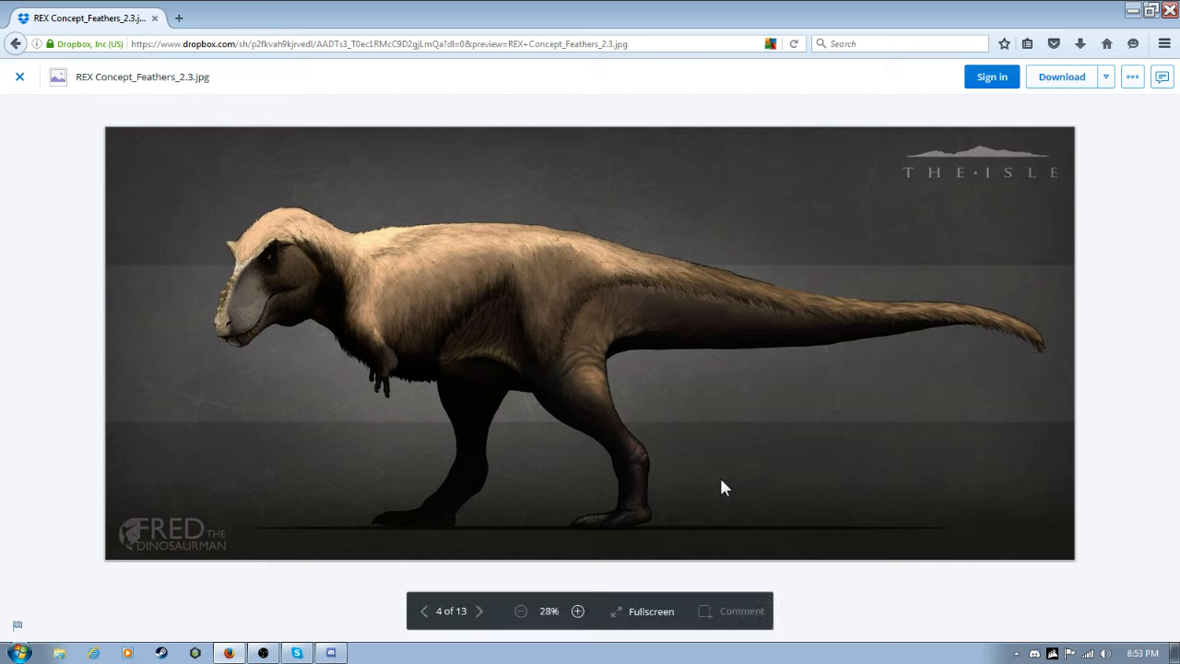
{"action": "mouse_move", "coordinate": [549, 602]}
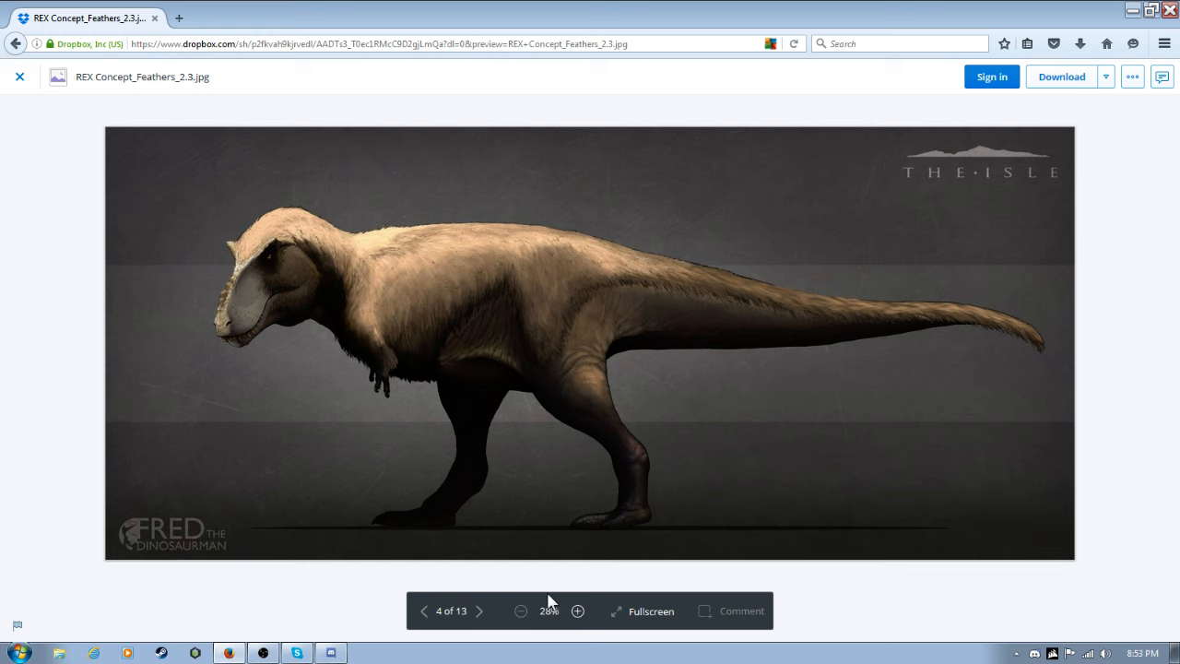
Advance through Feathers_3, Feathers_4 and the seventh concept to image 8 of 13, Feathers_7.
{"action": "left_click", "coordinate": [480, 611]}
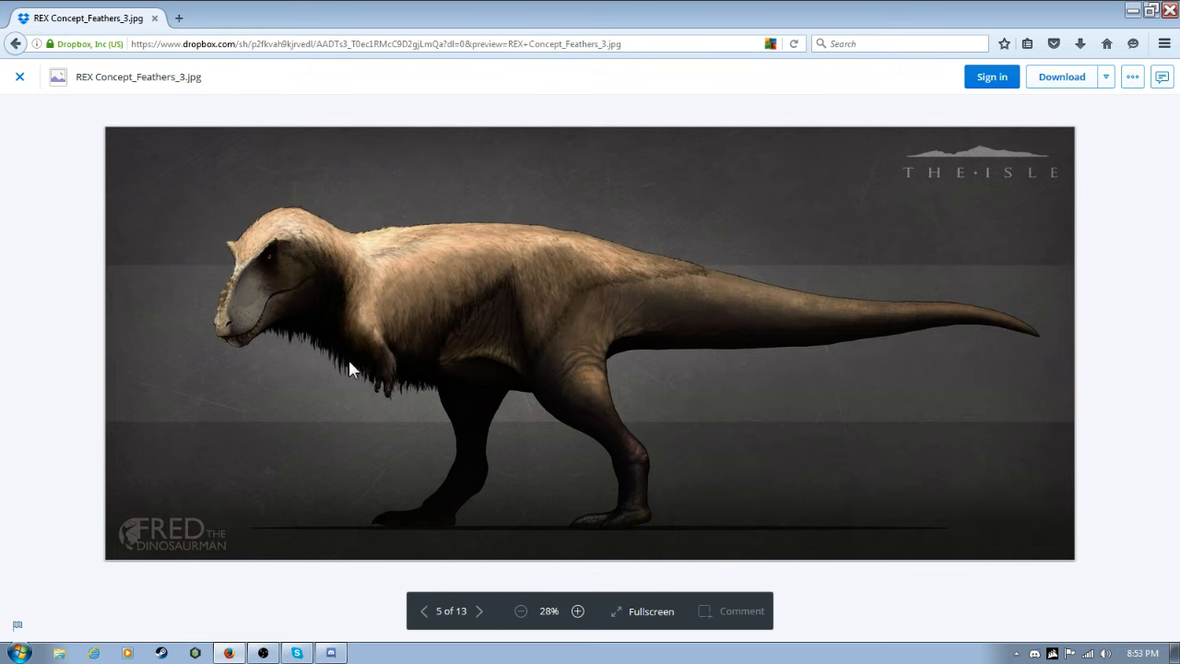
{"action": "mouse_move", "coordinate": [420, 354]}
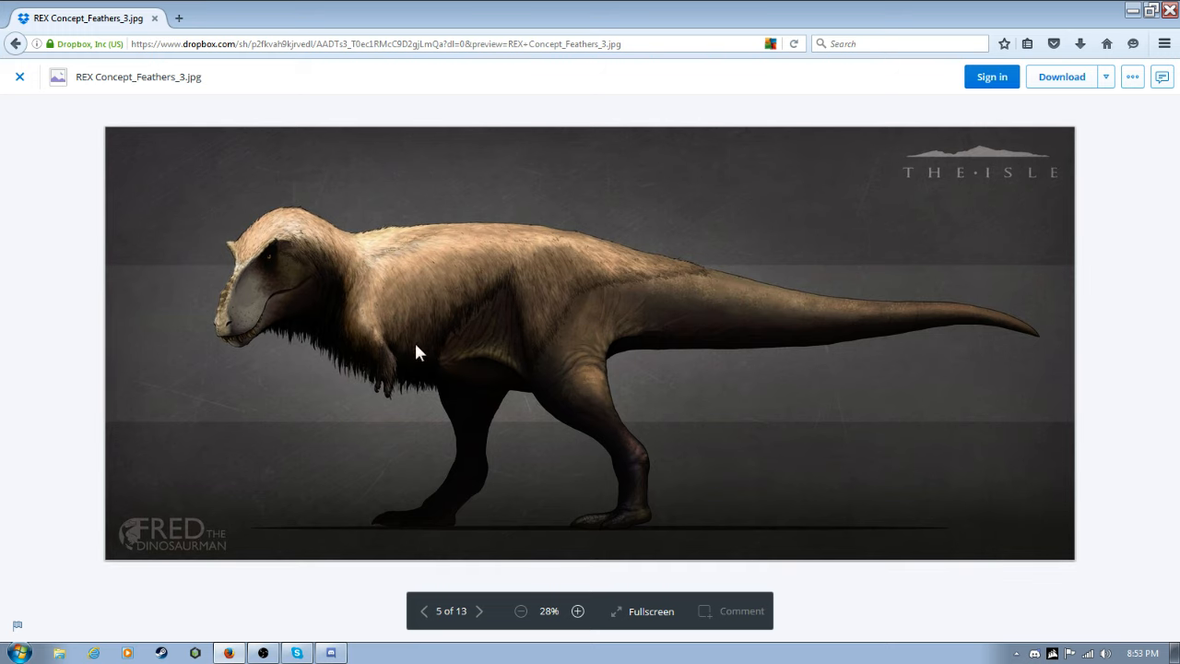
{"action": "left_click", "coordinate": [479, 612]}
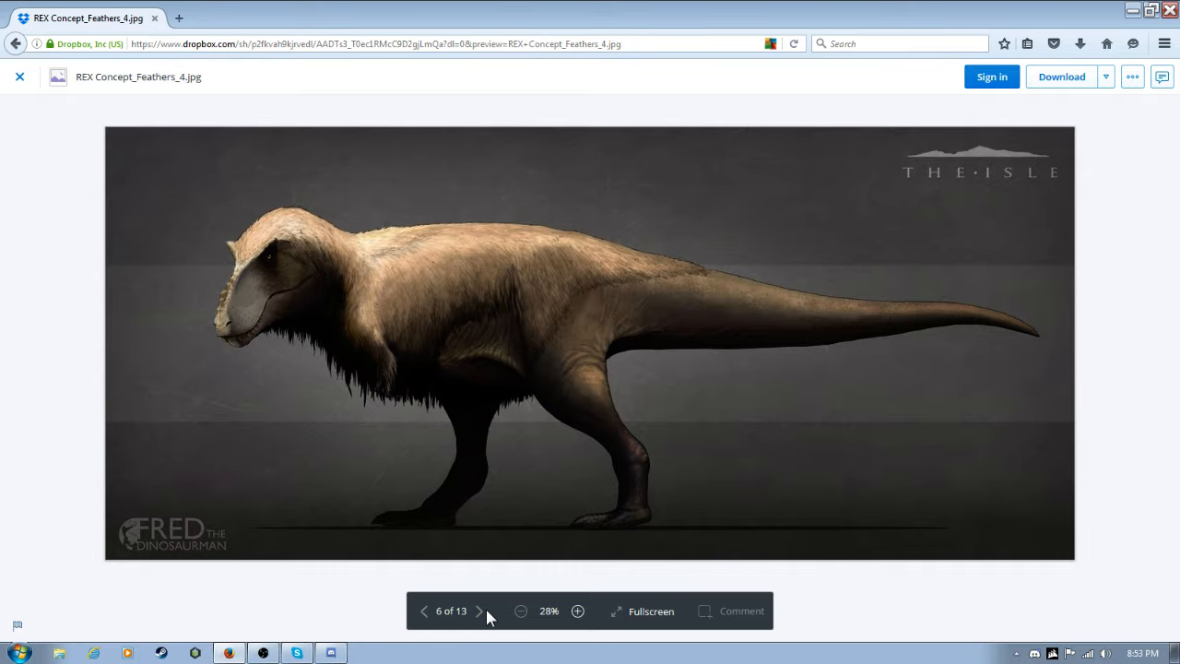
{"action": "mouse_move", "coordinate": [527, 464]}
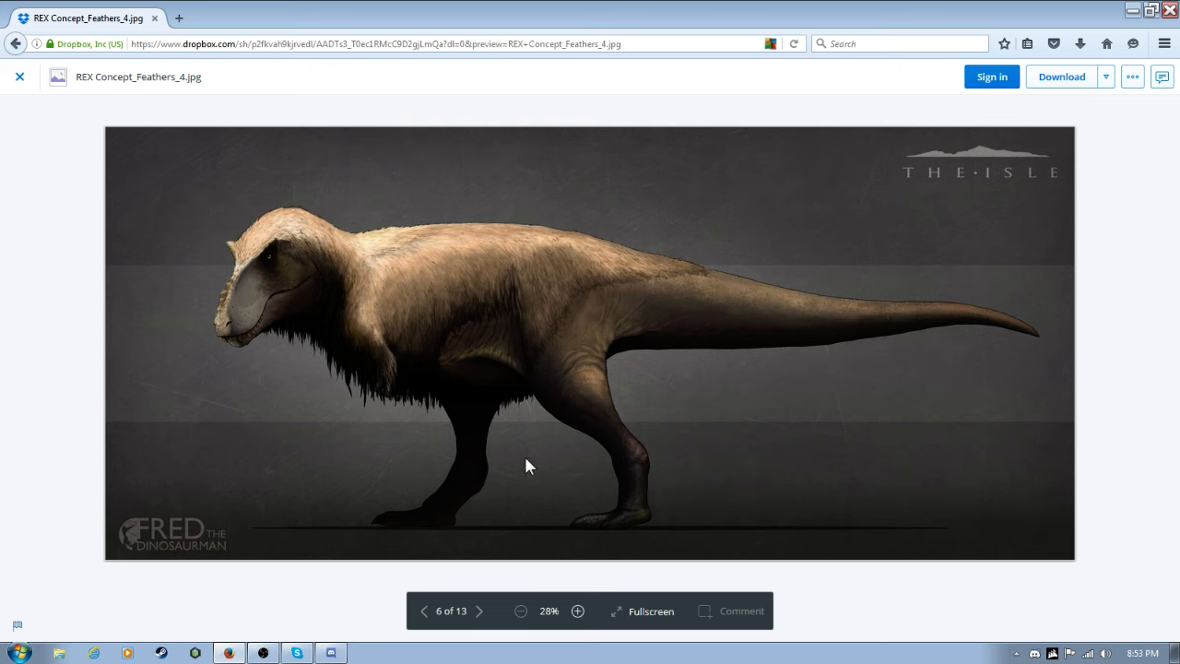
{"action": "left_click", "coordinate": [479, 610]}
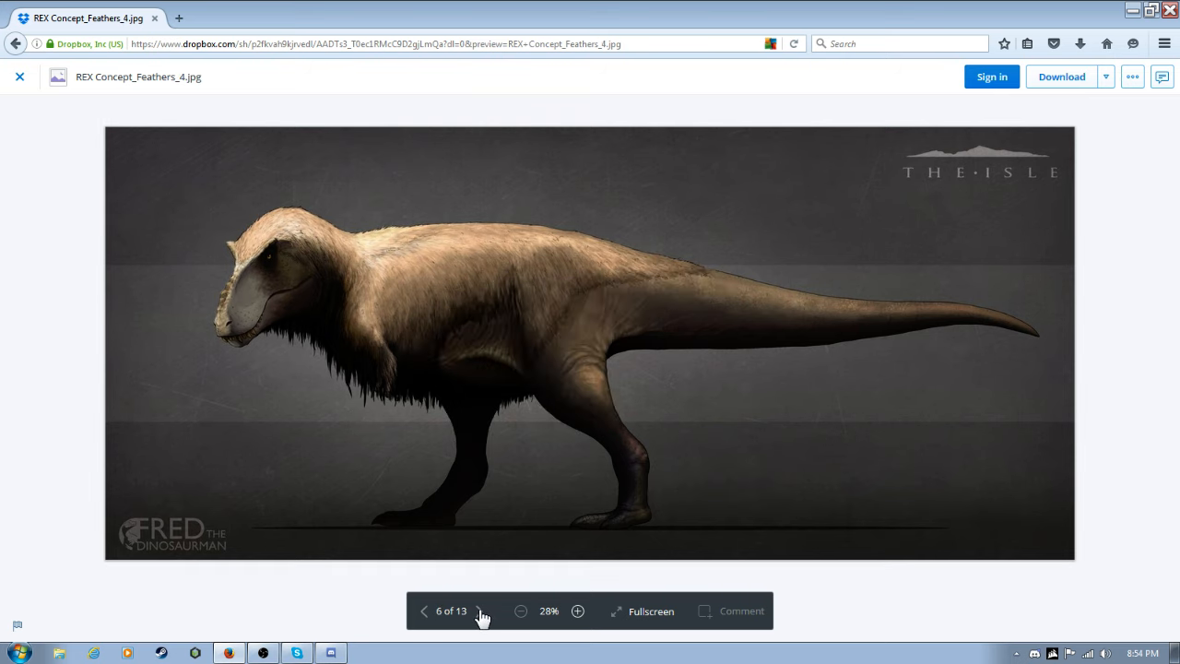
{"action": "left_click", "coordinate": [482, 612]}
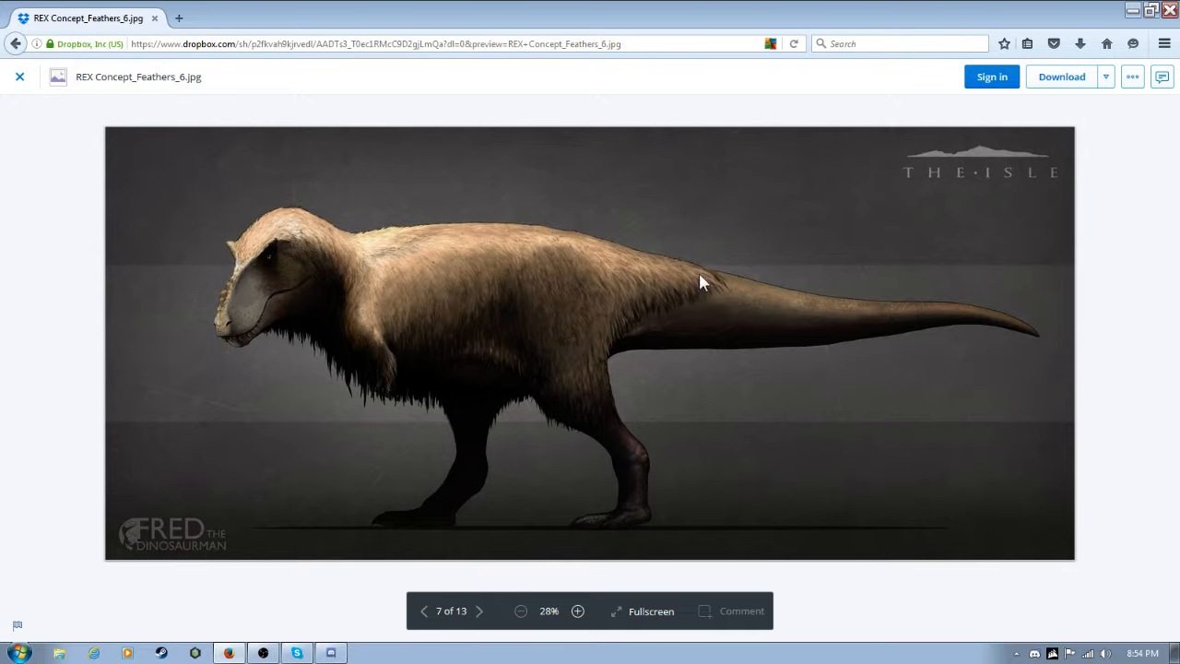
{"action": "mouse_move", "coordinate": [385, 385]}
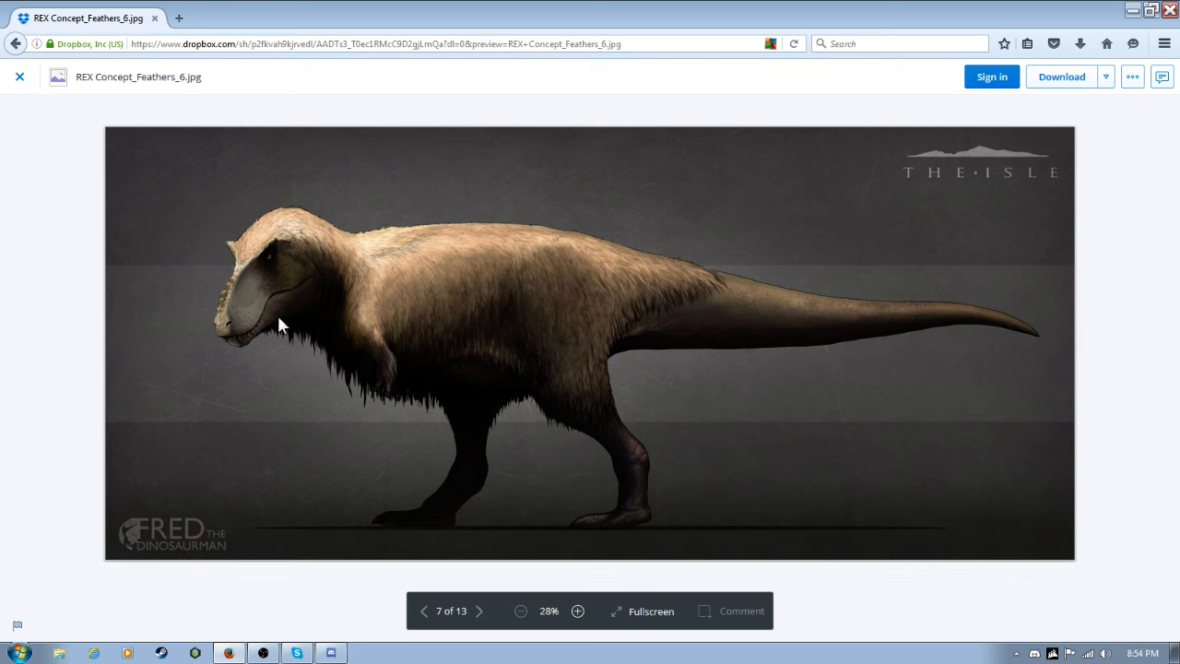
{"action": "left_click", "coordinate": [479, 610]}
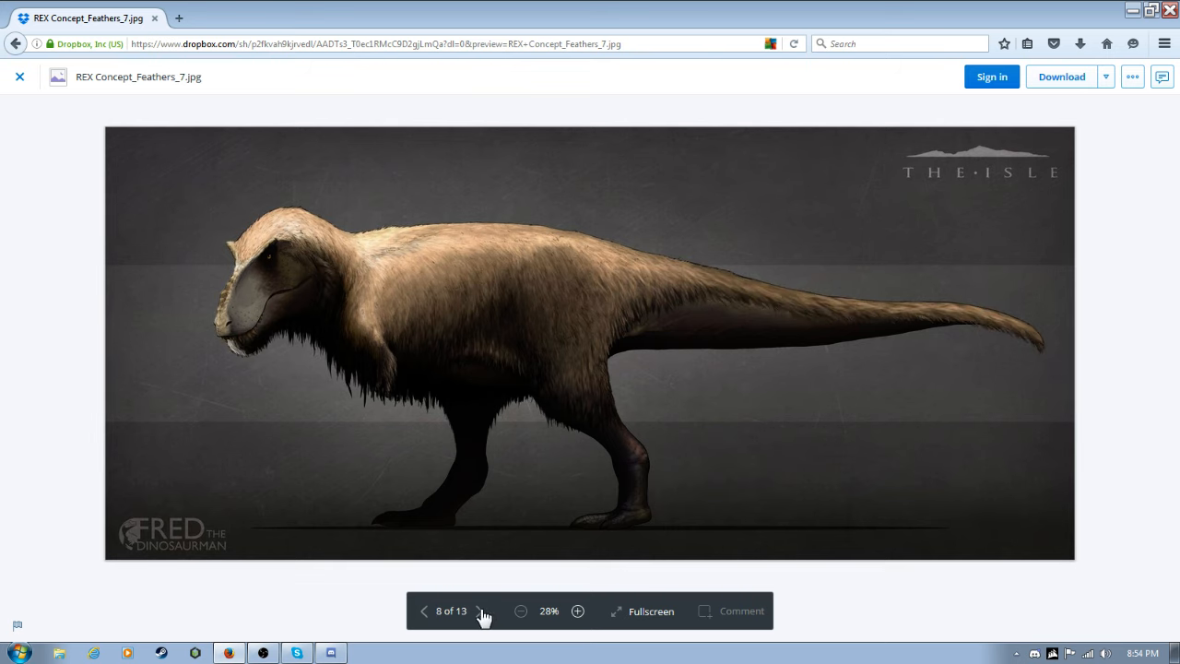
{"action": "mouse_move", "coordinate": [929, 311]}
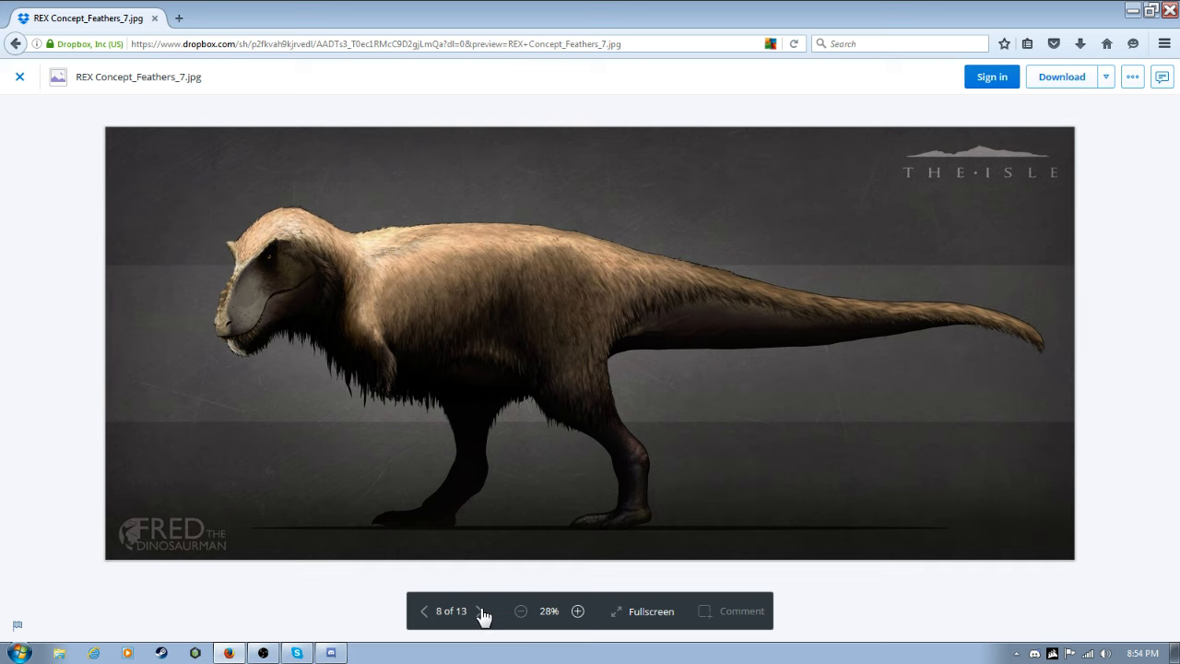
Flip forward through images 9 to 11, going back and forth between 10 and 11 of 13.
{"action": "left_click", "coordinate": [479, 612]}
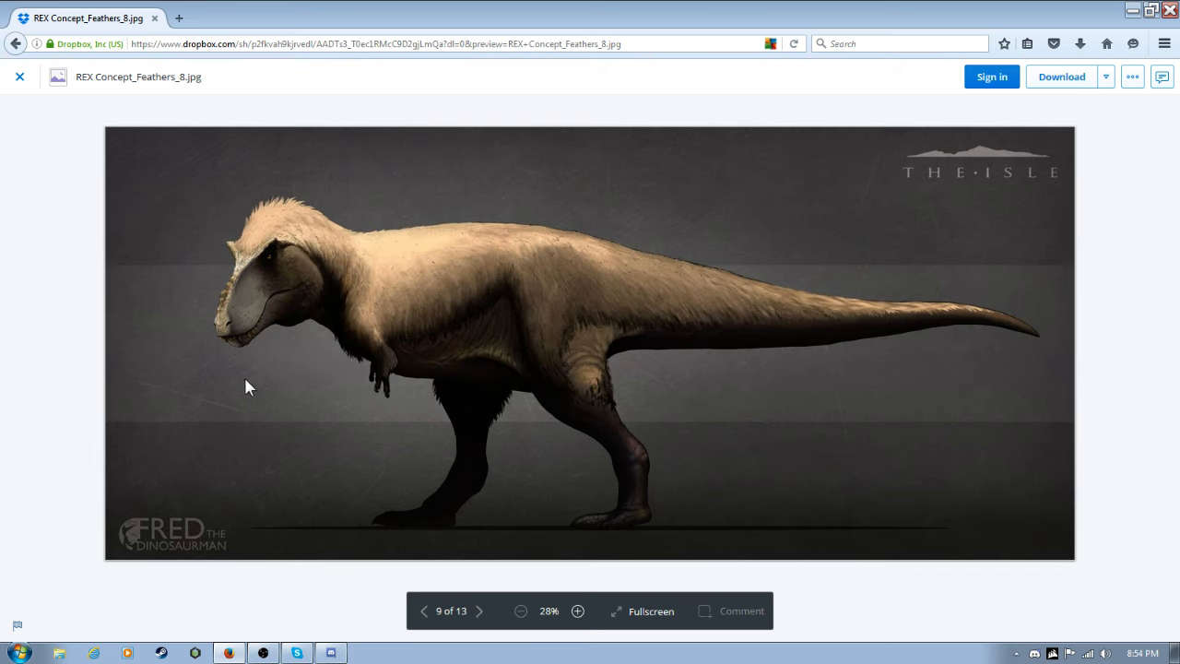
{"action": "mouse_move", "coordinate": [943, 337]}
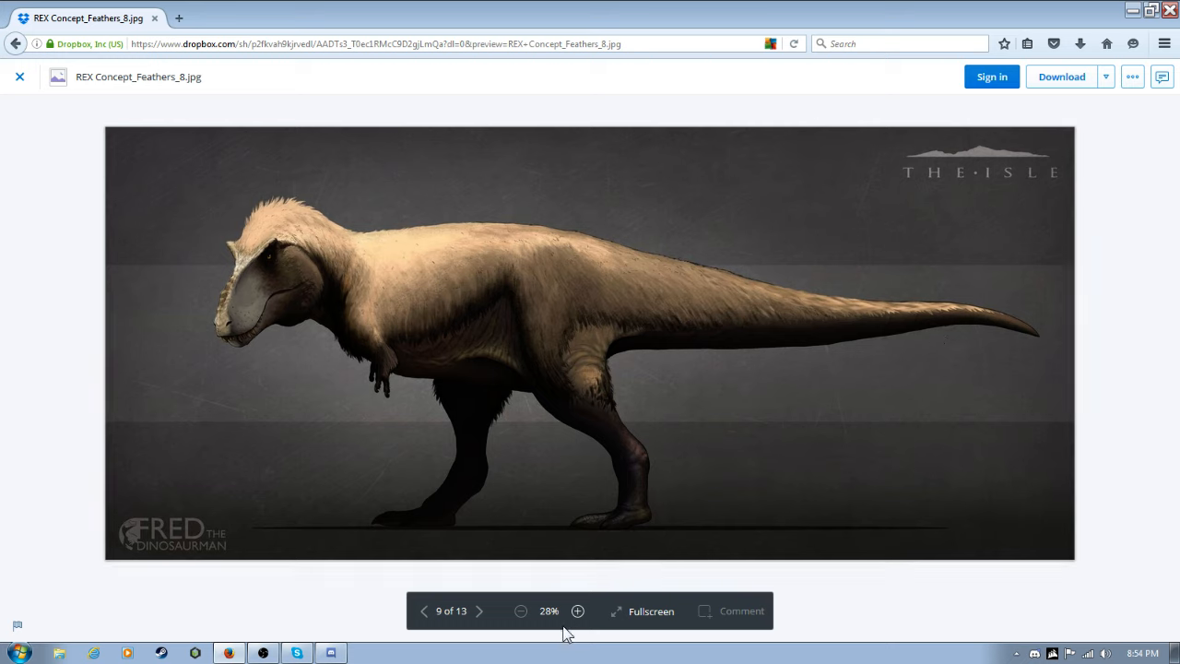
{"action": "left_click", "coordinate": [480, 612]}
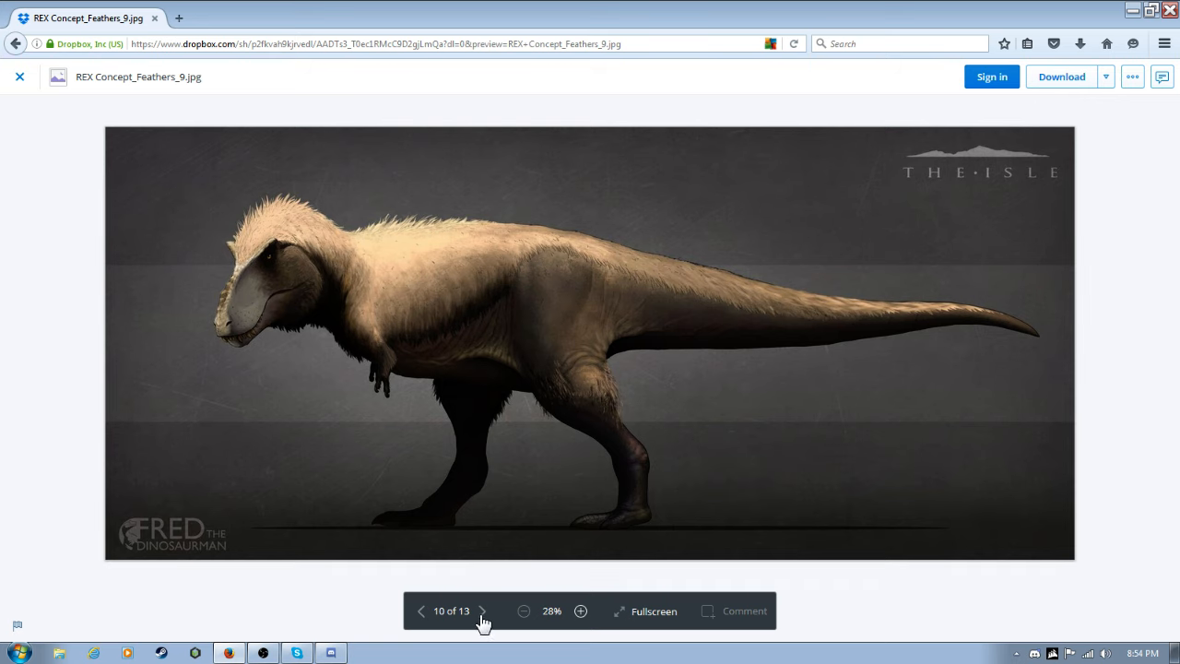
{"action": "left_click", "coordinate": [483, 611]}
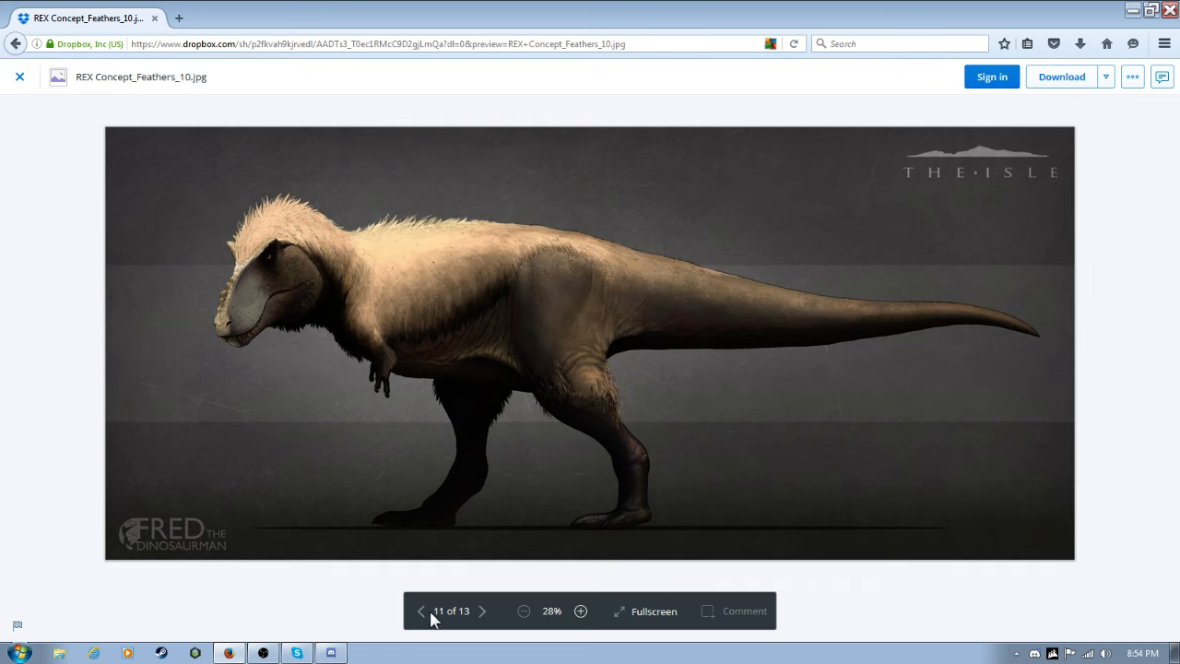
{"action": "mouse_move", "coordinate": [491, 613]}
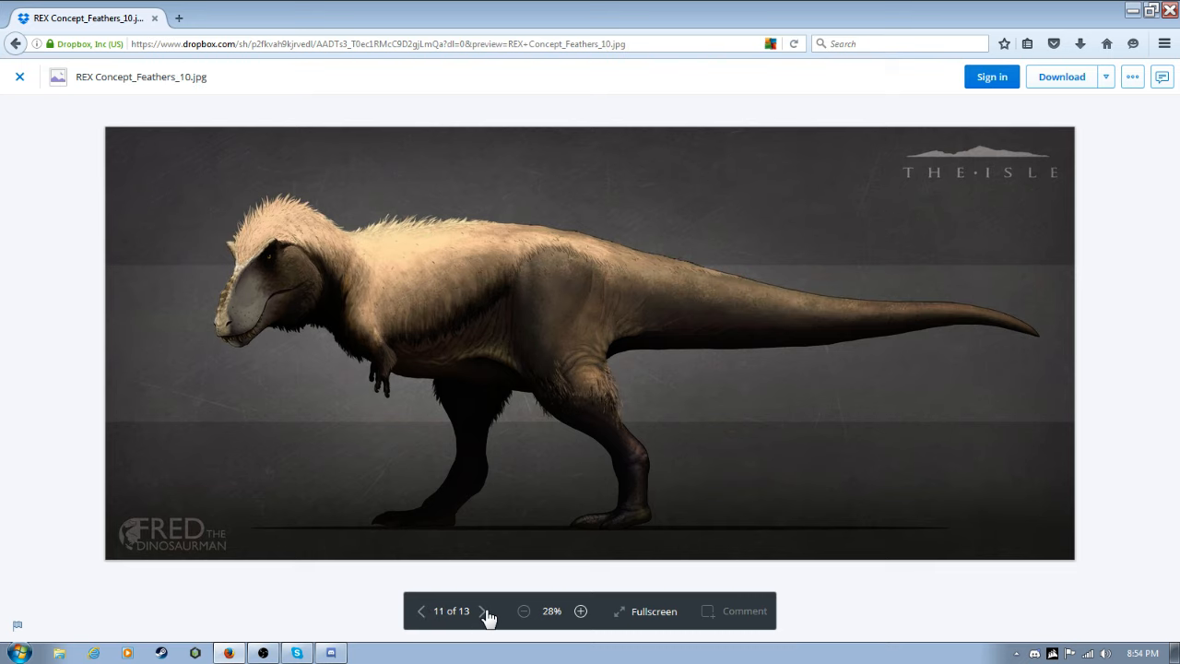
{"action": "left_click", "coordinate": [420, 613]}
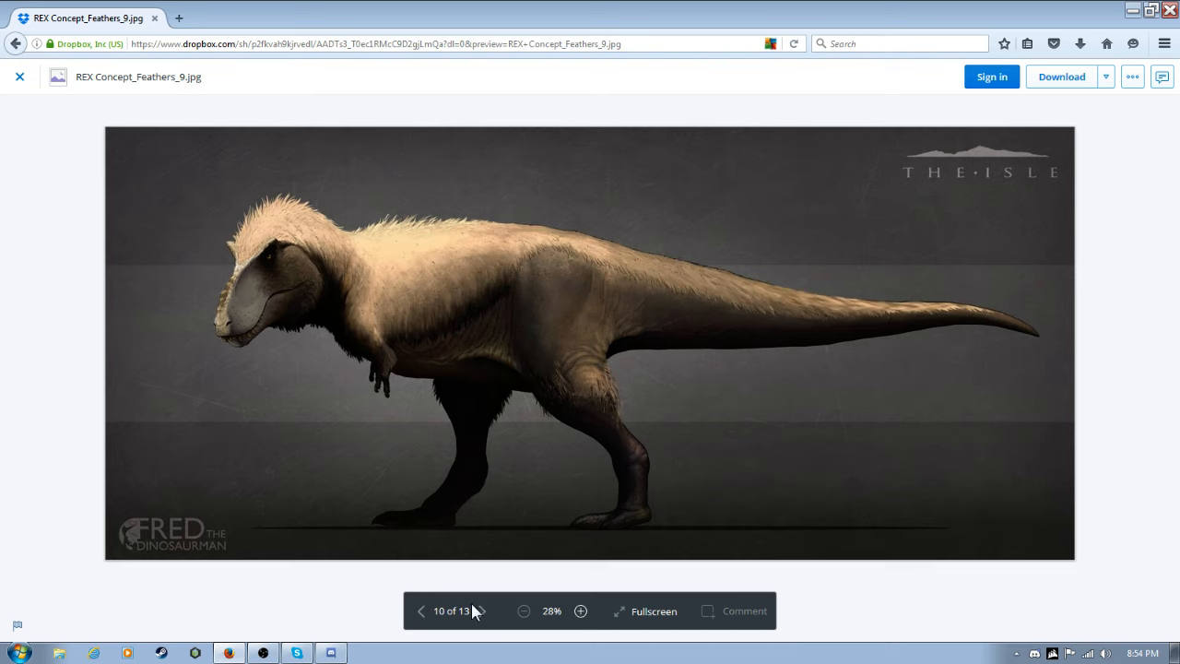
{"action": "left_click", "coordinate": [483, 610]}
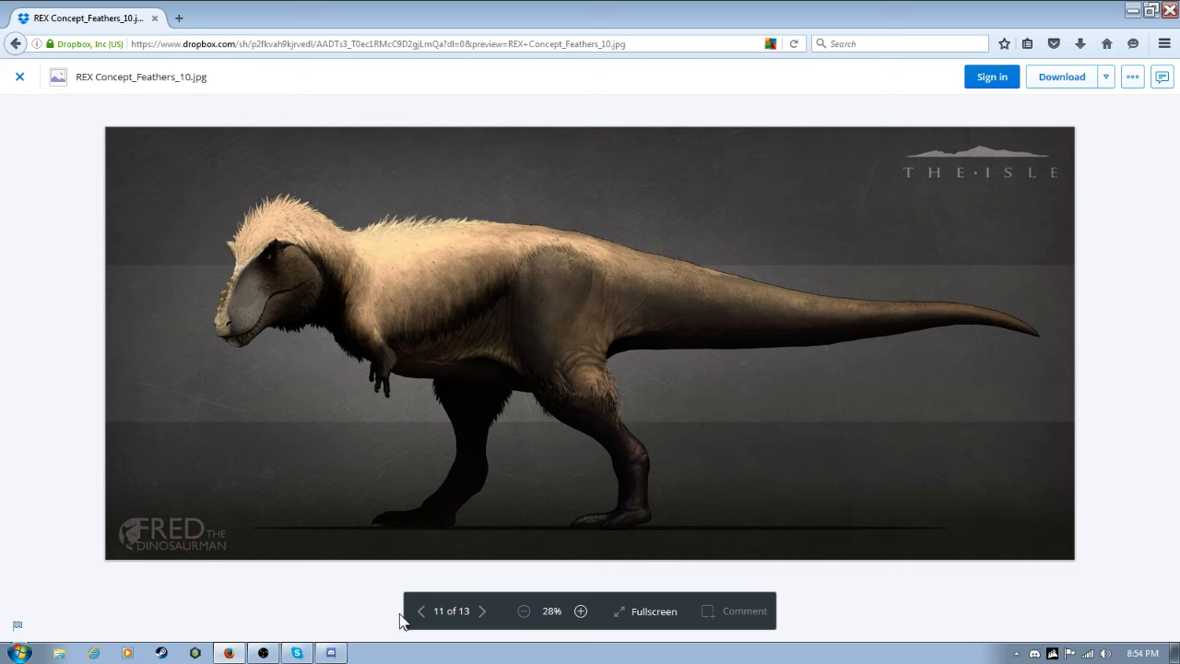
{"action": "left_click", "coordinate": [421, 612]}
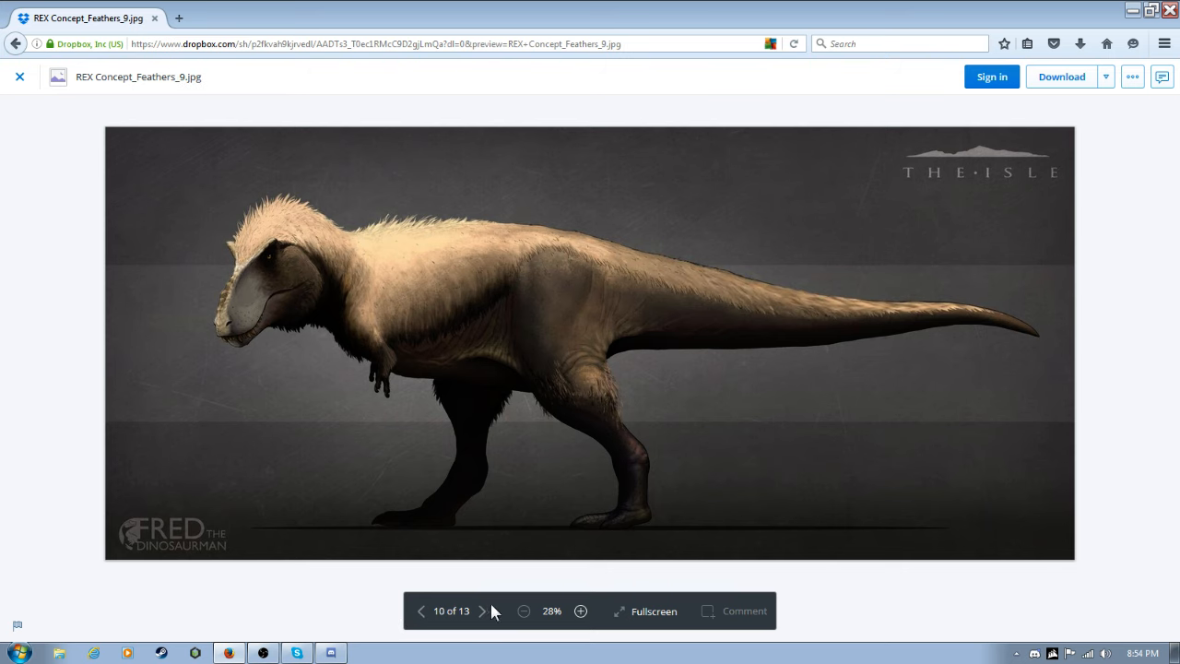
{"action": "mouse_move", "coordinate": [719, 657]}
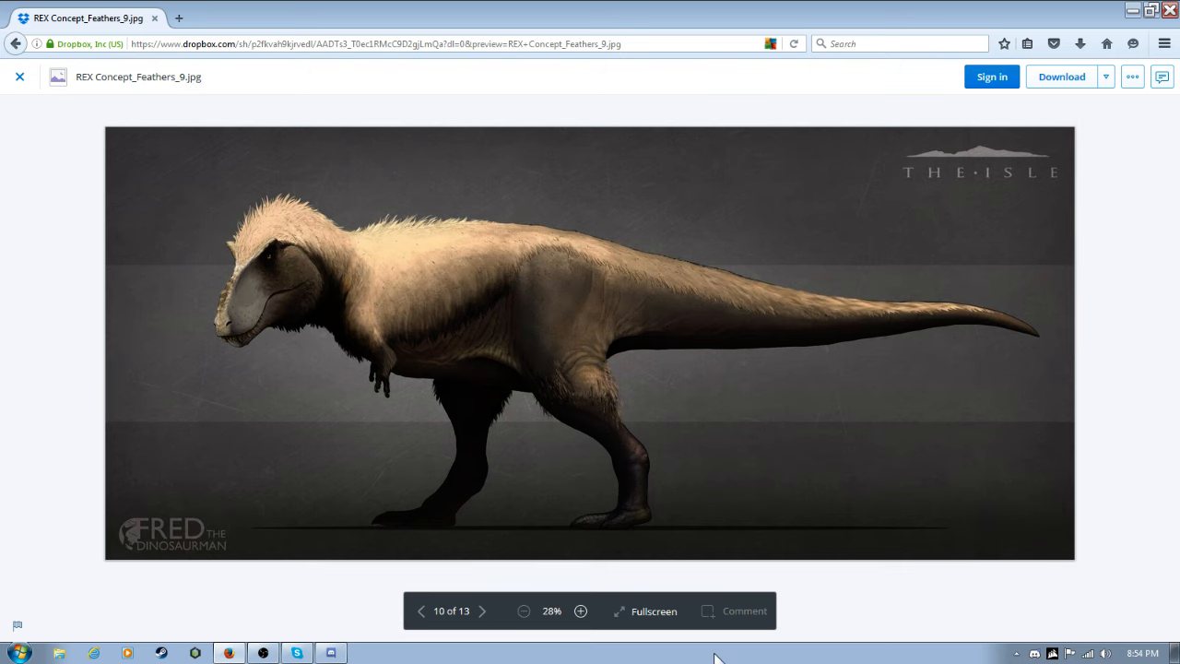
Continue through images 11 and 12 to the final 13 of 13, then step back to image 8.
{"action": "left_click", "coordinate": [483, 612]}
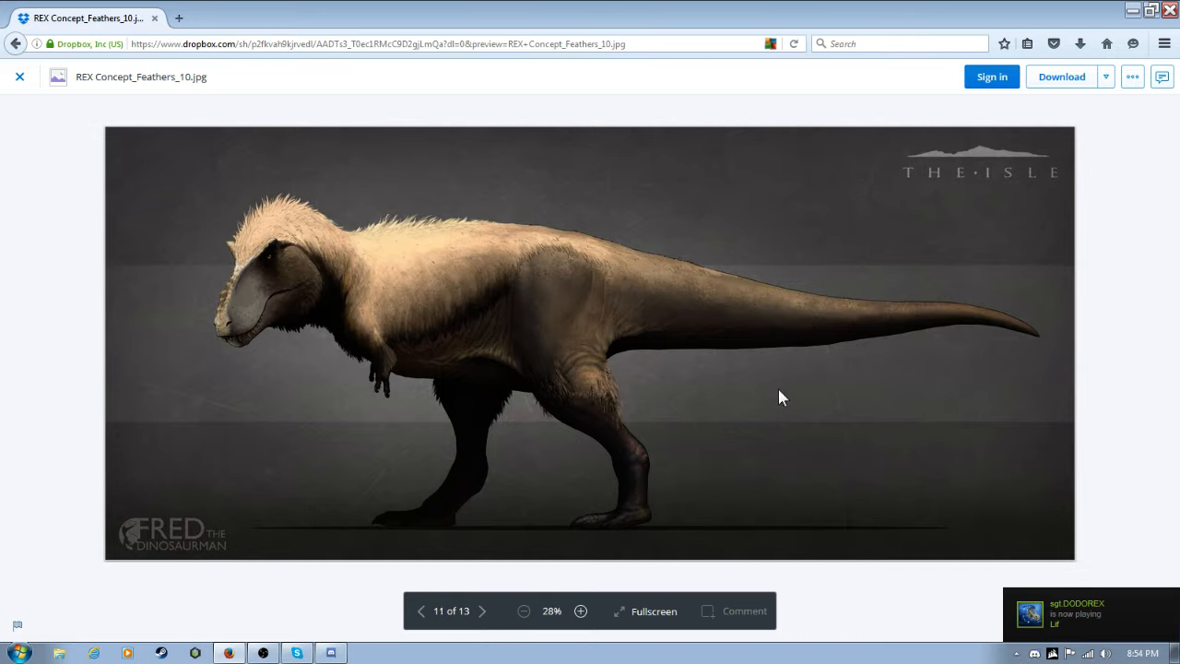
{"action": "left_click", "coordinate": [483, 611]}
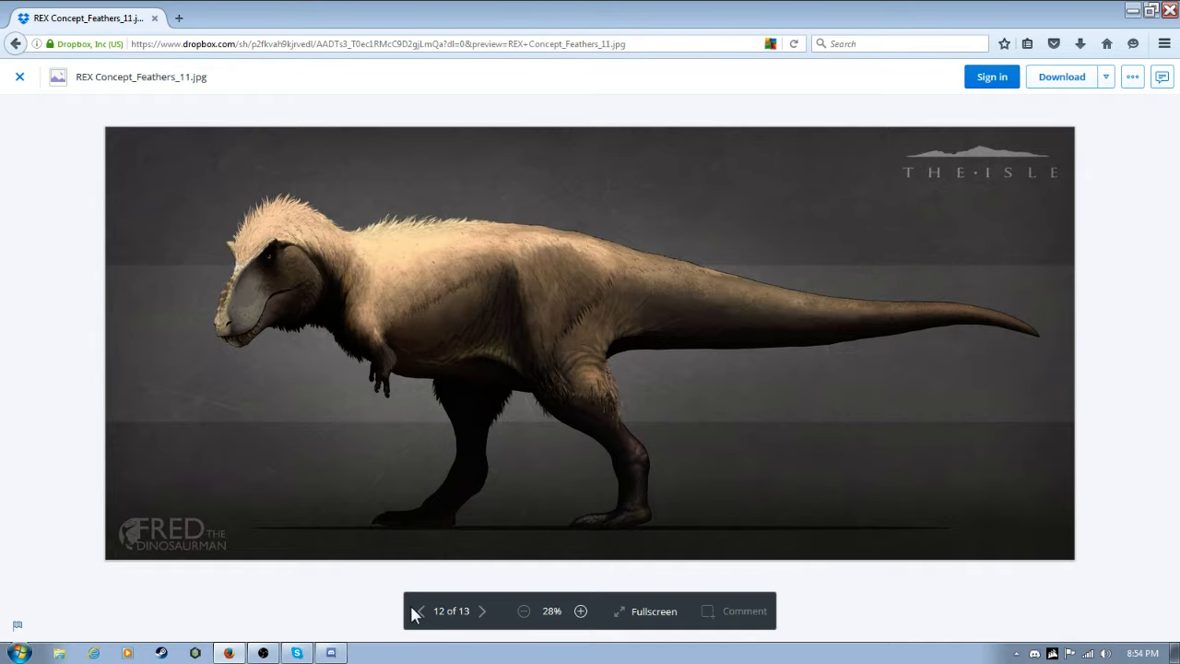
{"action": "left_click", "coordinate": [420, 613]}
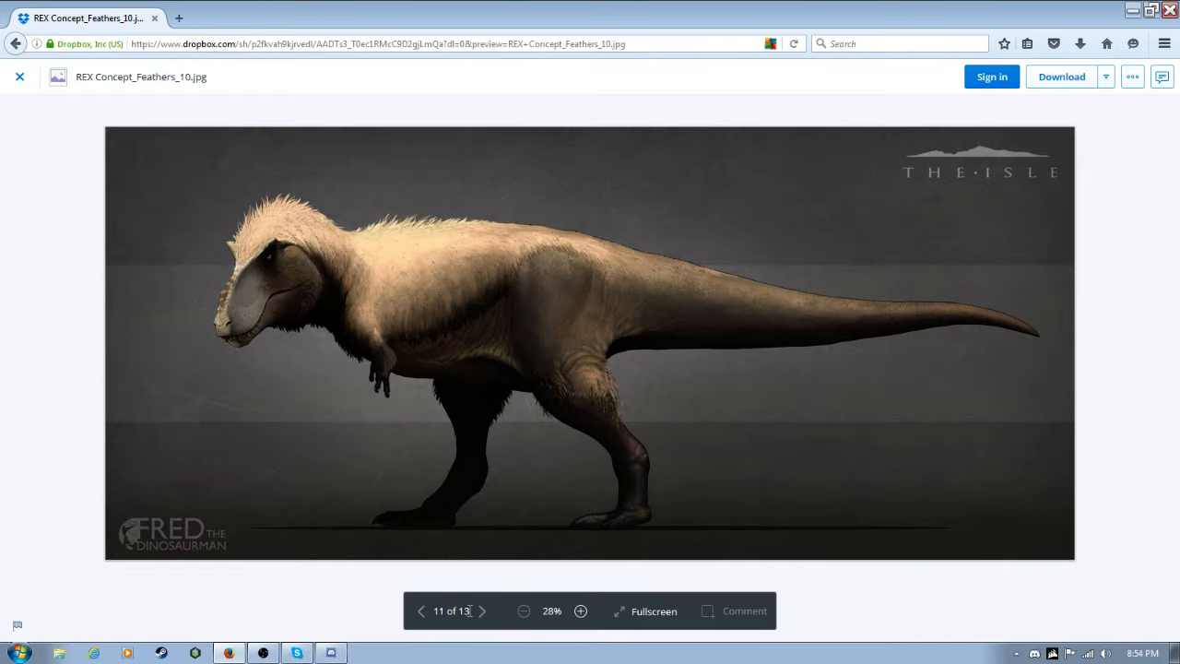
{"action": "left_click", "coordinate": [483, 613]}
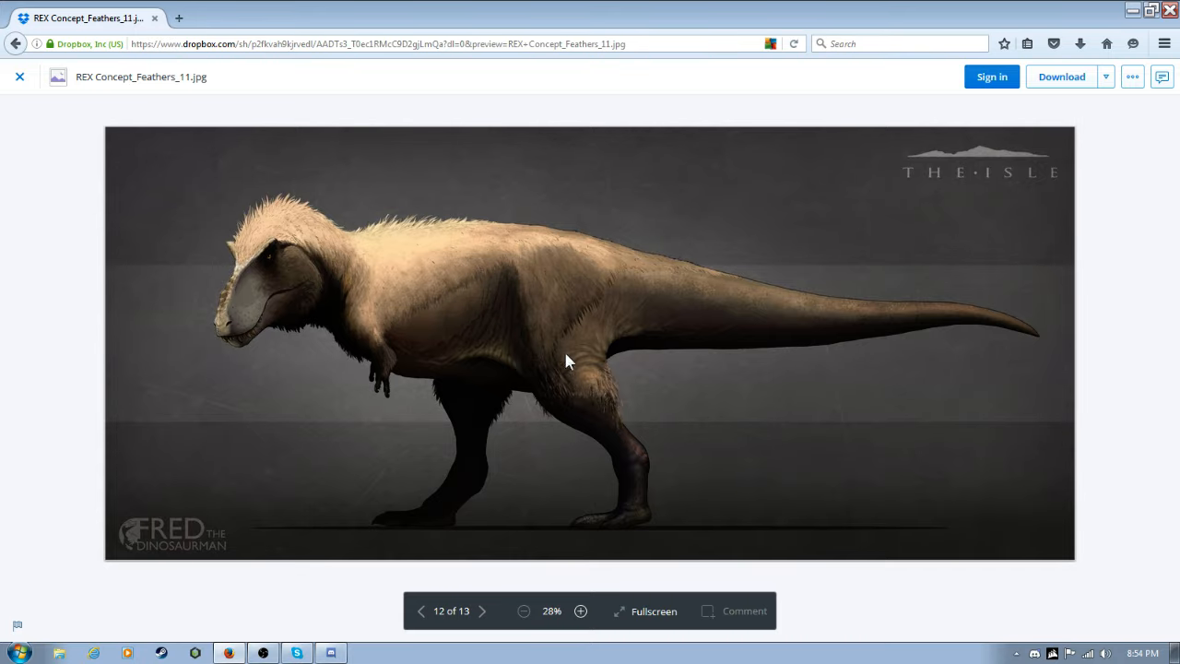
{"action": "mouse_move", "coordinate": [507, 612]}
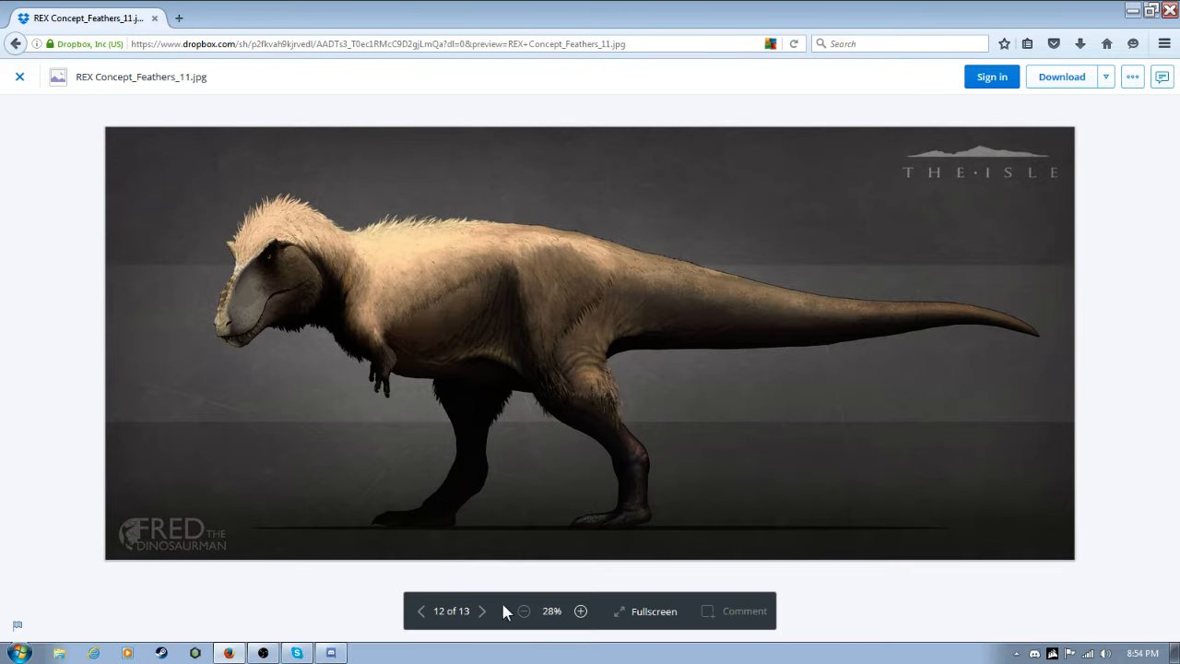
{"action": "left_click", "coordinate": [483, 613]}
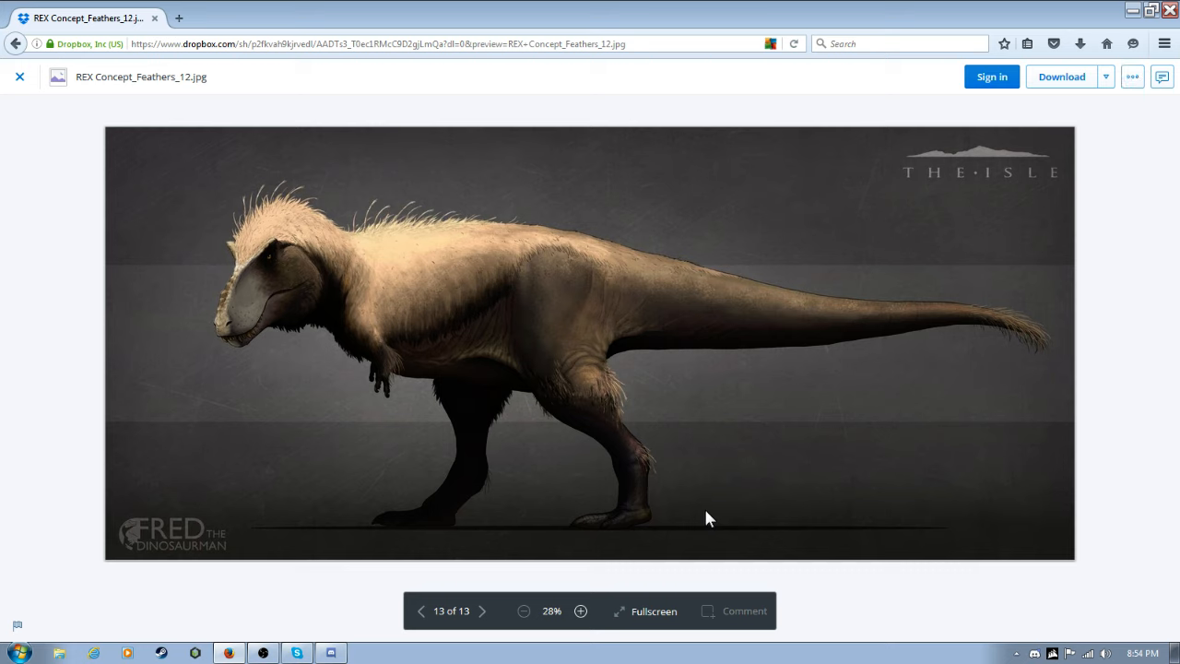
{"action": "mouse_move", "coordinate": [1060, 354]}
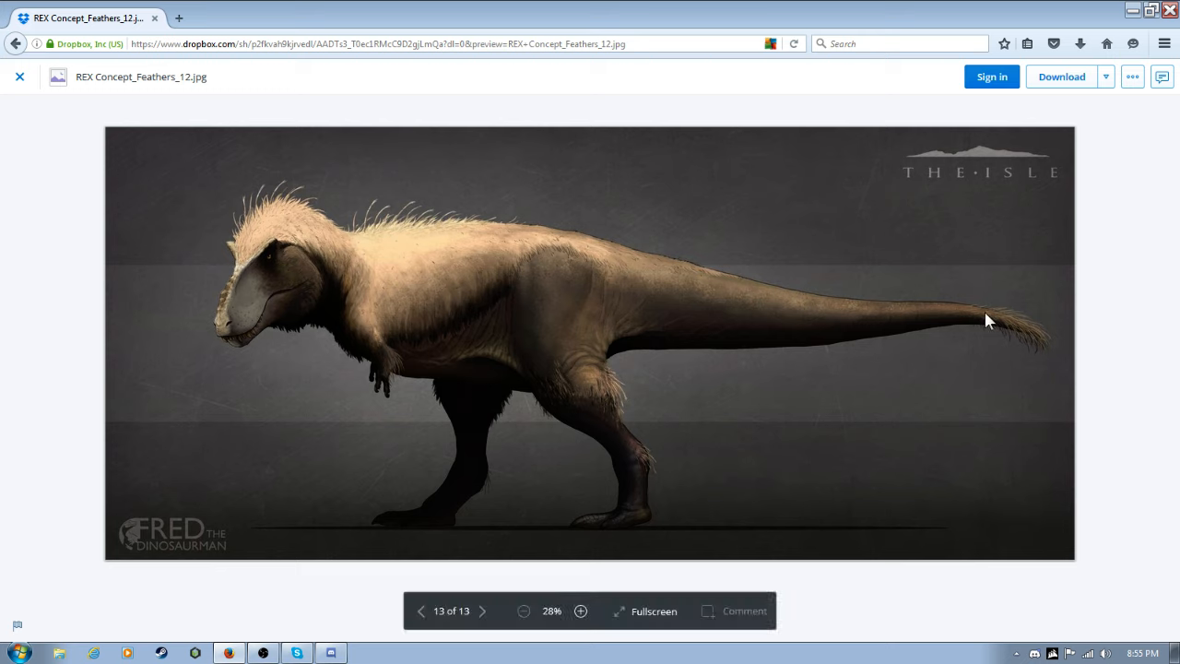
{"action": "mouse_move", "coordinate": [605, 317]}
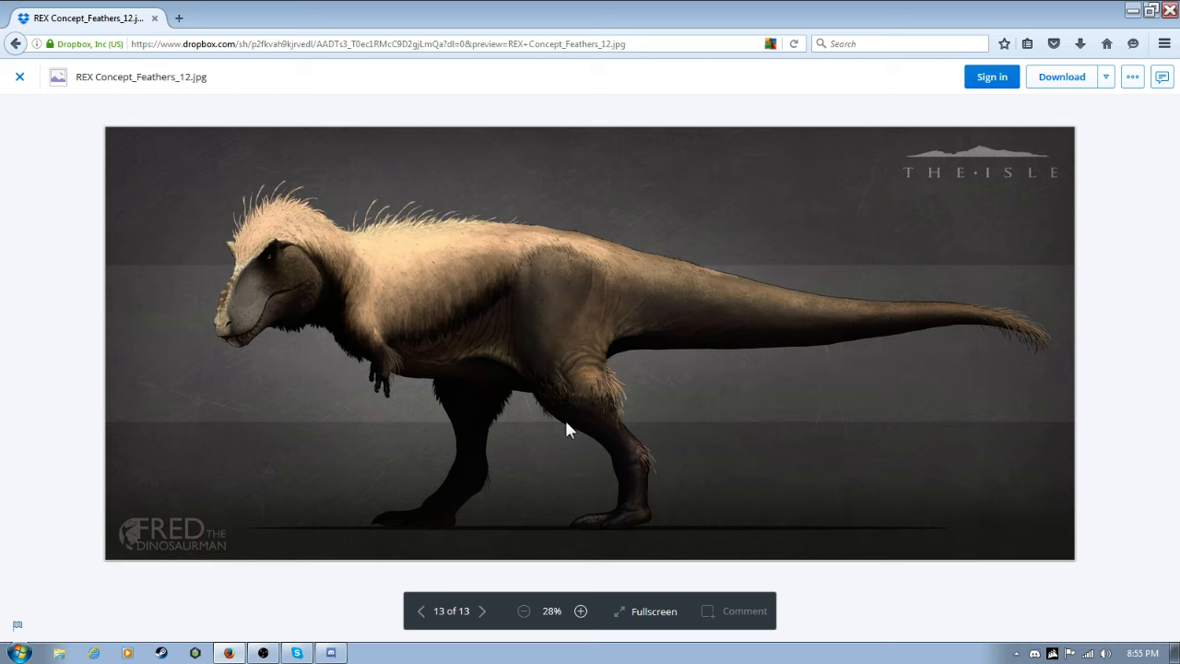
{"action": "mouse_move", "coordinate": [699, 527]}
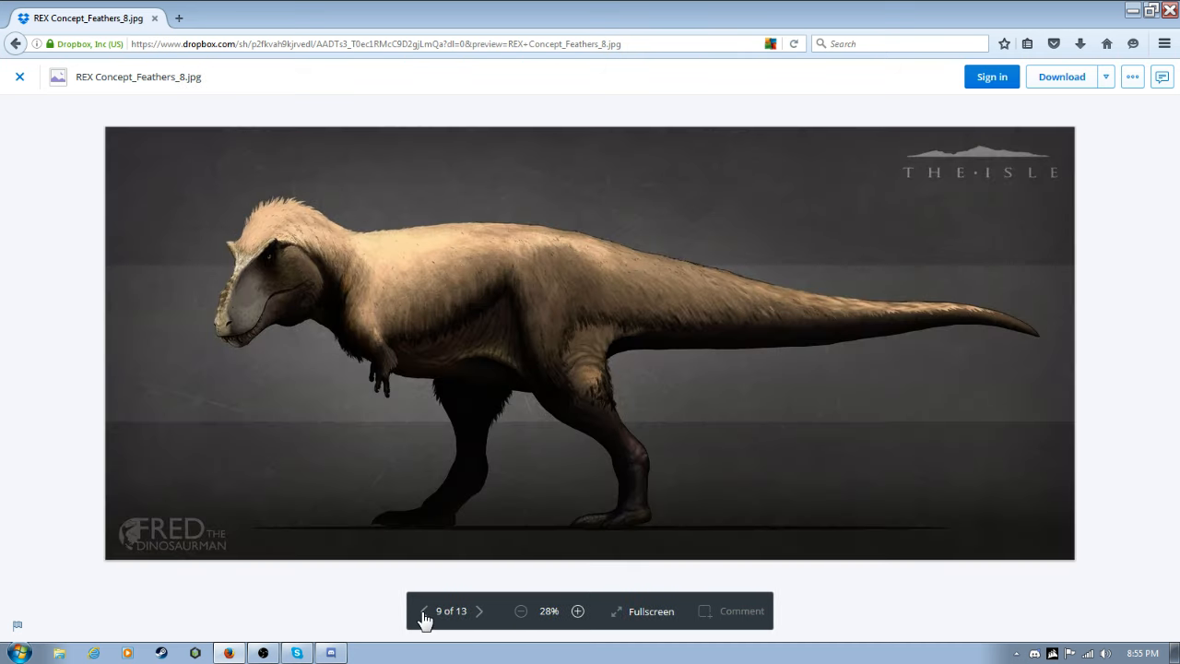
{"action": "left_click", "coordinate": [424, 610]}
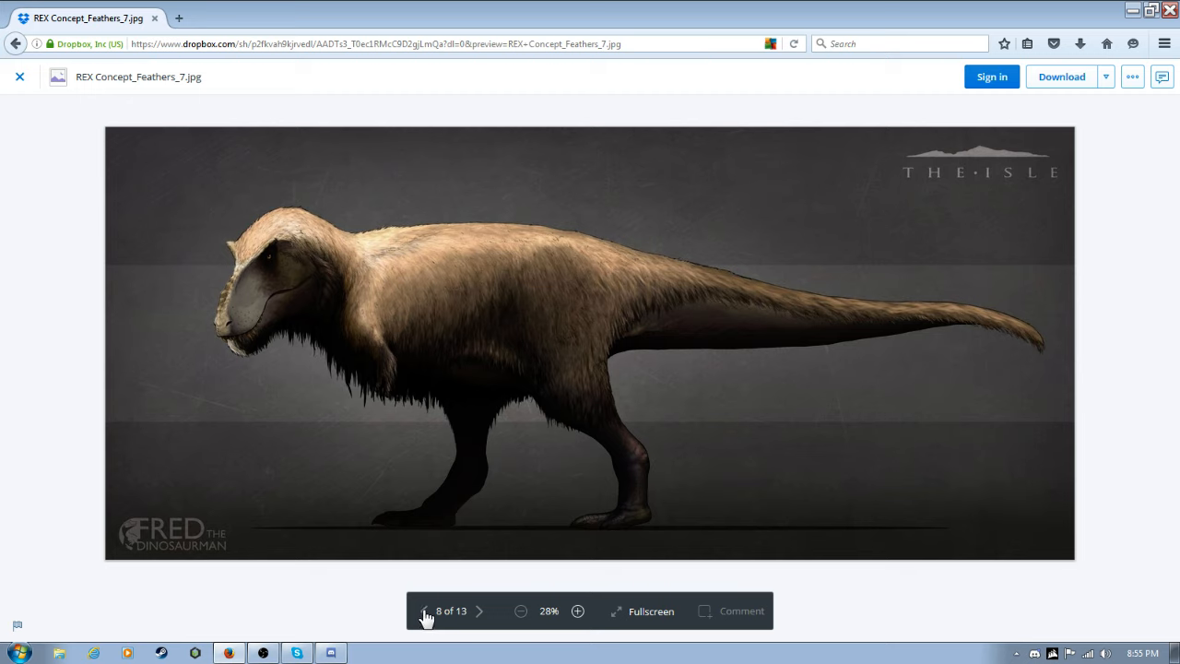
{"action": "mouse_move", "coordinate": [291, 177]}
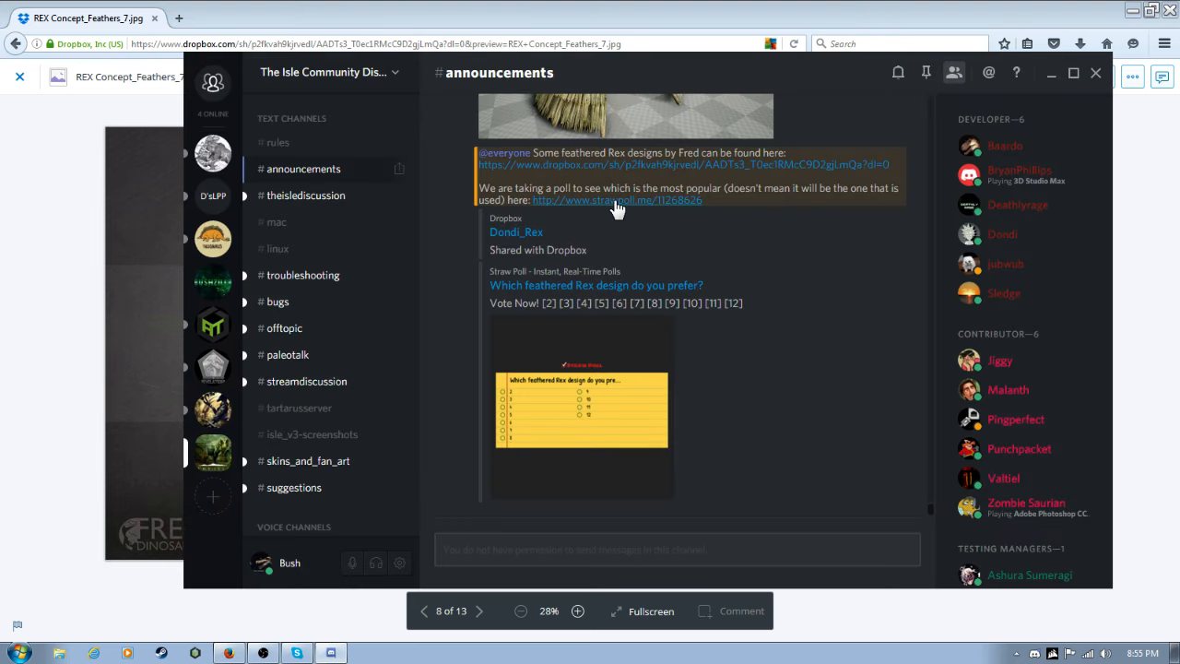
{"action": "mouse_move", "coordinate": [361, 89]}
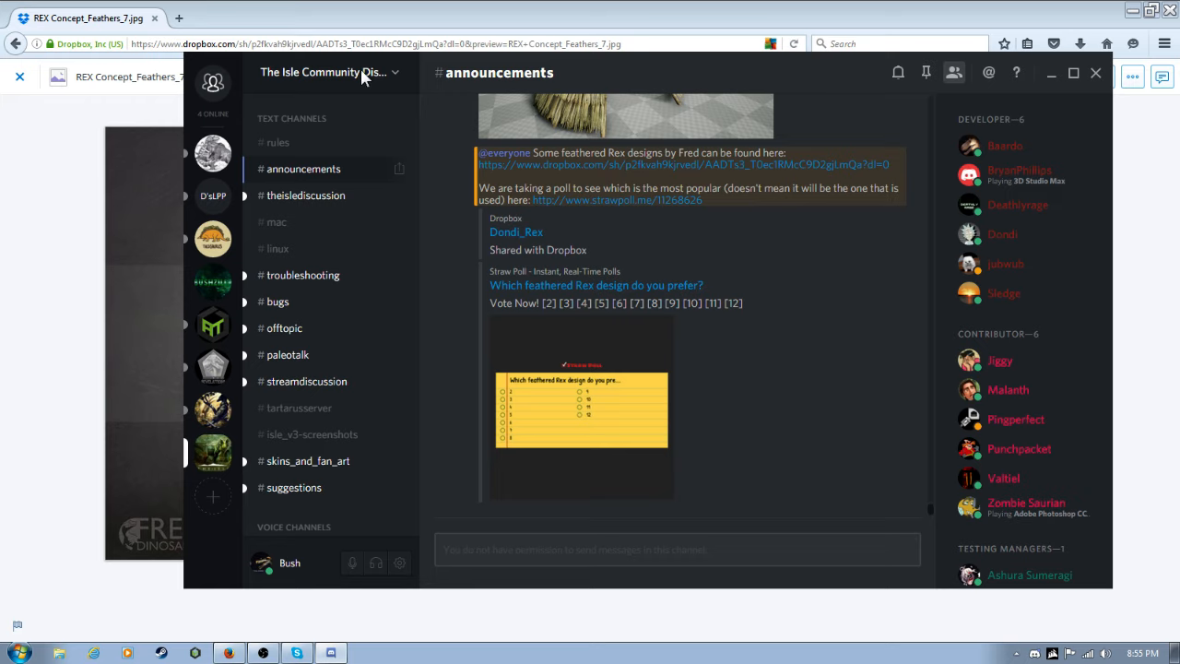
{"action": "mouse_move", "coordinate": [650, 210]}
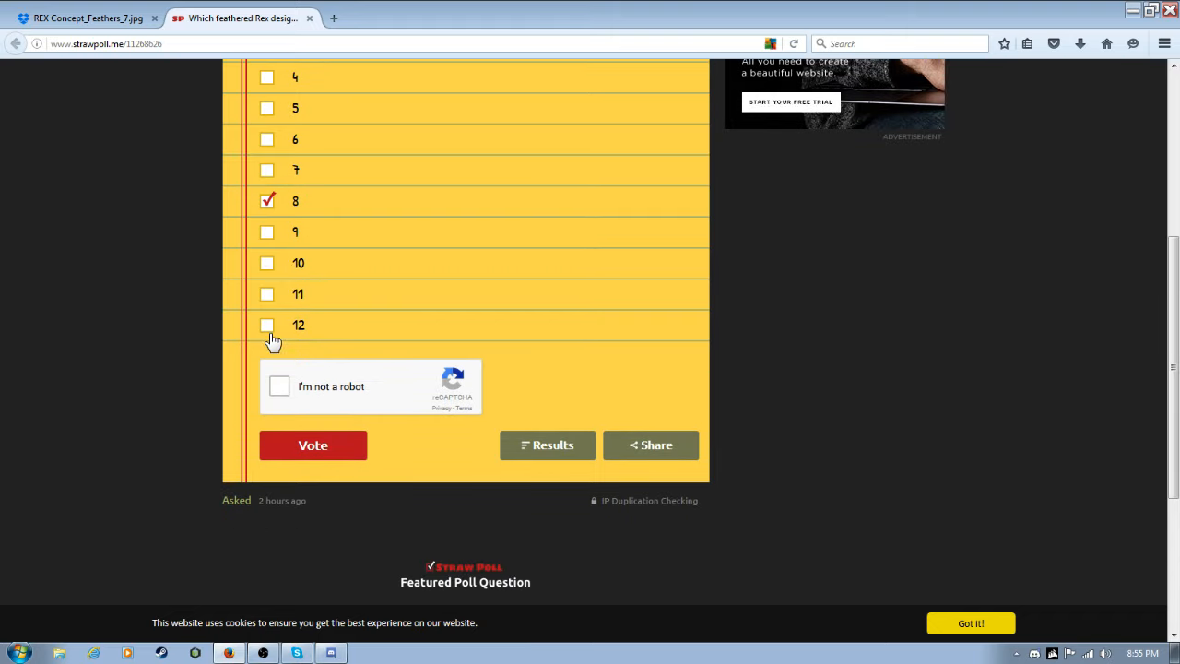
{"action": "mouse_move", "coordinate": [339, 445]}
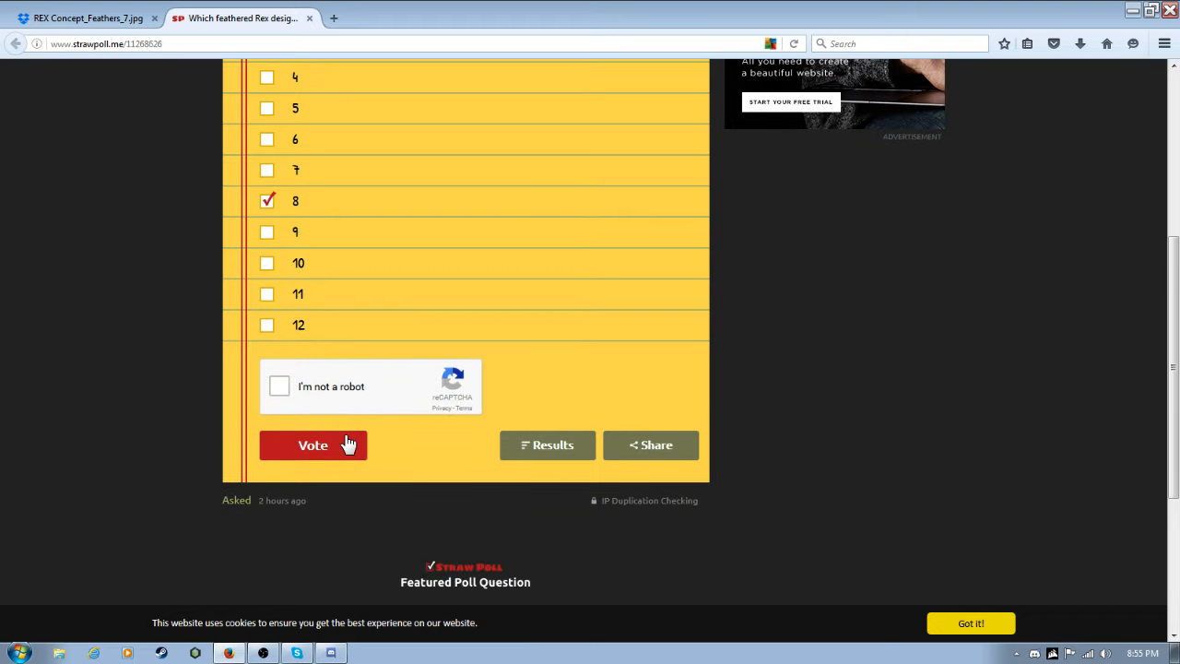
Submit the Straw Poll vote for design 8, bringing up results with 8 leading at 28%.
{"action": "left_click", "coordinate": [280, 387]}
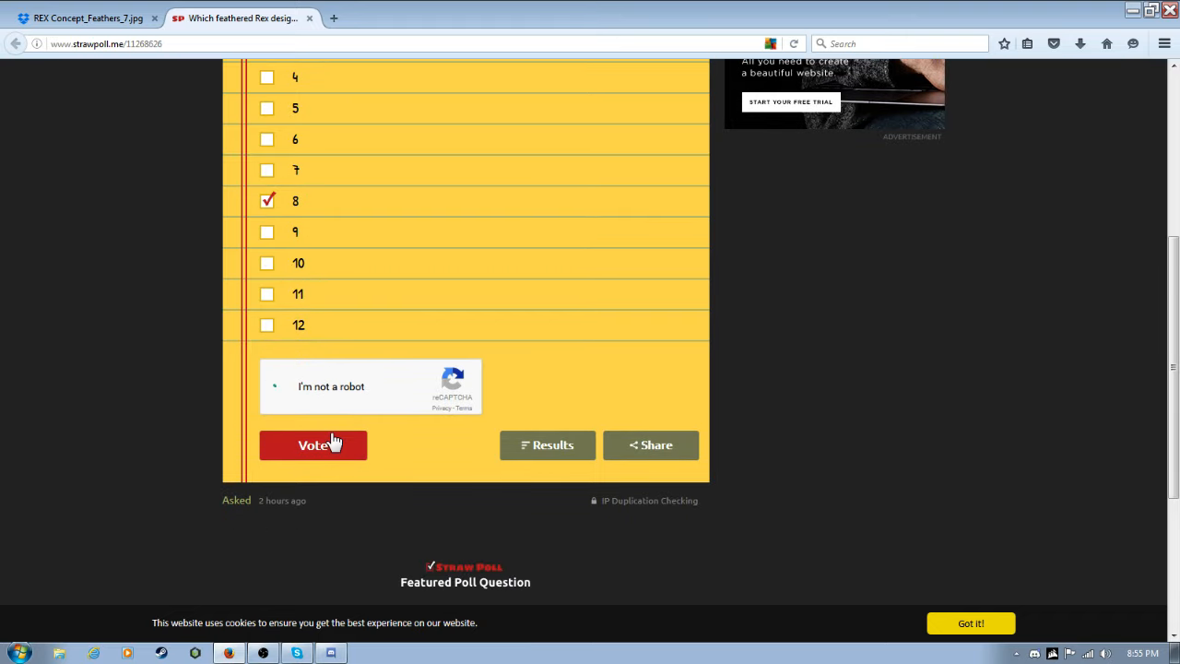
{"action": "left_click", "coordinate": [280, 387]}
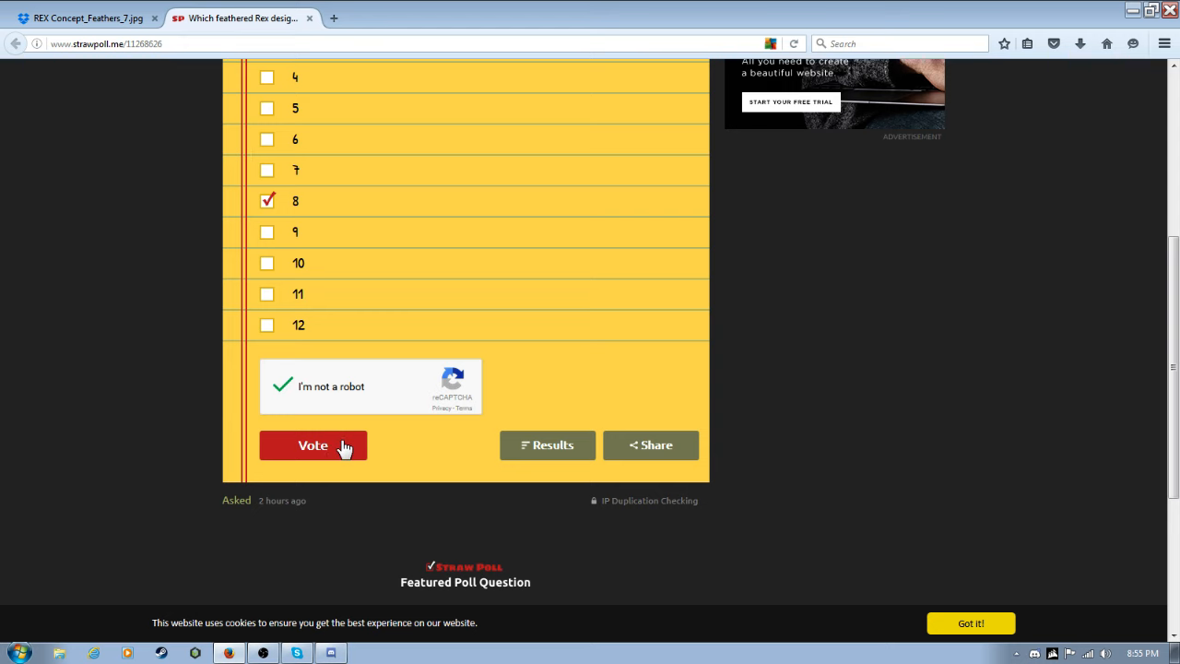
{"action": "left_click", "coordinate": [313, 445]}
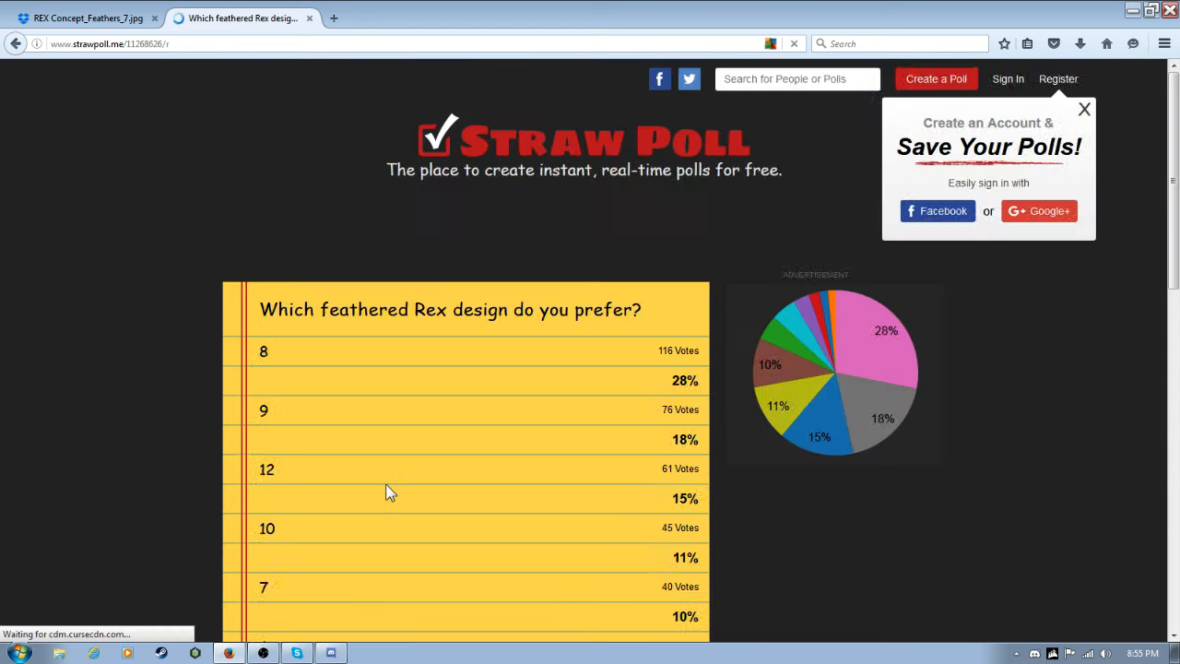
Scroll the poll results down to the 415-vote total, then return to the Dropbox concept images.
{"action": "scroll", "scroll_direction": "down", "scroll_amount": 3}
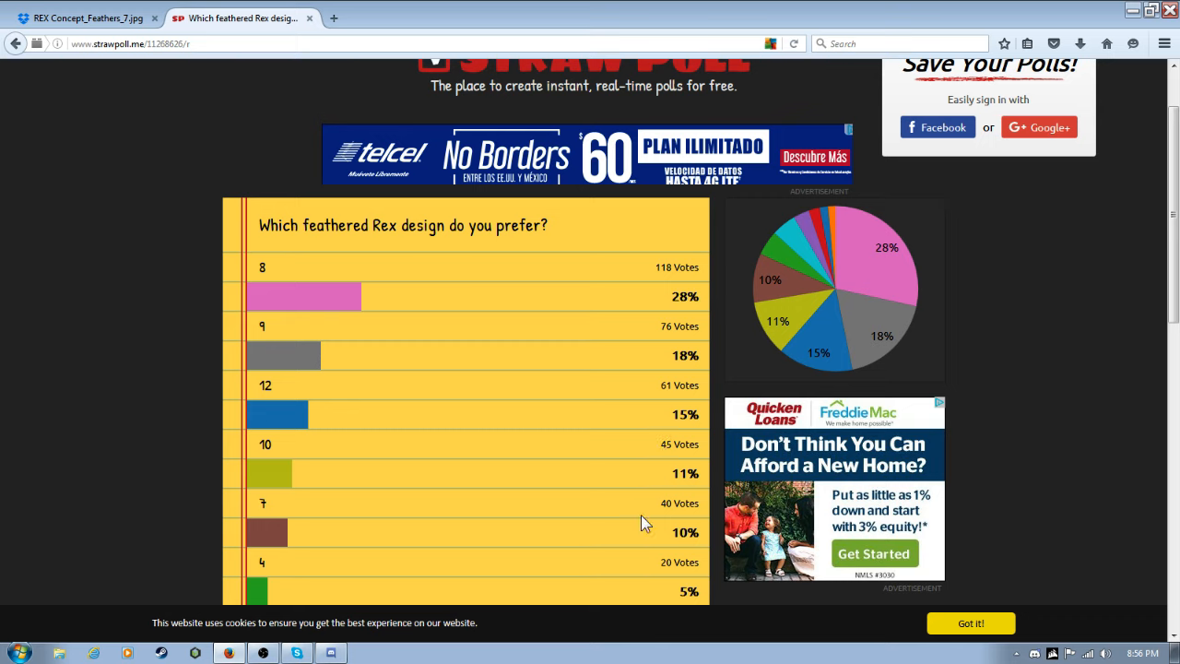
{"action": "scroll", "scroll_direction": "down", "scroll_amount": 3}
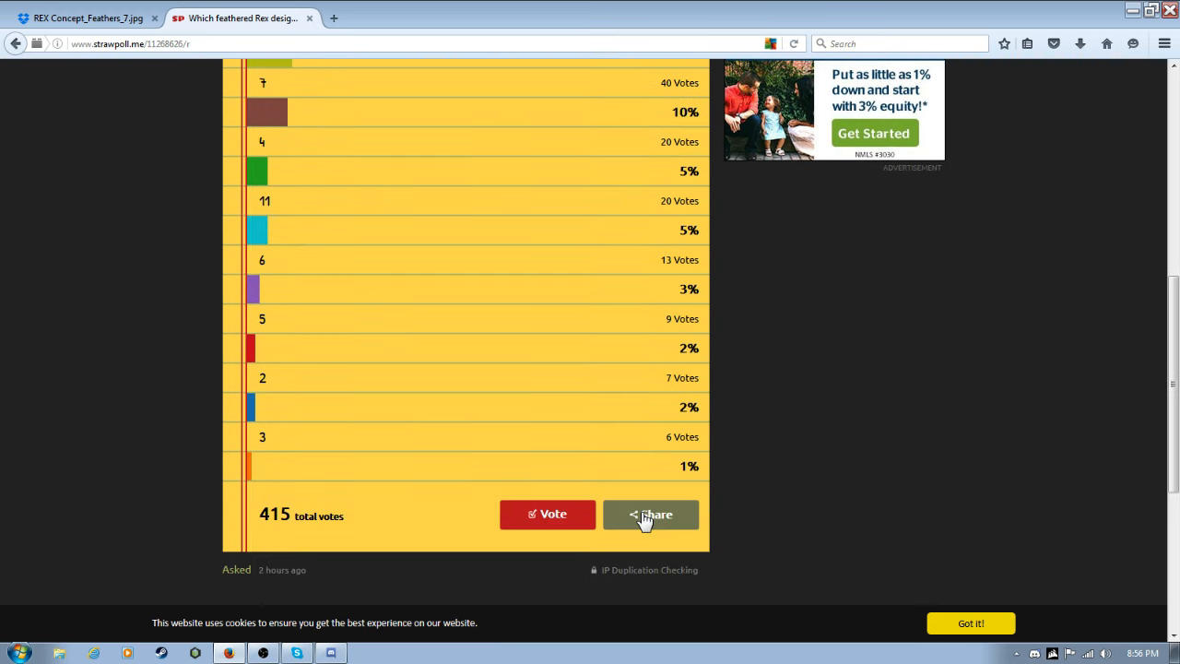
{"action": "mouse_move", "coordinate": [155, 273]}
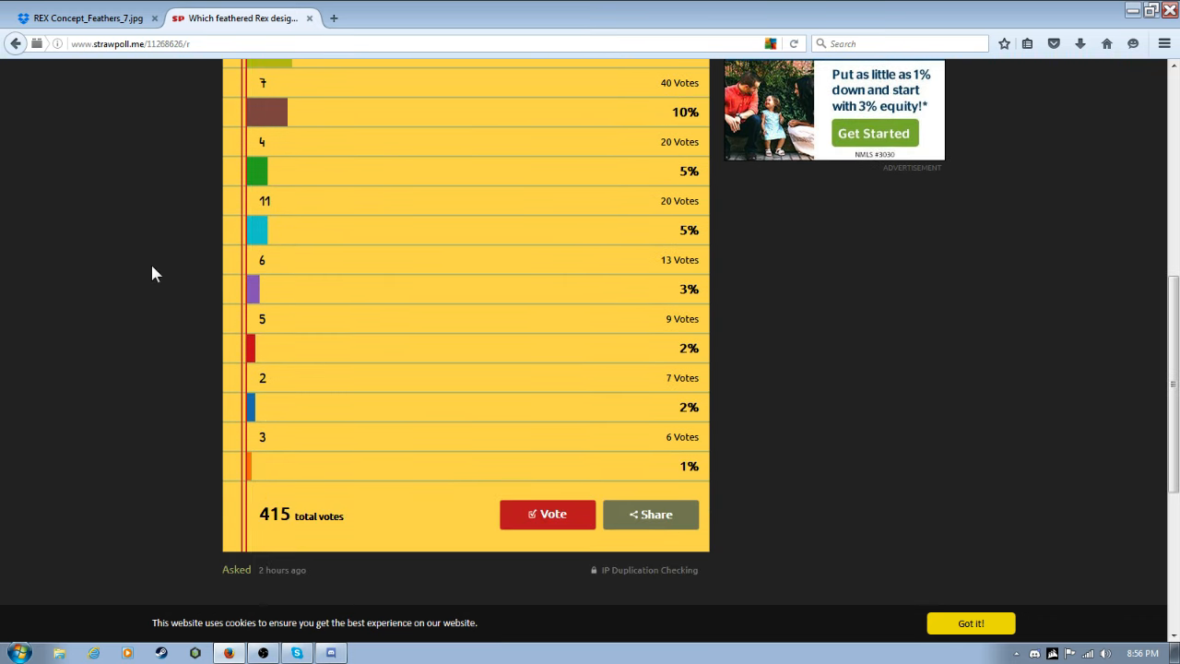
{"action": "left_click", "coordinate": [88, 16]}
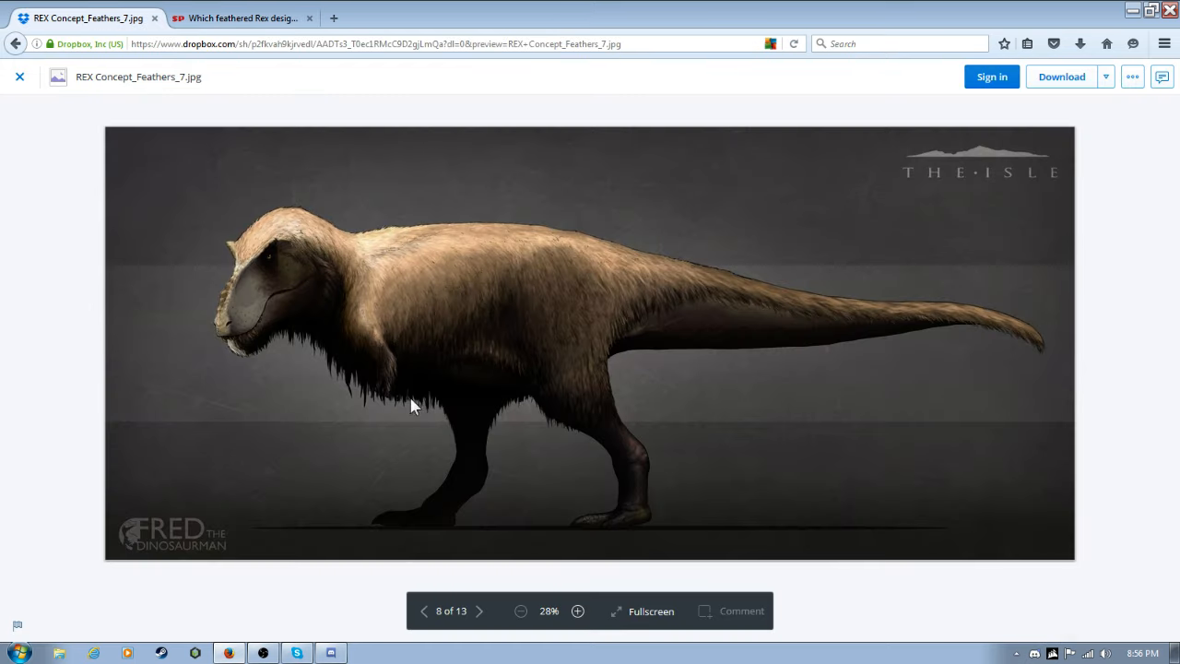
Step the Dropbox preview back to image 4 of 13, Feathers_2.3, then return to the poll results.
{"action": "left_click", "coordinate": [424, 613]}
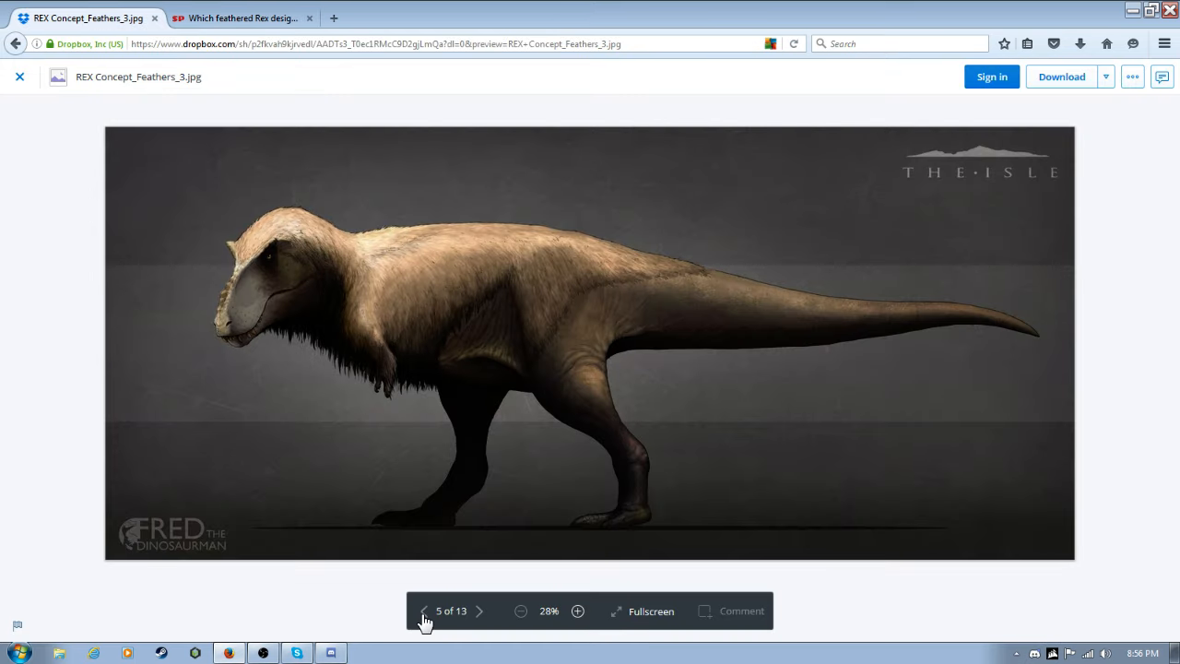
{"action": "left_click", "coordinate": [424, 610]}
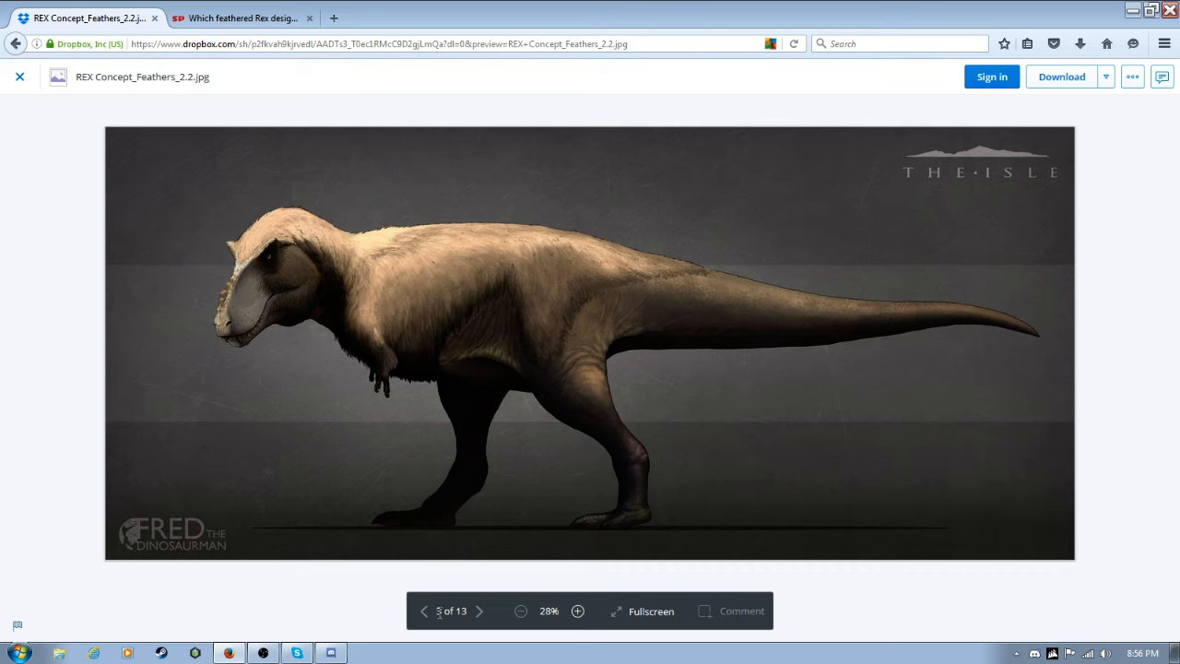
{"action": "left_click", "coordinate": [480, 612]}
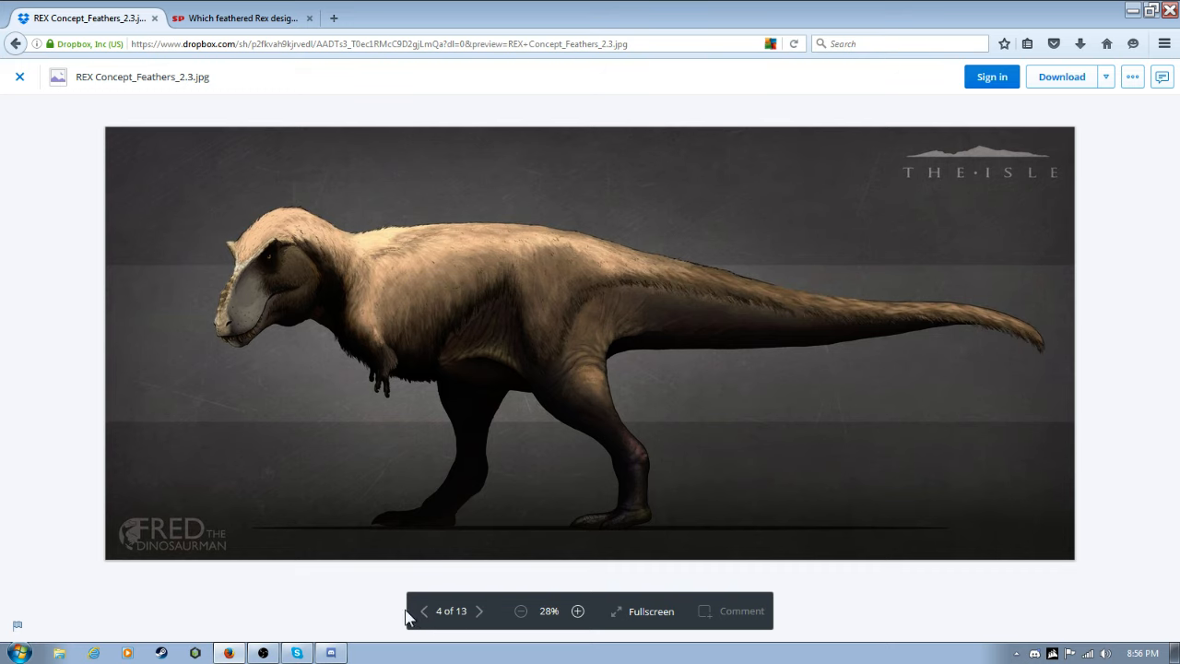
{"action": "mouse_move", "coordinate": [457, 561]}
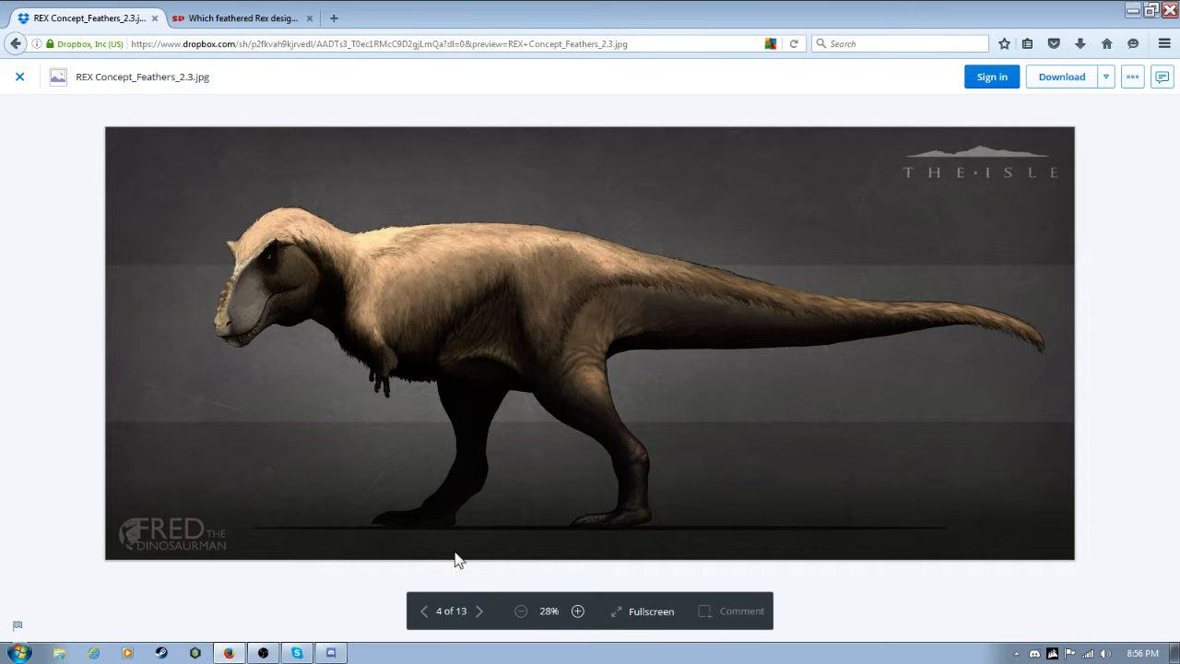
{"action": "mouse_move", "coordinate": [384, 269]}
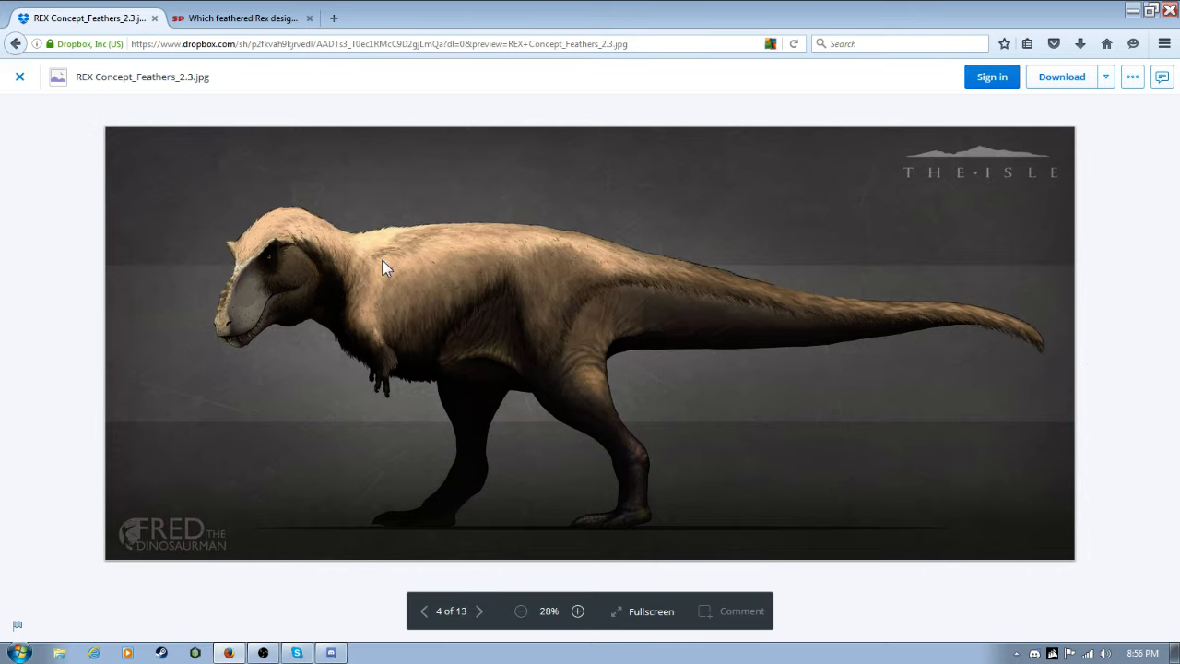
{"action": "left_click", "coordinate": [242, 17]}
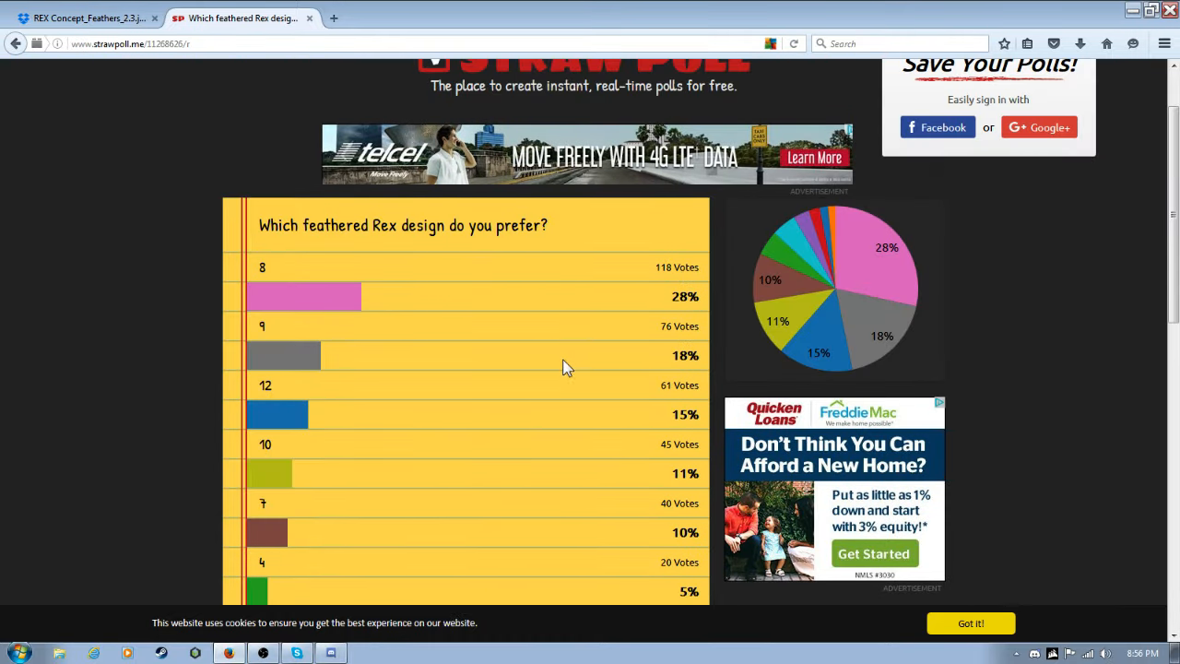
Scroll through the lower poll options, then switch back to the Dropbox concept image preview.
{"action": "scroll", "scroll_direction": "down", "scroll_amount": 3}
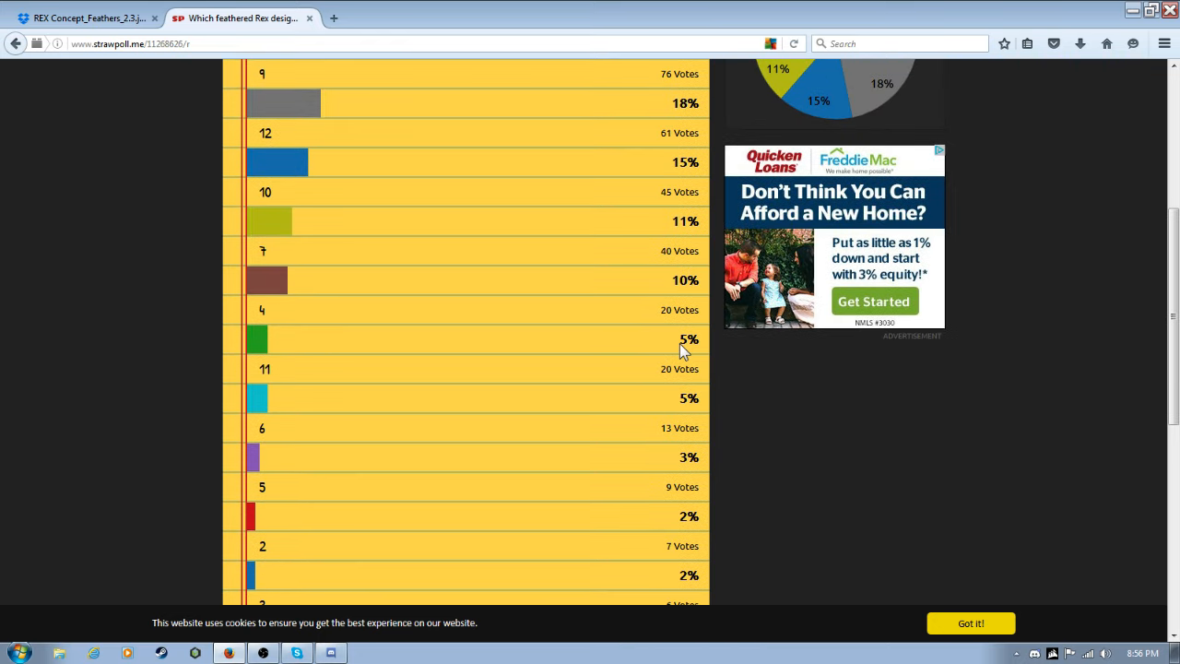
{"action": "scroll", "scroll_direction": "up", "scroll_amount": 3}
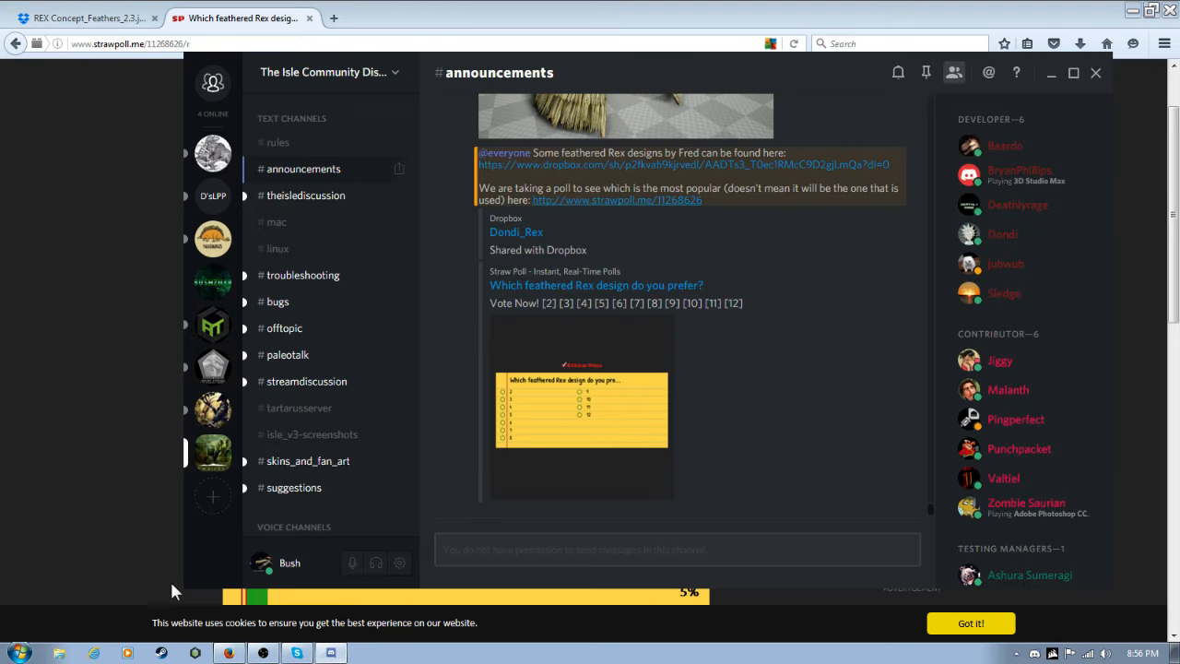
{"action": "left_click", "coordinate": [83, 18]}
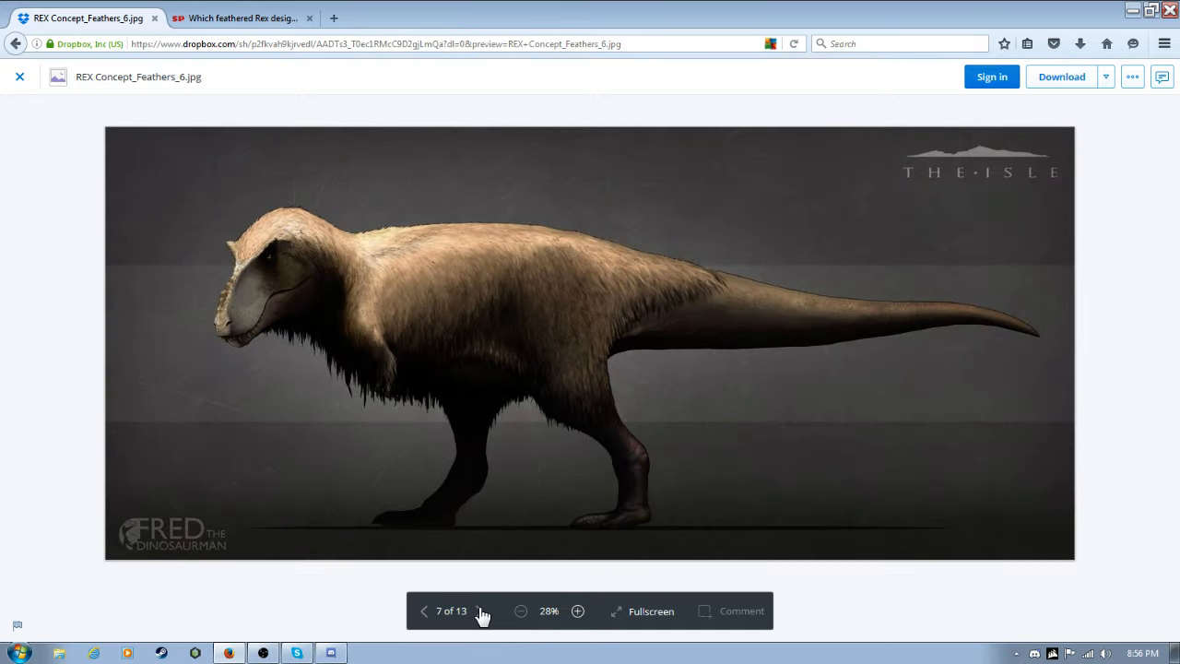
Advance to image 8 of 13, Feathers_7, and select its page link in the address bar.
{"action": "left_click", "coordinate": [479, 610]}
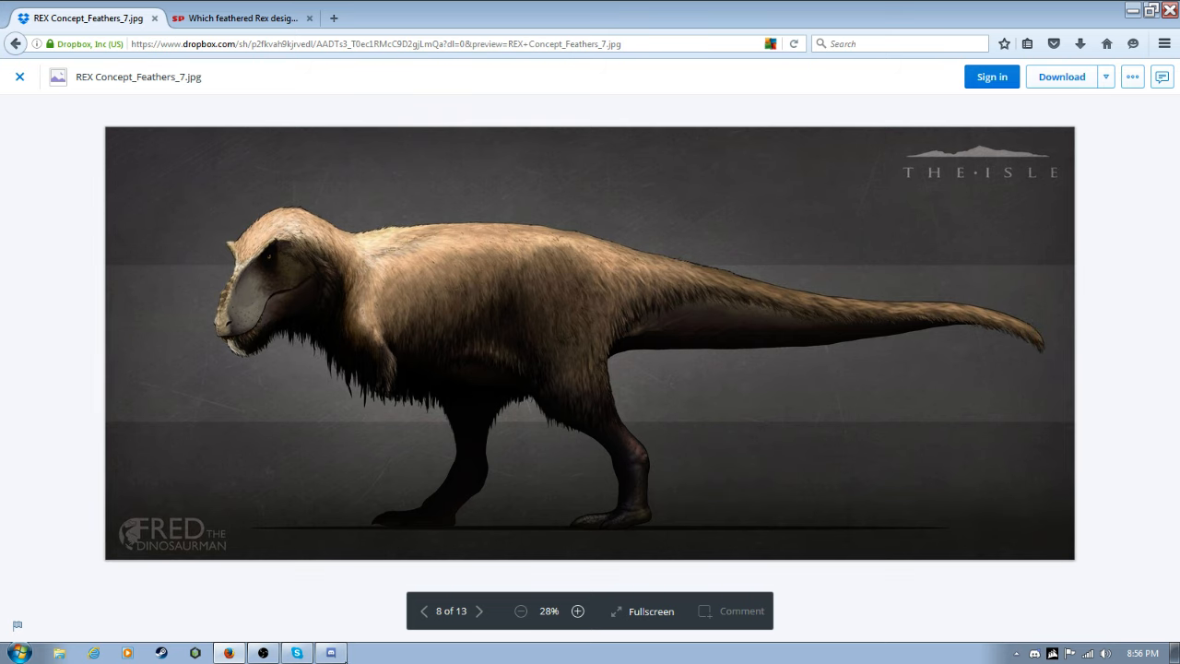
{"action": "mouse_move", "coordinate": [446, 363]}
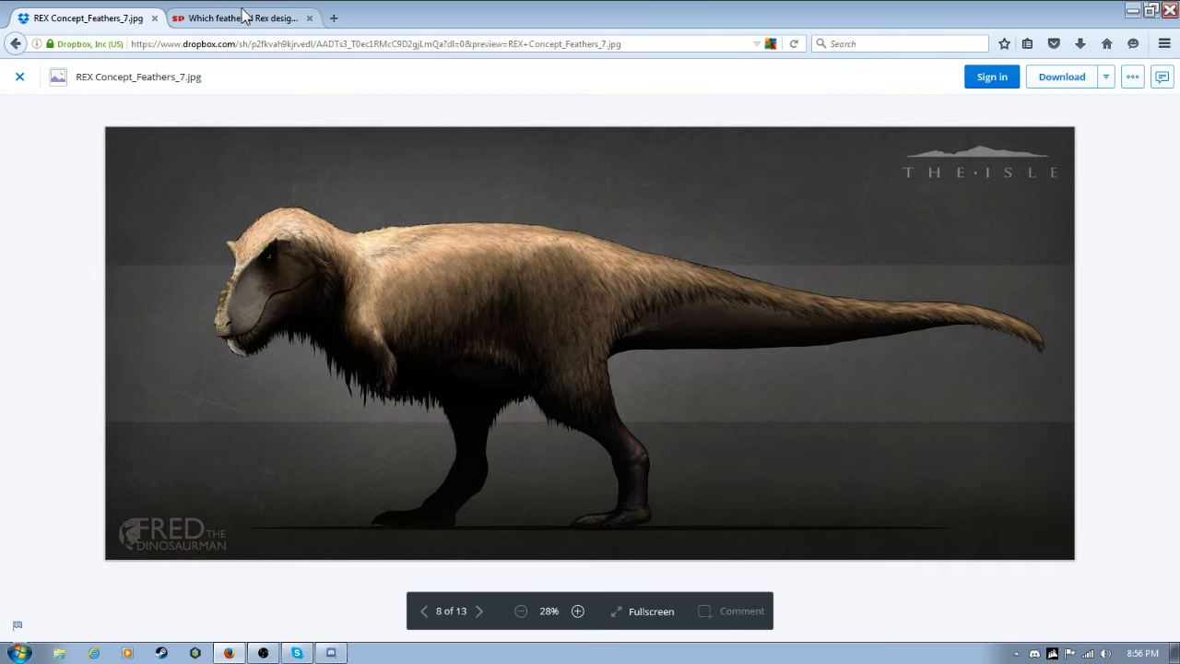
{"action": "left_click", "coordinate": [359, 44]}
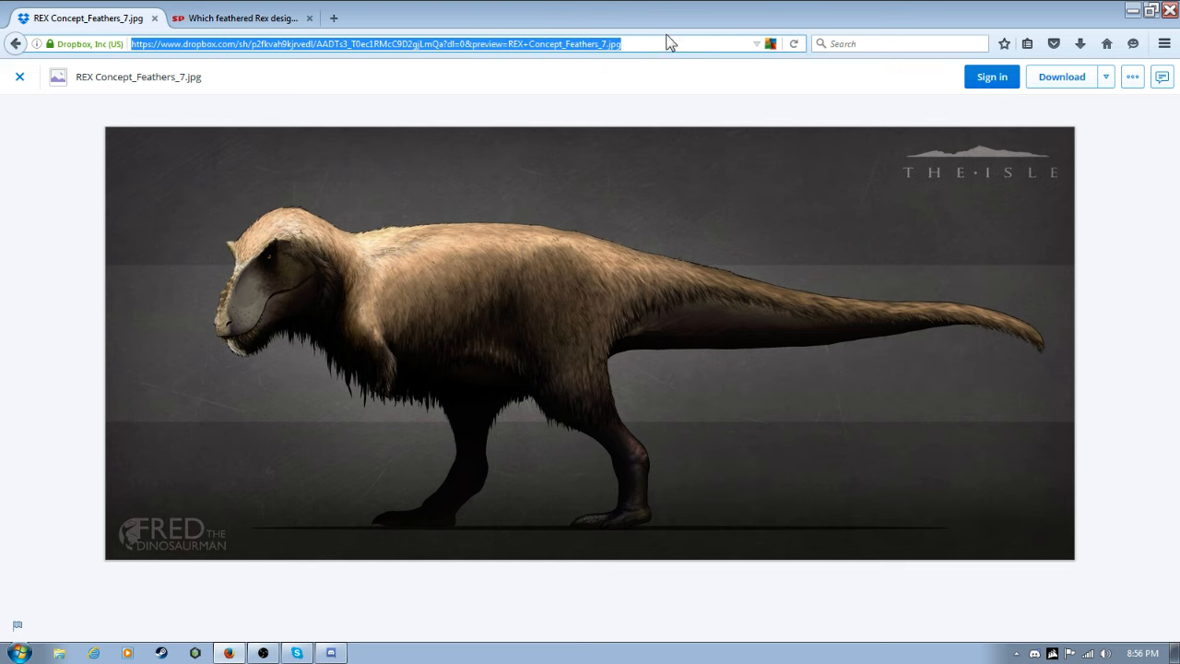
{"action": "mouse_move", "coordinate": [612, 8]}
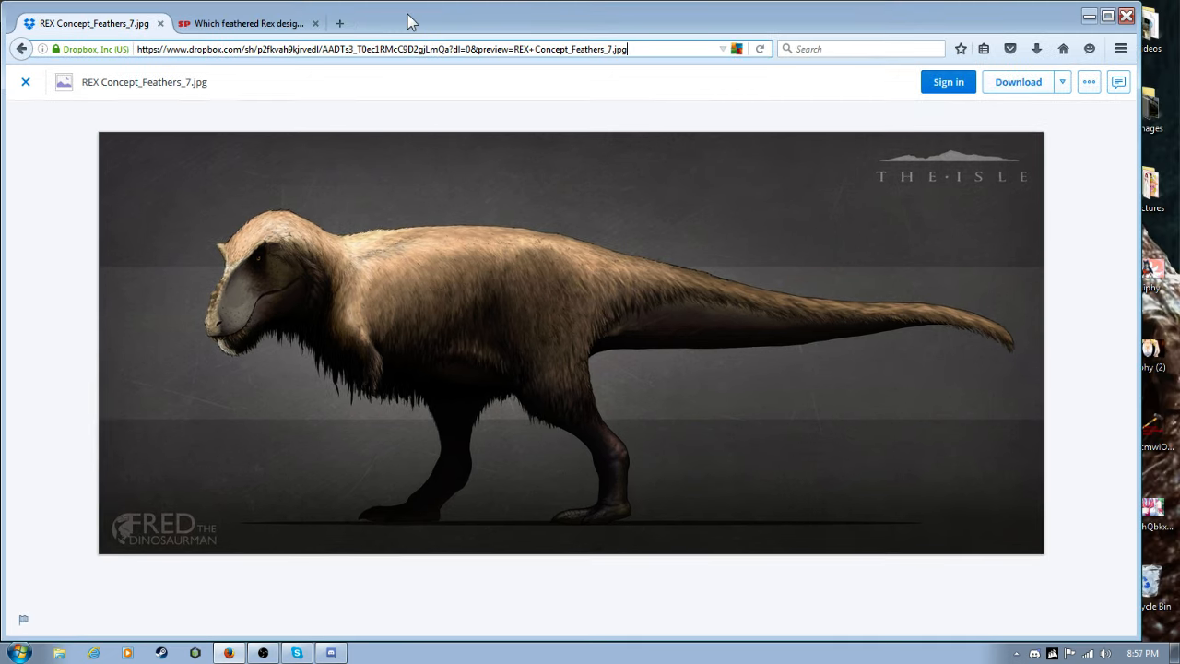
In a new tab, Google 'deviantart fredthedinosaurman' and open FredtheDinosaurman's DeviantArt profile.
{"action": "left_click", "coordinate": [346, 22]}
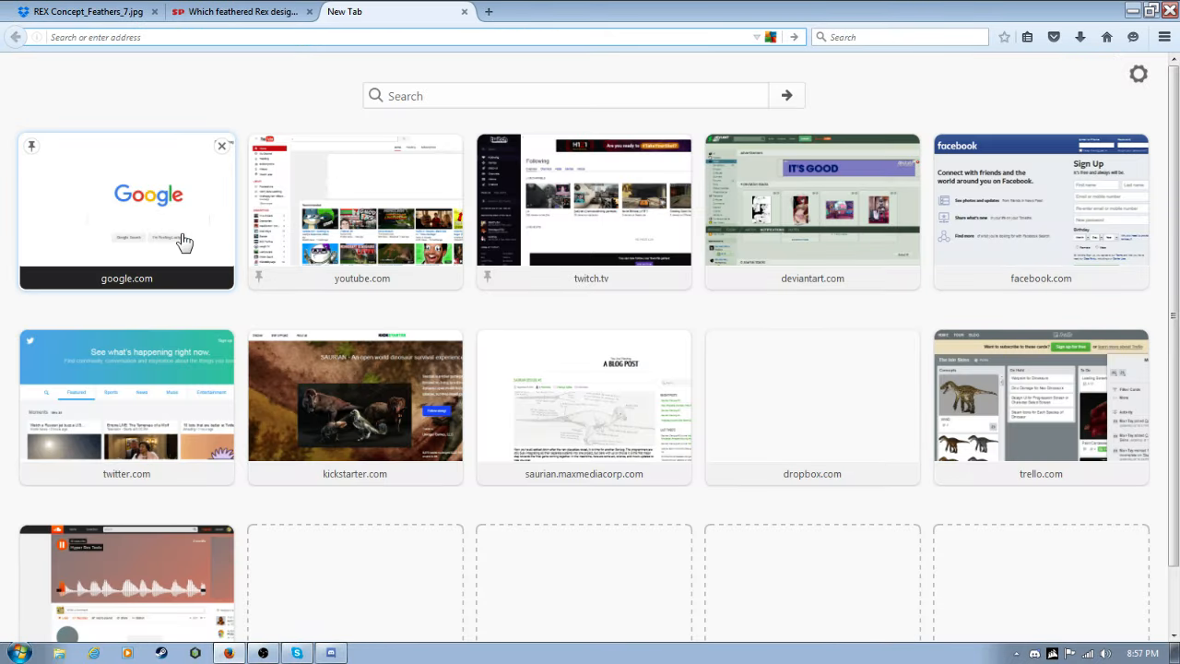
{"action": "left_click", "coordinate": [126, 206]}
{"action": "type", "text": "deviantart fredthedinosaurman"}
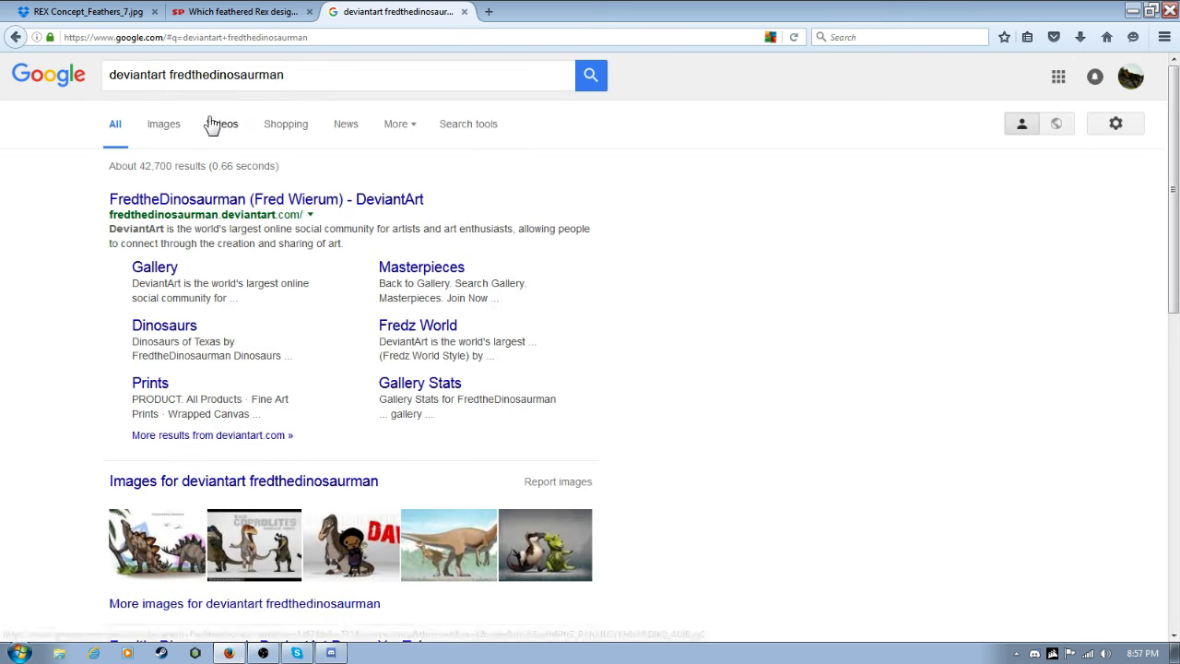
{"action": "left_click", "coordinate": [266, 199]}
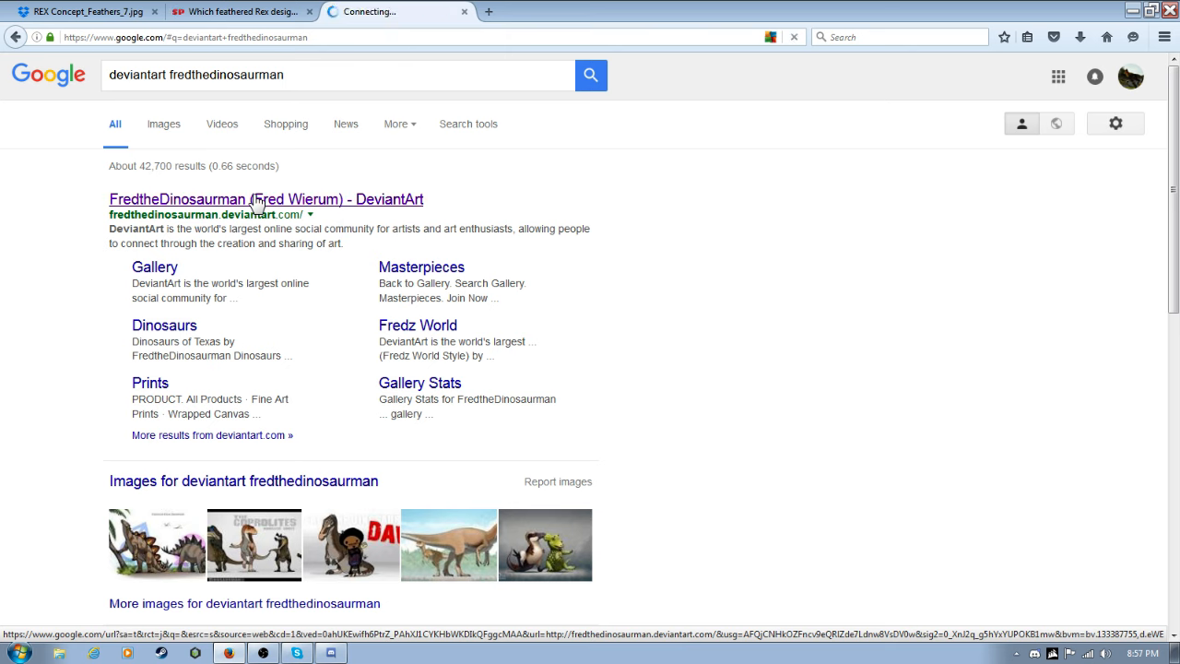
{"action": "left_click", "coordinate": [265, 199]}
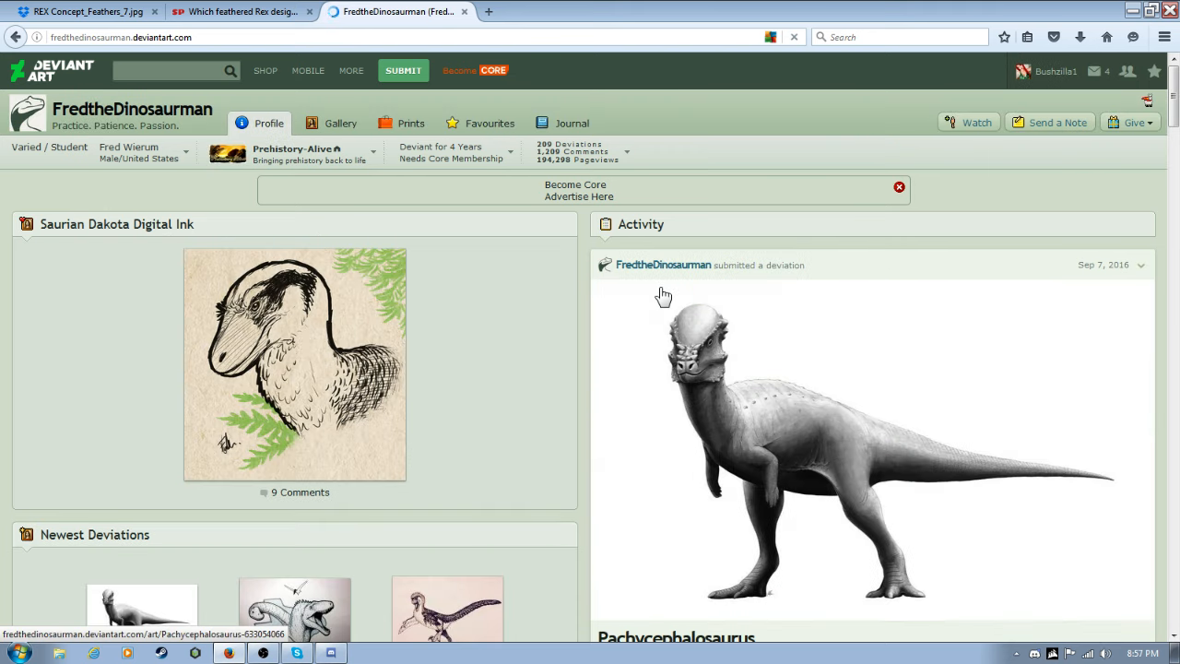
Watch FredtheDinosaurman's account and switch to the artist's Gallery of featured deviations.
{"action": "left_click", "coordinate": [968, 122]}
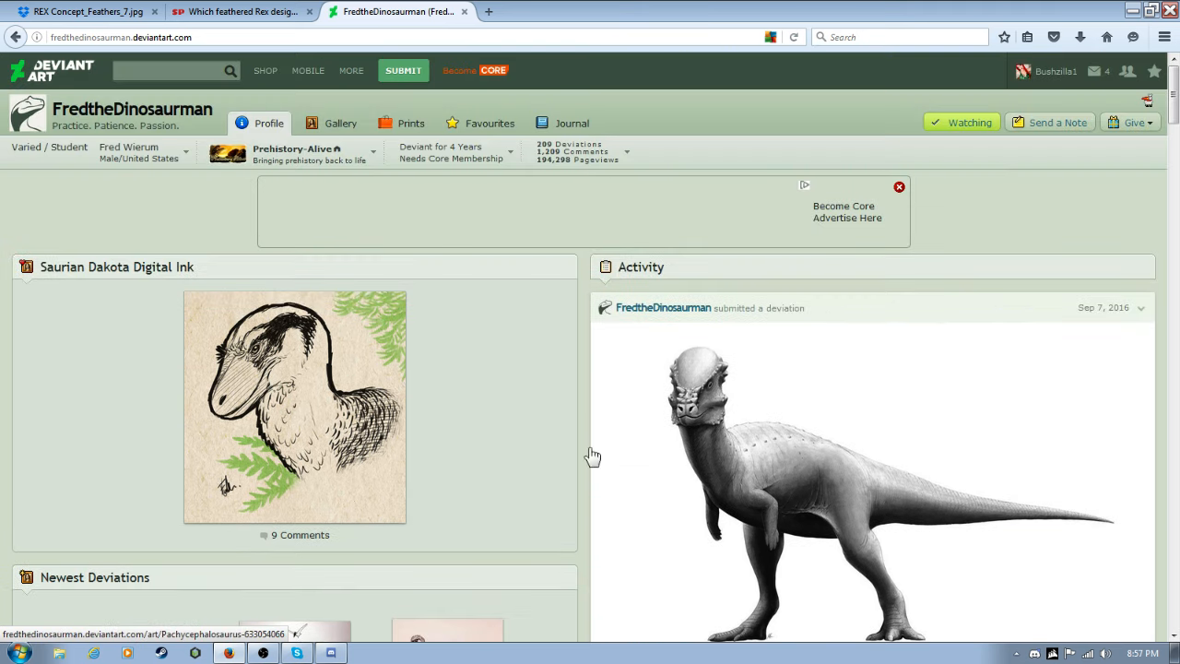
{"action": "left_click", "coordinate": [341, 122]}
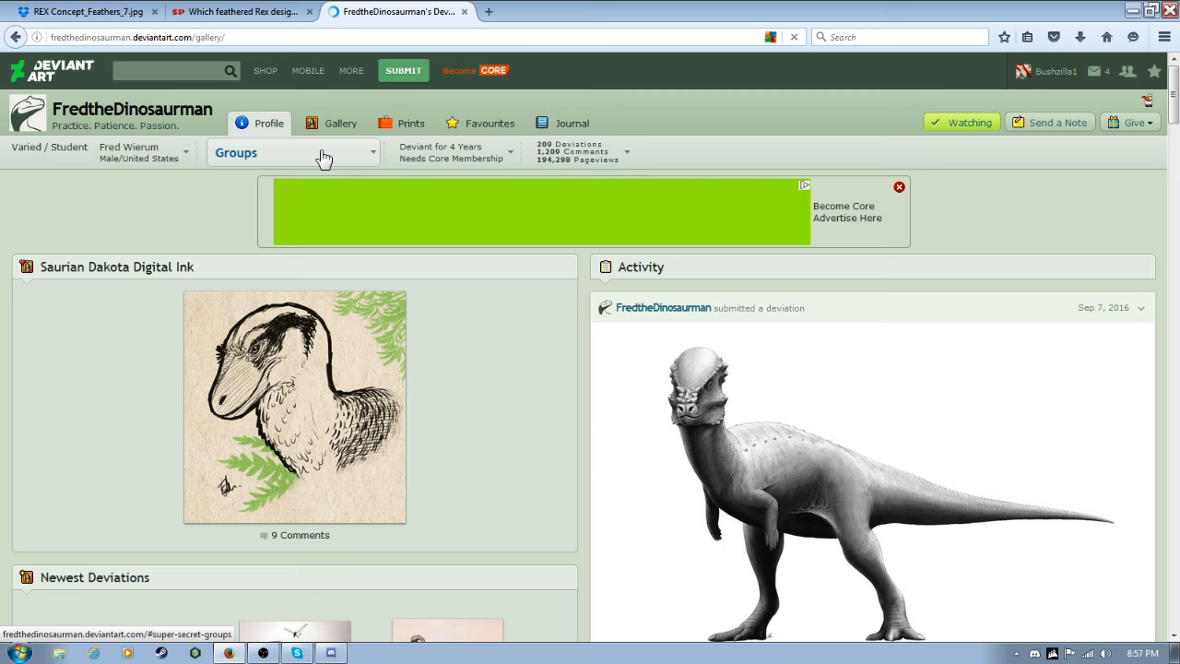
{"action": "left_click", "coordinate": [343, 121]}
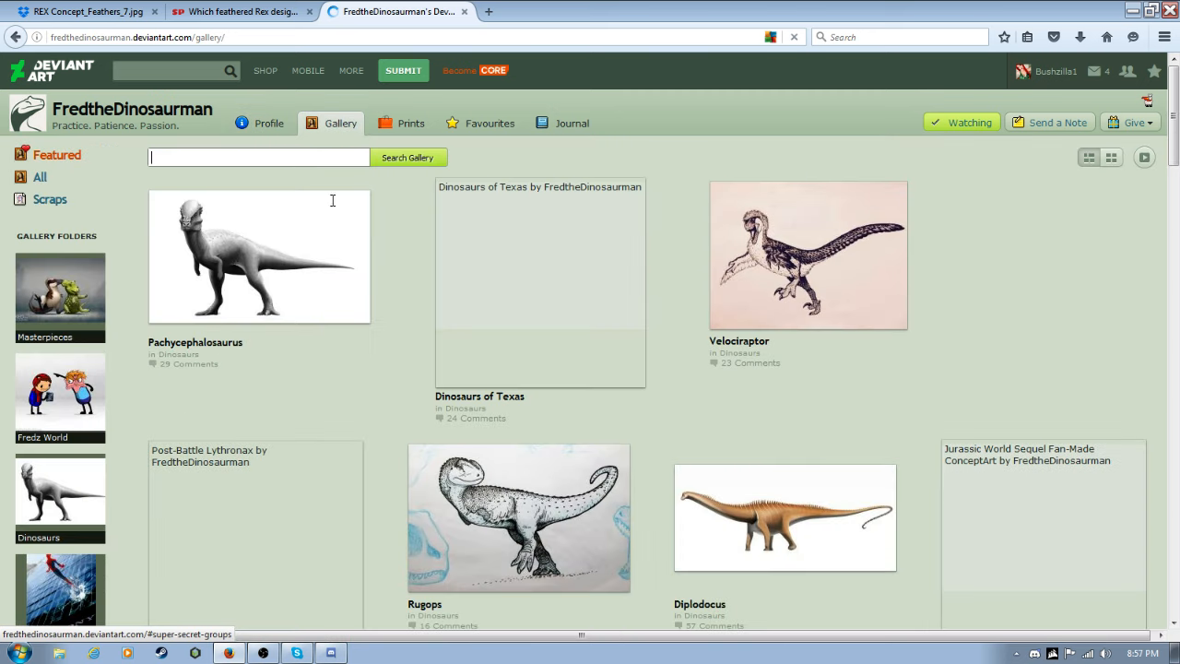
Browse the first gallery page to its bottom and go to page 2 in the pagination bar.
{"action": "scroll", "scroll_direction": "down", "scroll_amount": 3}
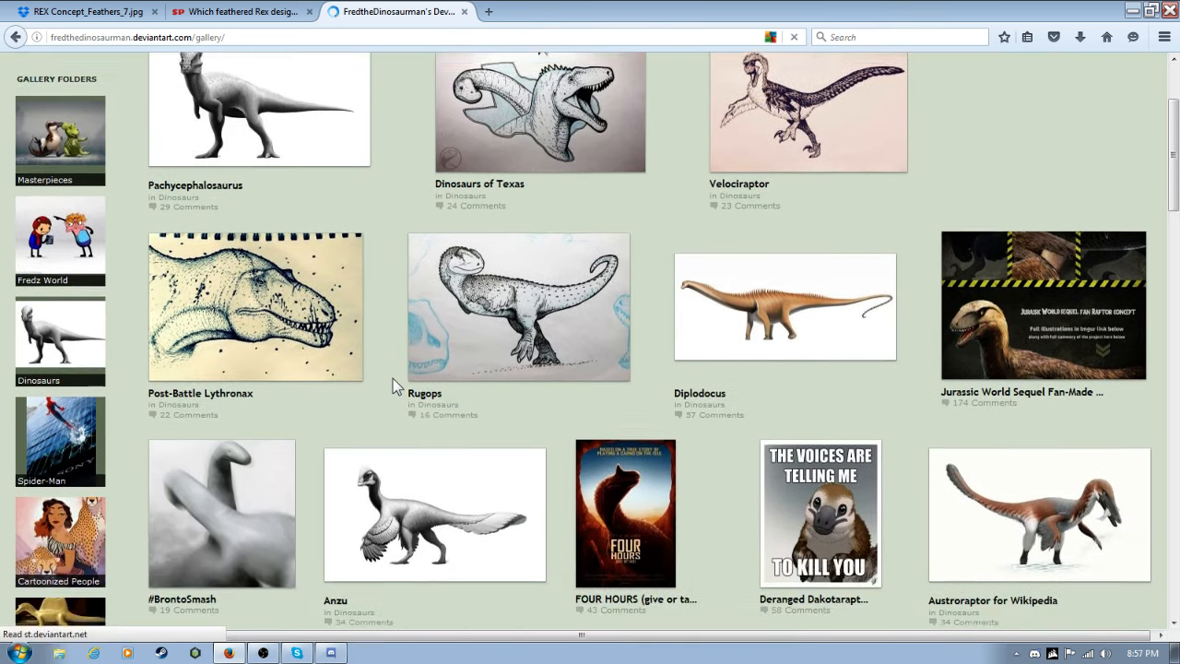
{"action": "scroll", "scroll_direction": "down", "scroll_amount": 3}
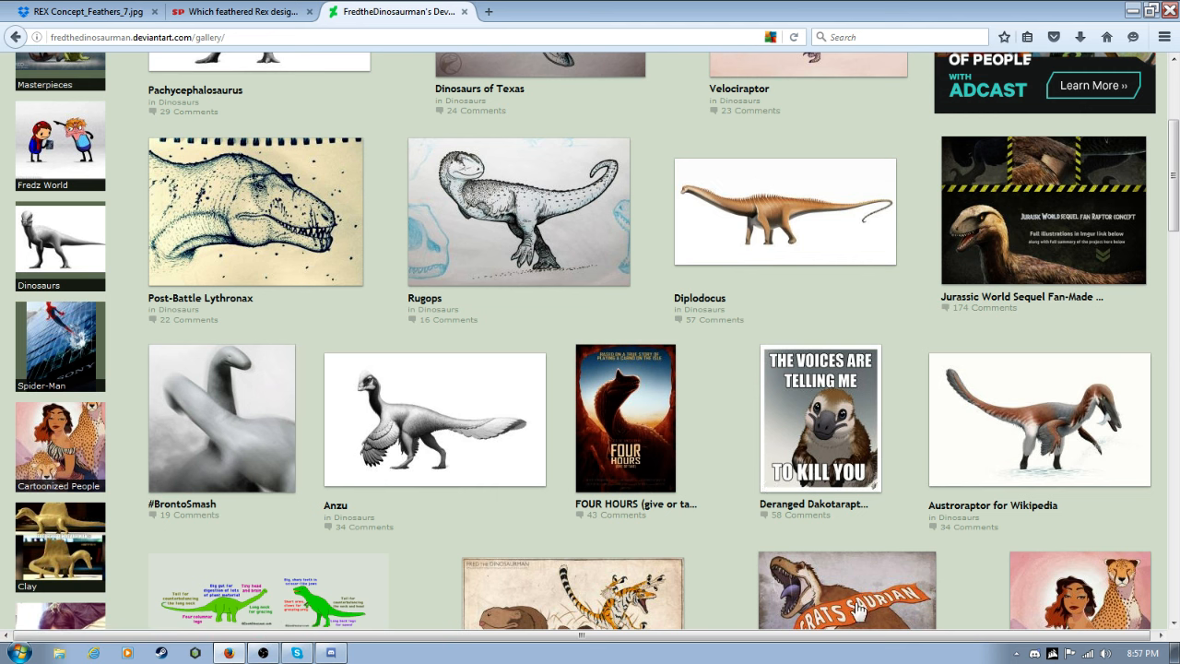
{"action": "mouse_move", "coordinate": [899, 503]}
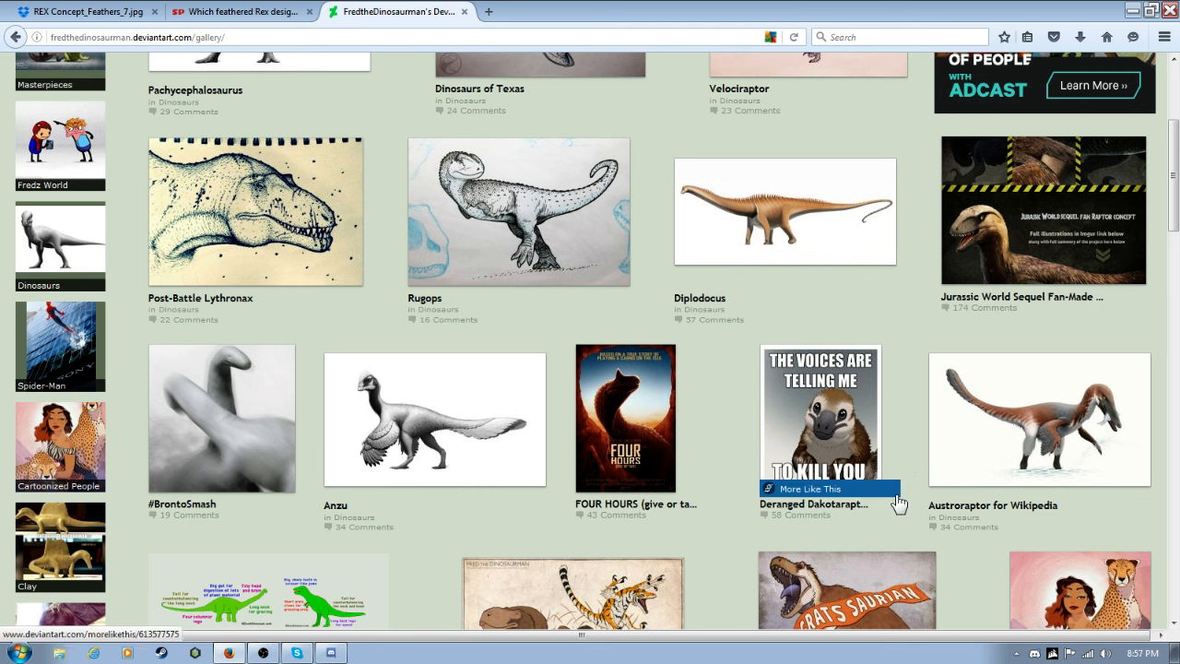
{"action": "scroll", "scroll_direction": "down", "scroll_amount": 3}
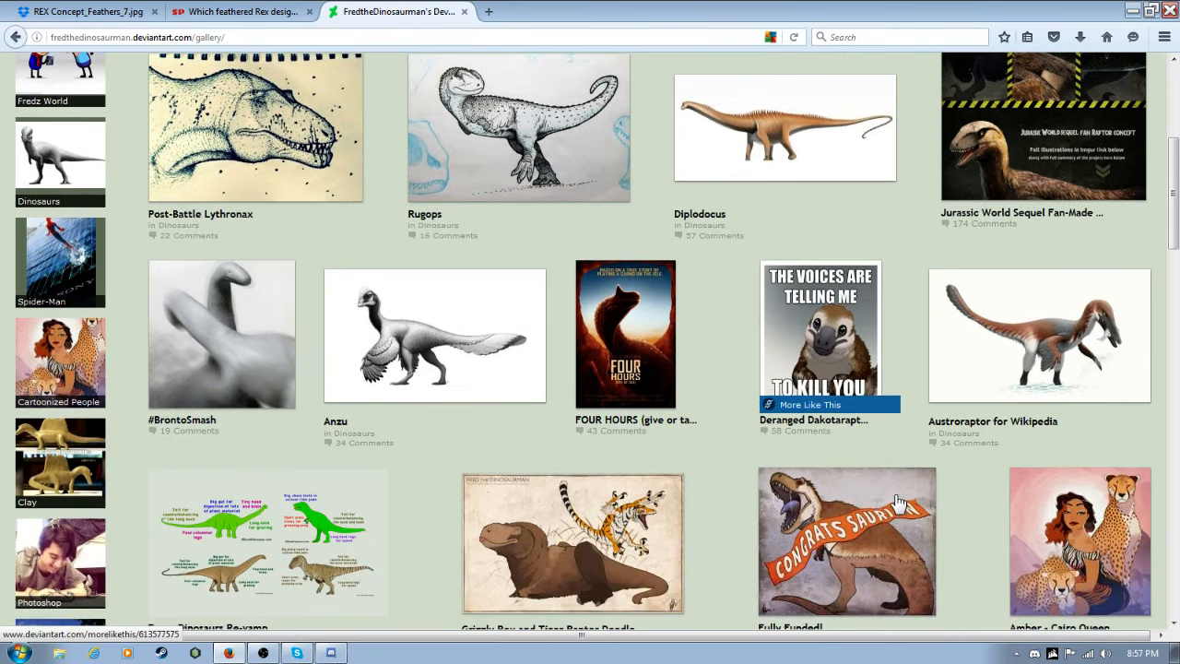
{"action": "mouse_move", "coordinate": [857, 413]}
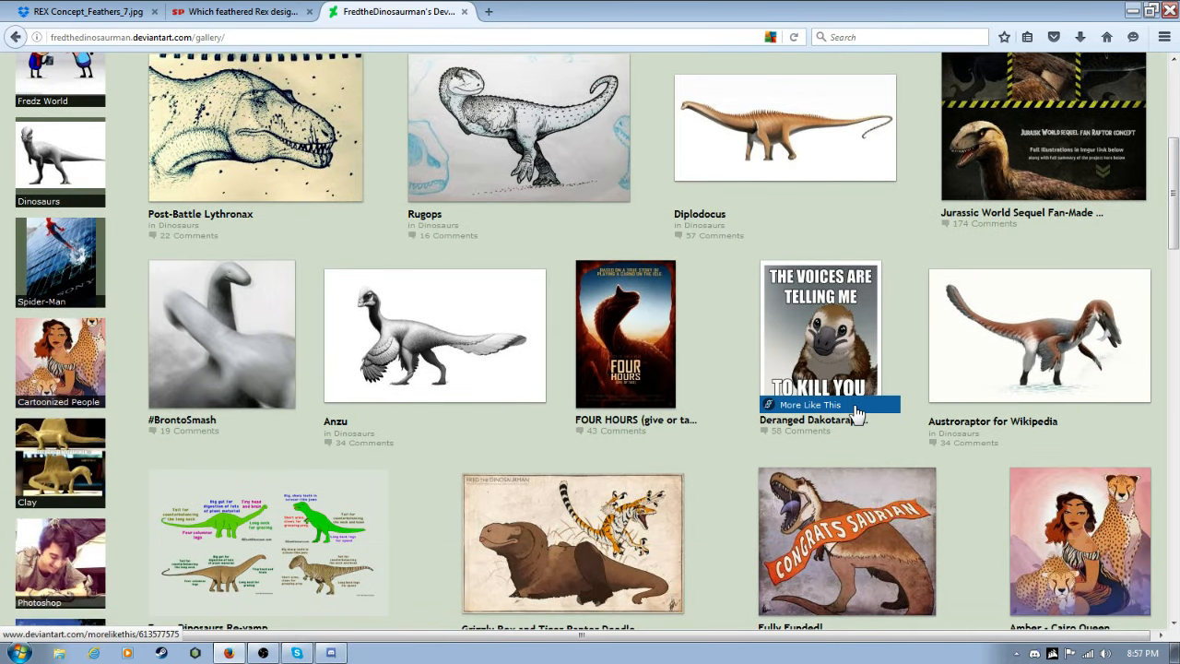
{"action": "scroll", "scroll_direction": "down", "scroll_amount": 3}
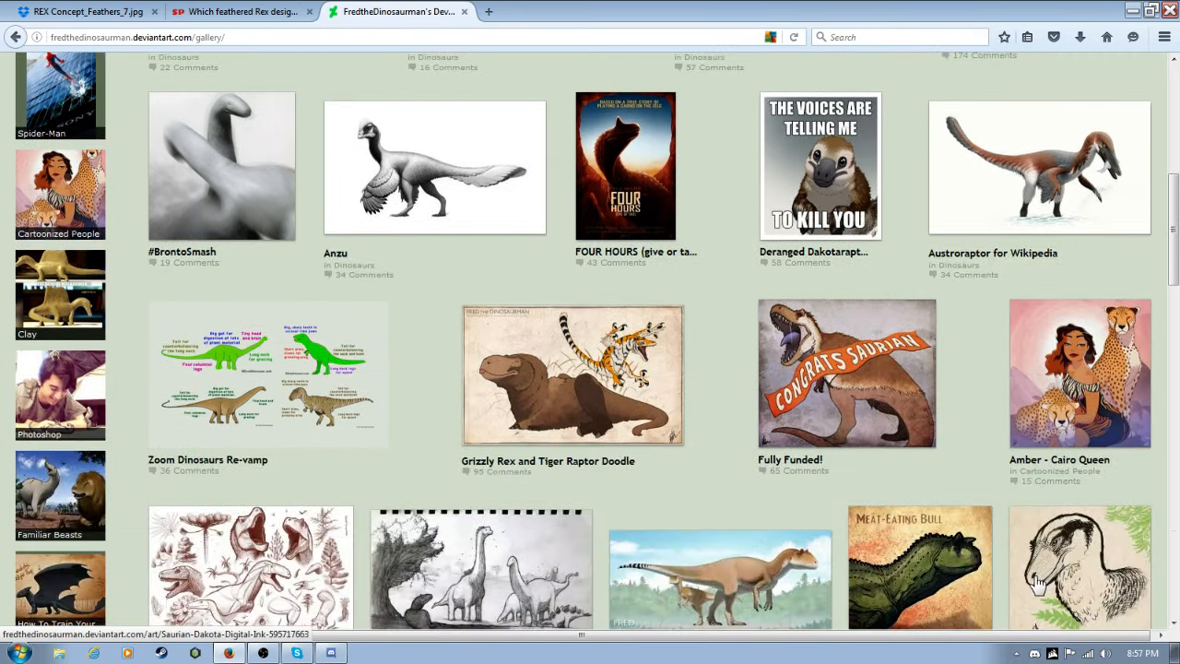
{"action": "scroll", "scroll_direction": "down", "scroll_amount": 3}
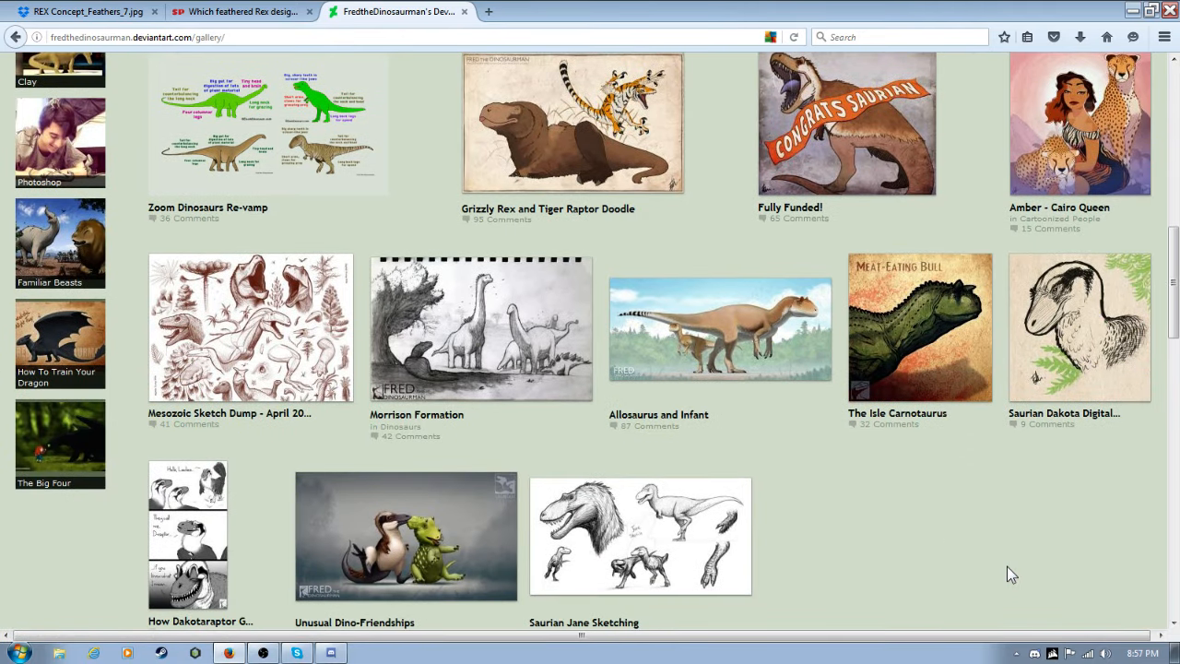
{"action": "mouse_move", "coordinate": [962, 416]}
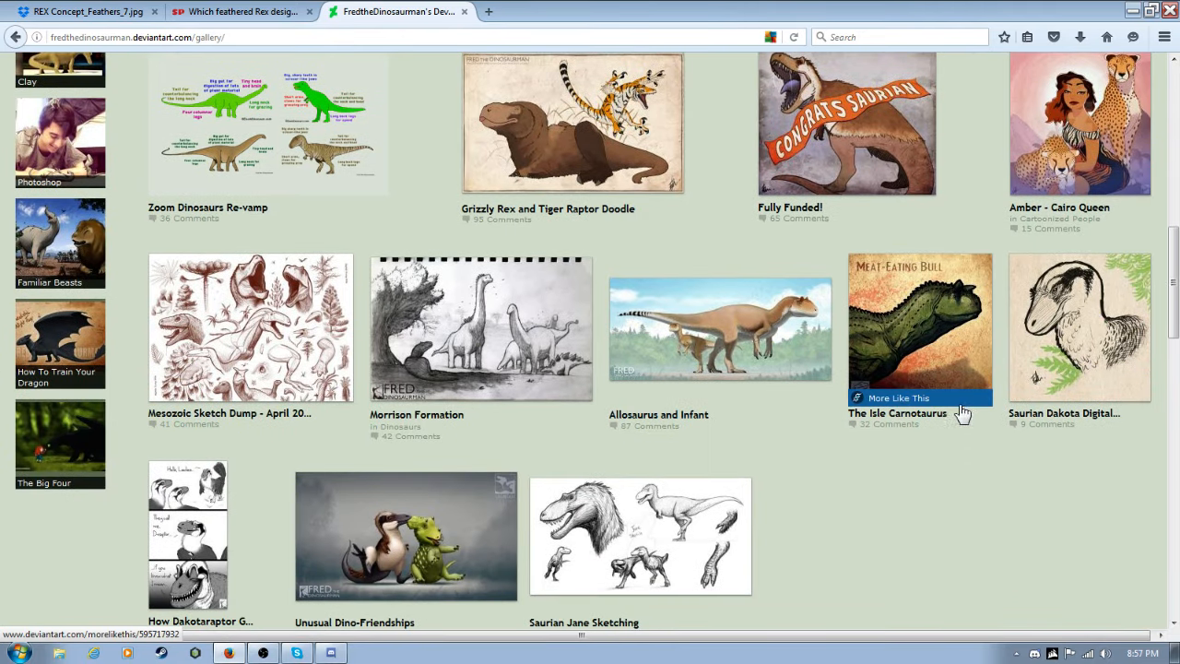
{"action": "mouse_move", "coordinate": [892, 399]}
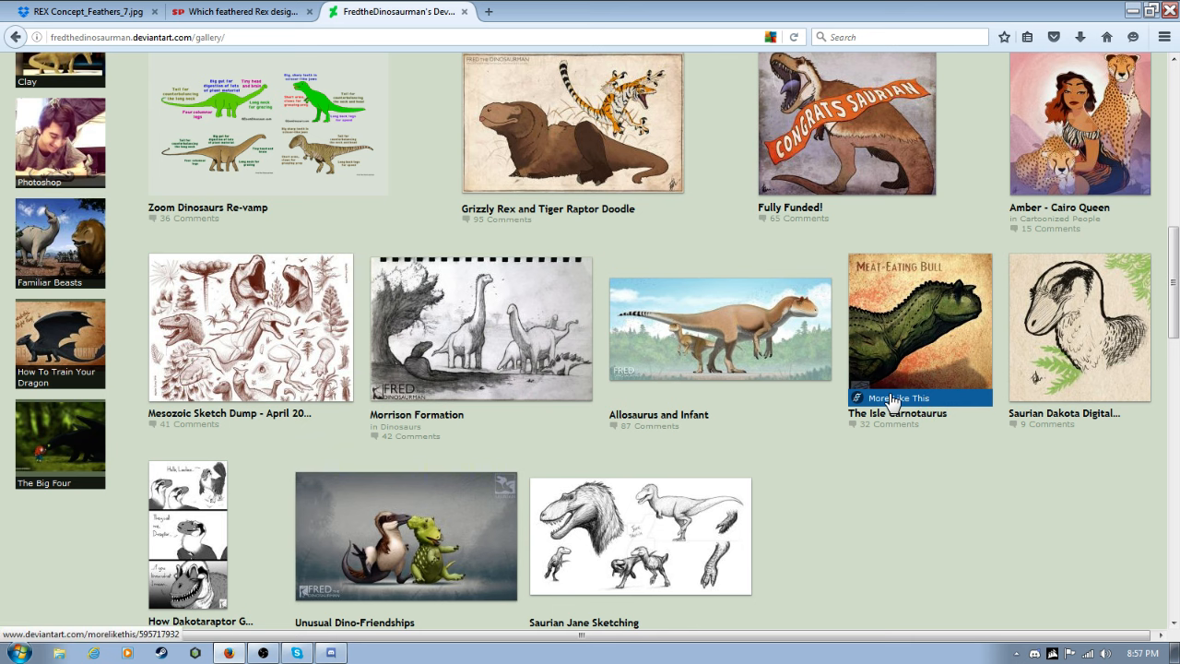
{"action": "scroll", "scroll_direction": "down", "scroll_amount": 3}
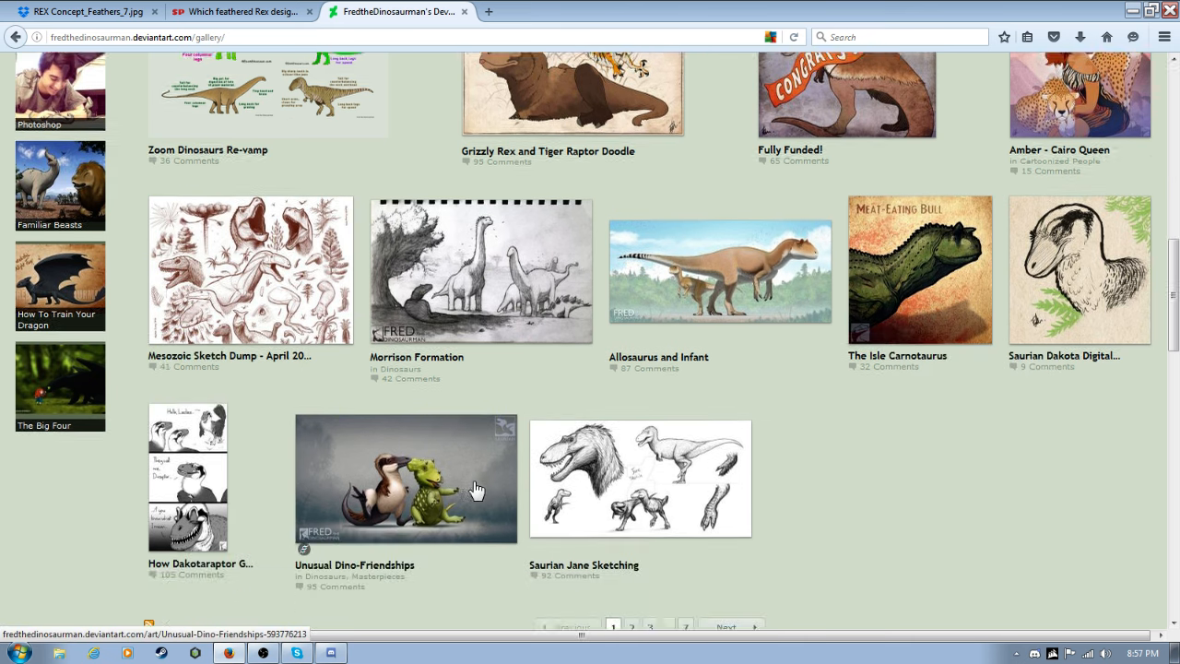
{"action": "scroll", "scroll_direction": "down", "scroll_amount": 3}
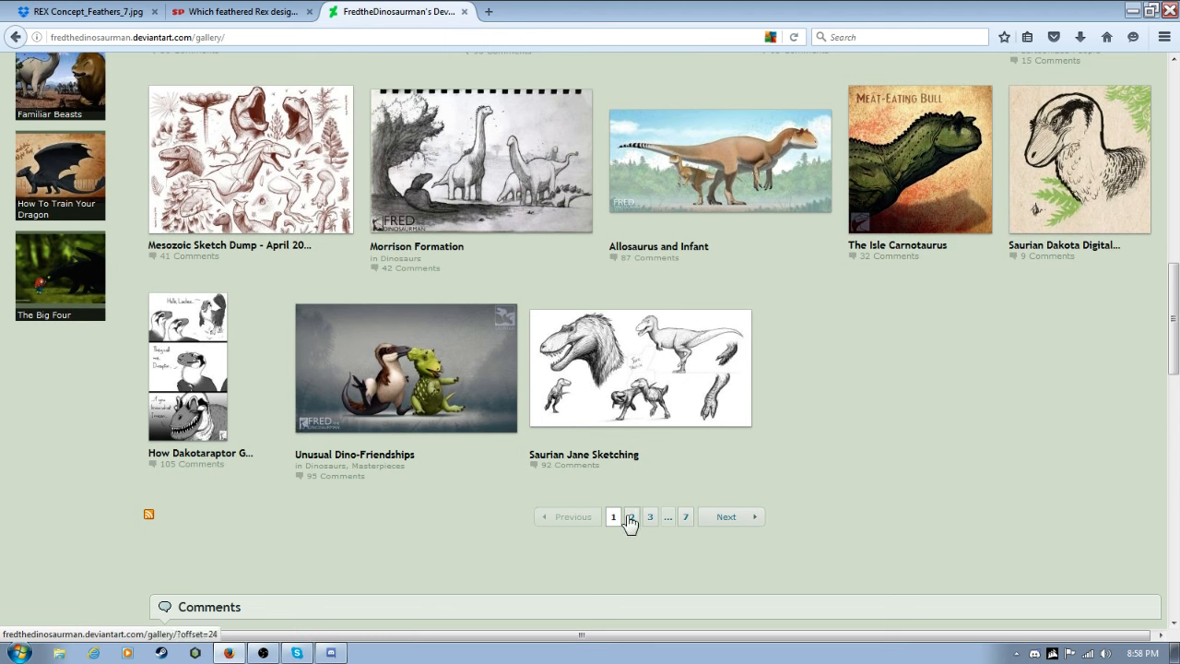
{"action": "left_click", "coordinate": [631, 516]}
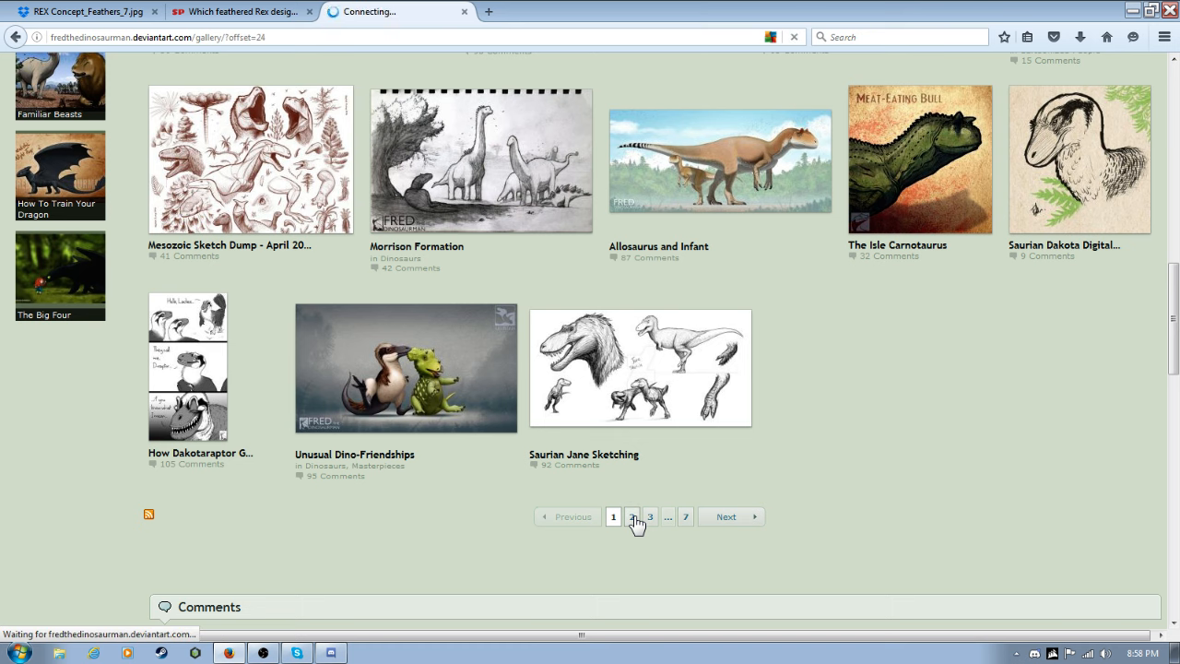
Browse gallery page 2 to its end, then start a blank new browser tab.
{"action": "left_click", "coordinate": [630, 516]}
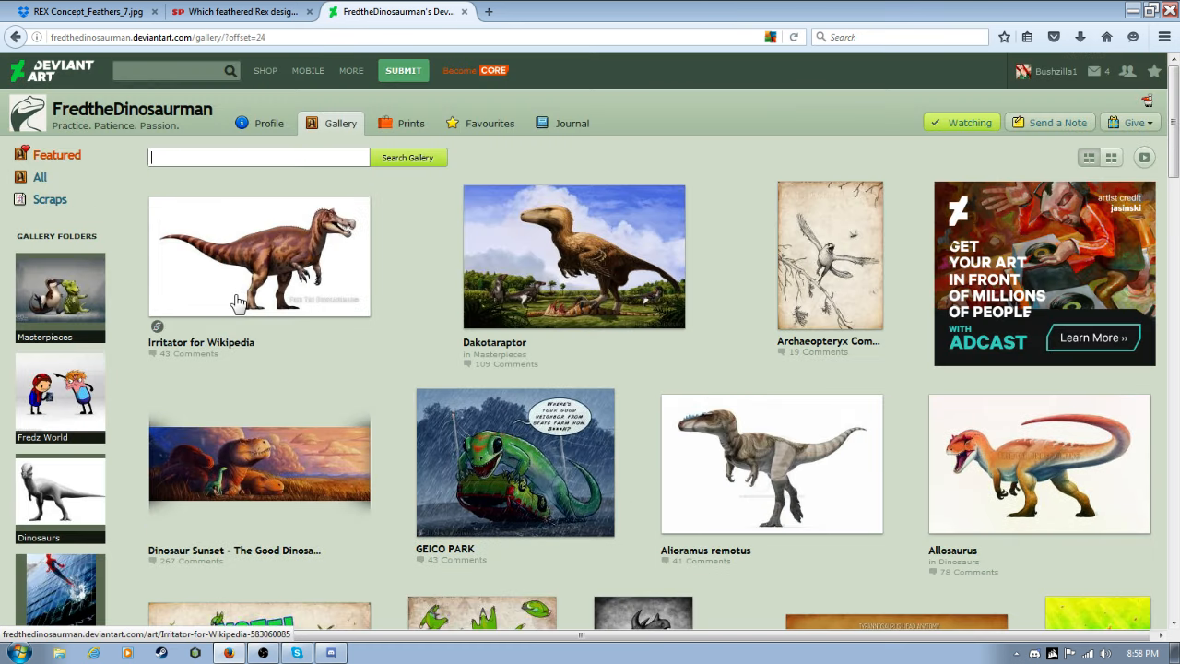
{"action": "scroll", "scroll_direction": "down", "scroll_amount": 3}
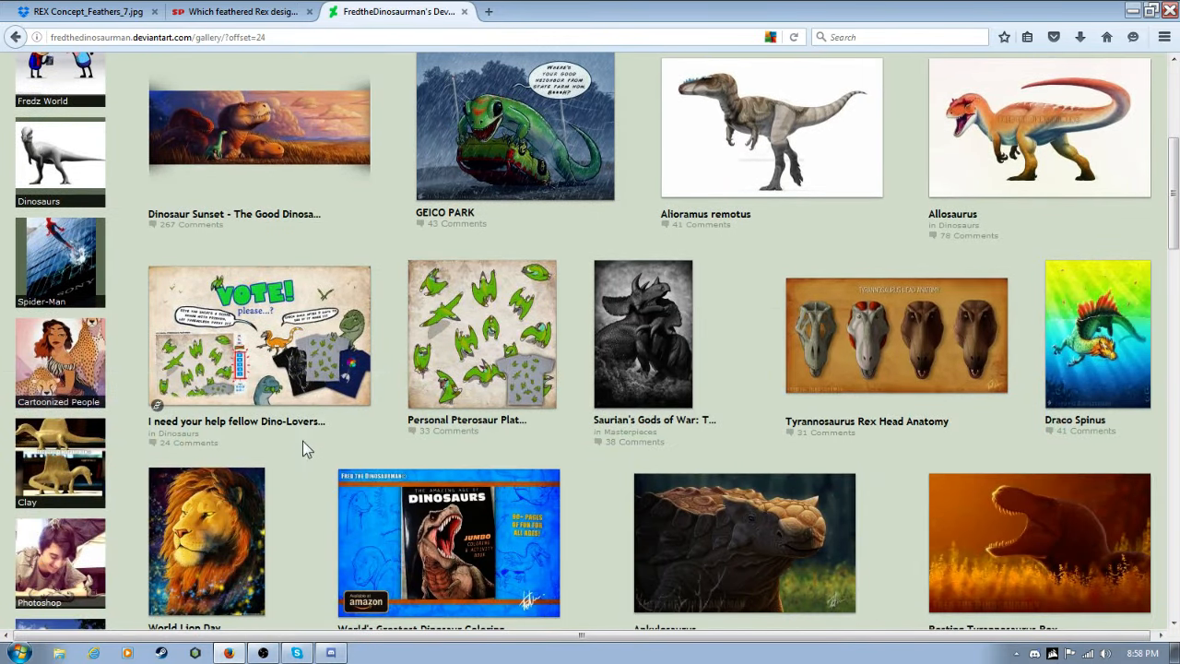
{"action": "scroll", "scroll_direction": "down", "scroll_amount": 3}
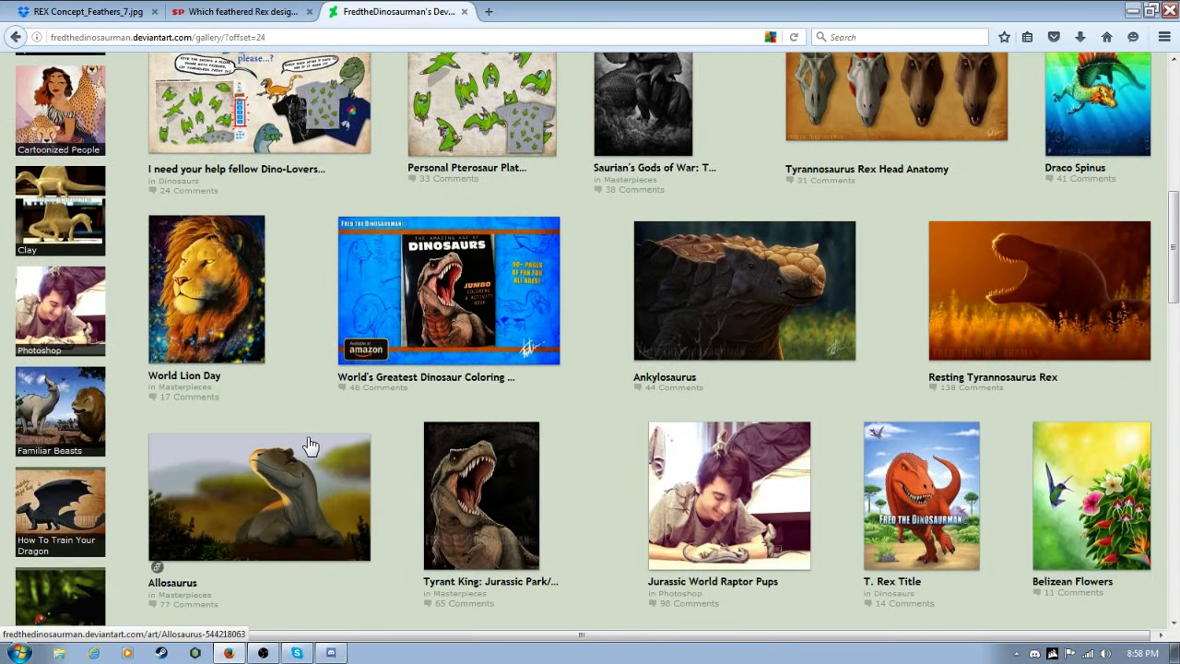
{"action": "scroll", "scroll_direction": "down", "scroll_amount": 3}
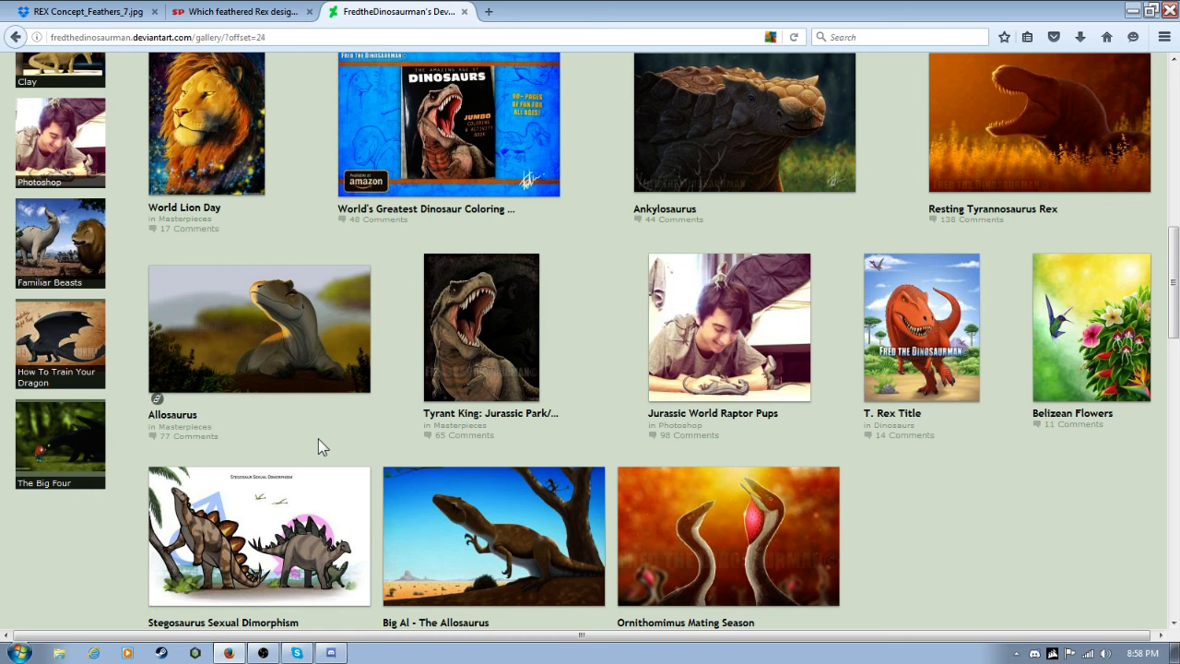
{"action": "scroll", "scroll_direction": "down", "scroll_amount": 3}
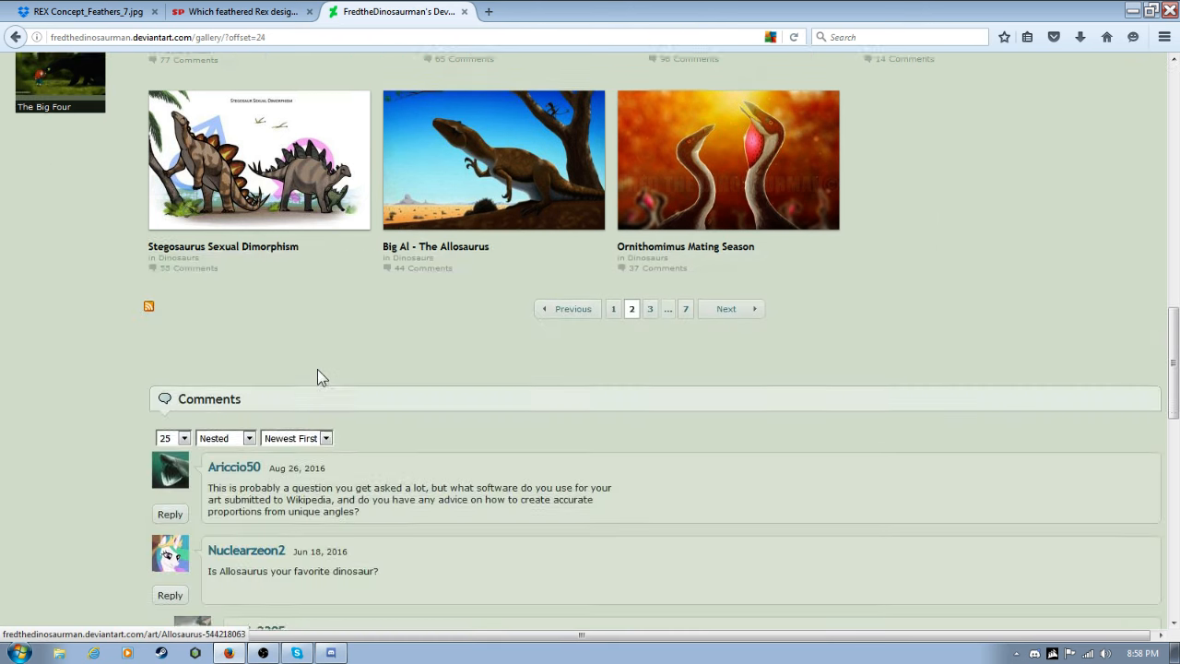
{"action": "scroll", "scroll_direction": "up", "scroll_amount": 3}
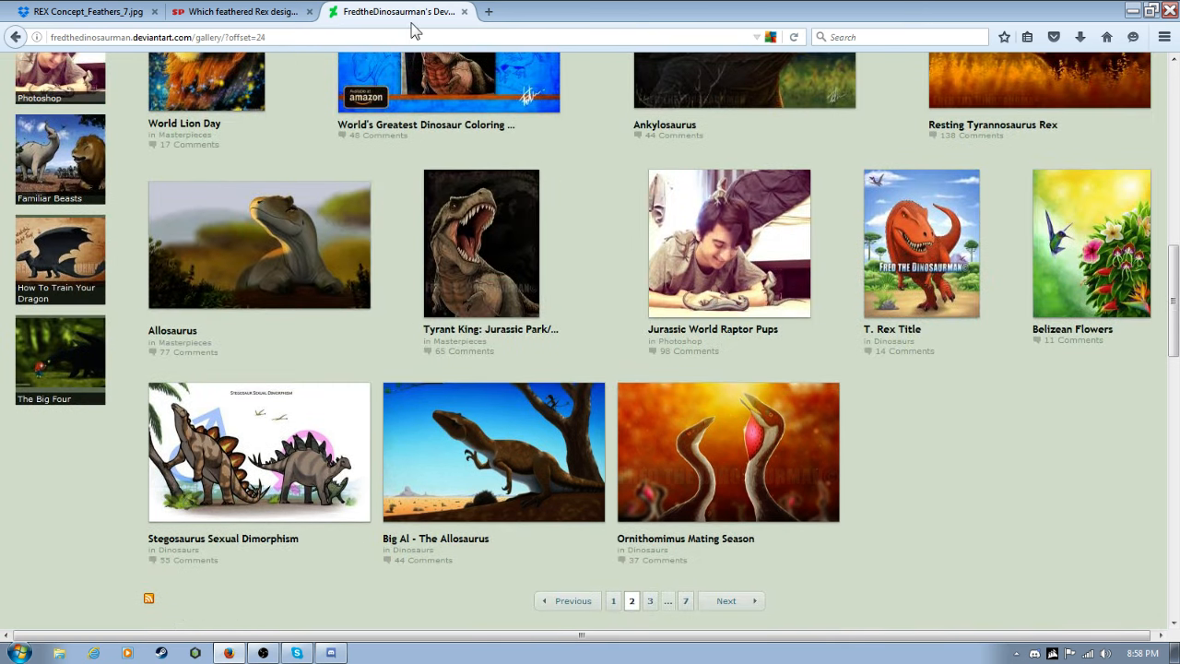
{"action": "left_click", "coordinate": [501, 11]}
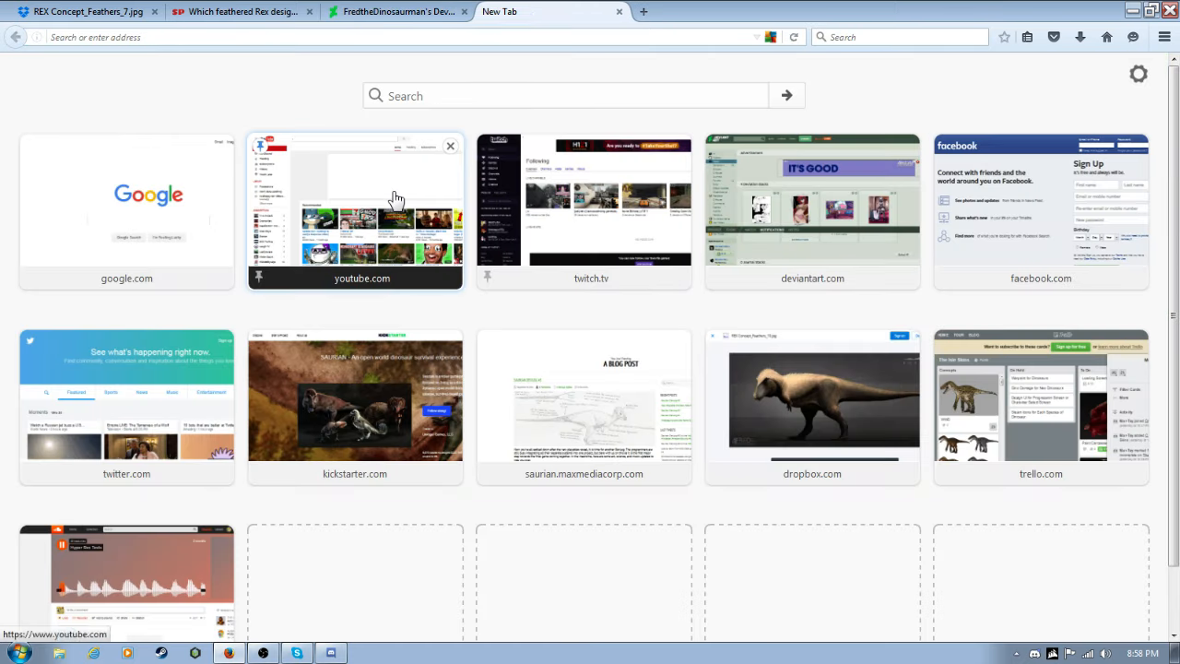
{"action": "left_click", "coordinate": [395, 195]}
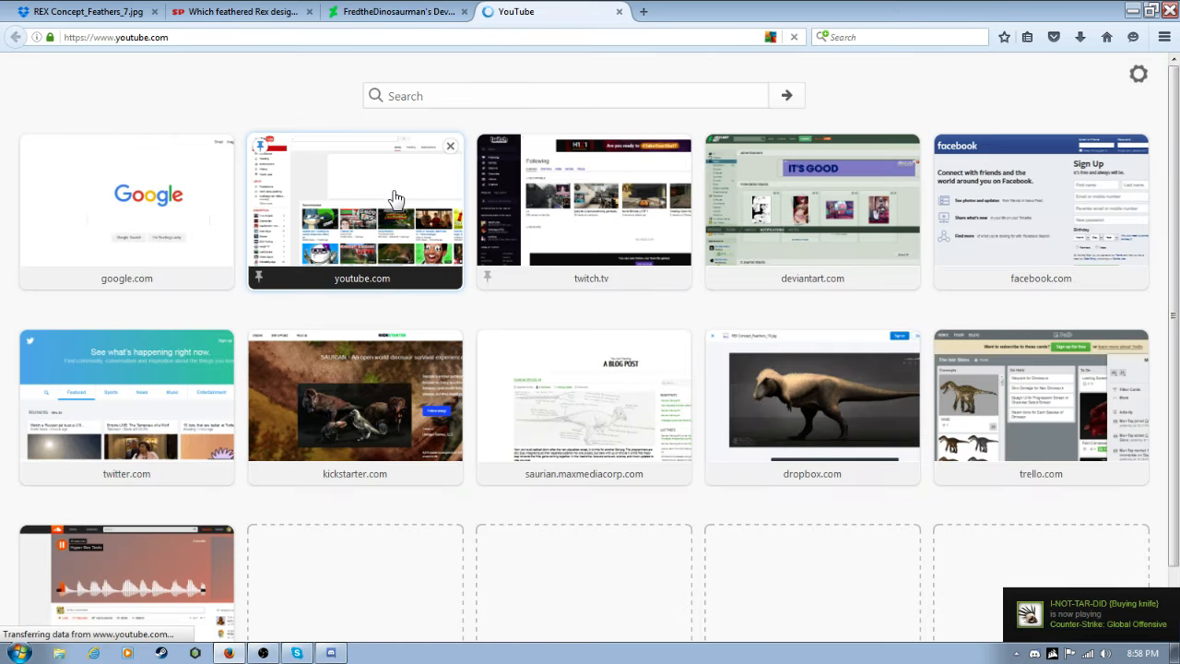
{"action": "left_click", "coordinate": [354, 199]}
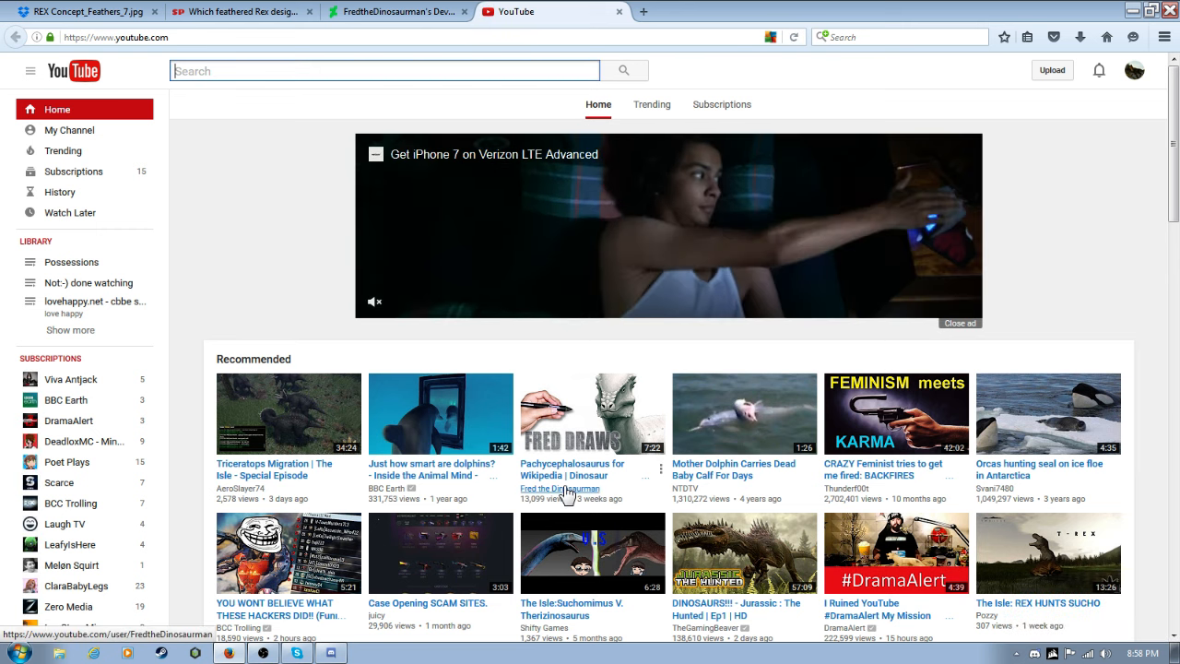
{"action": "left_click", "coordinate": [561, 488]}
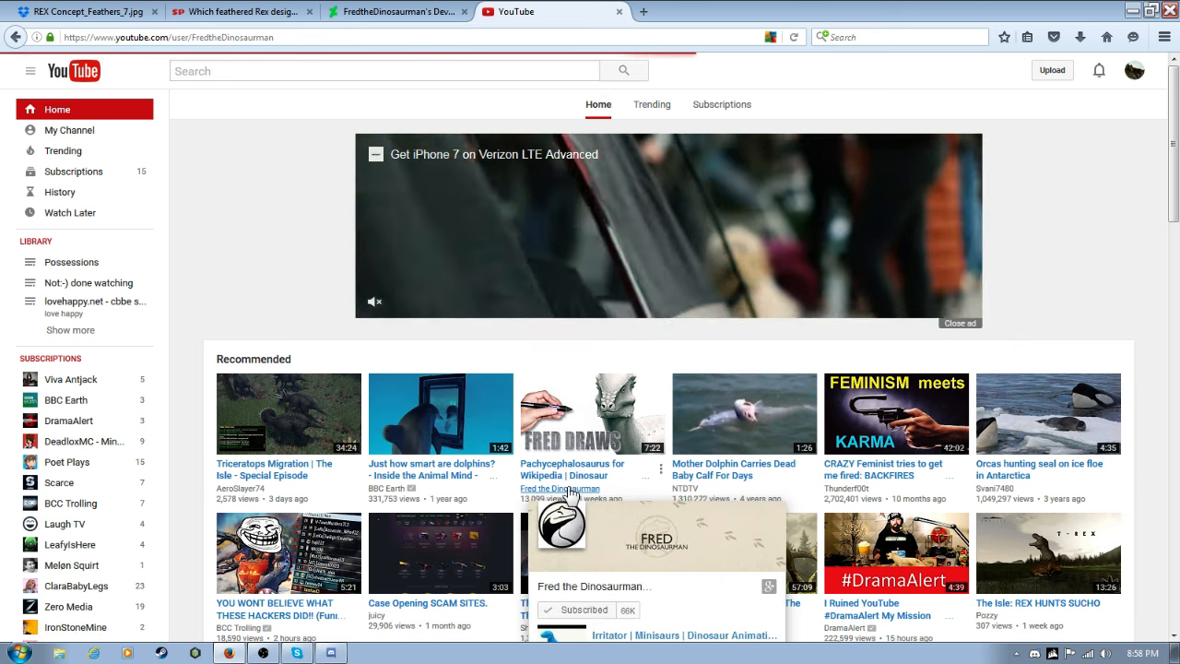
{"action": "left_click", "coordinate": [561, 489]}
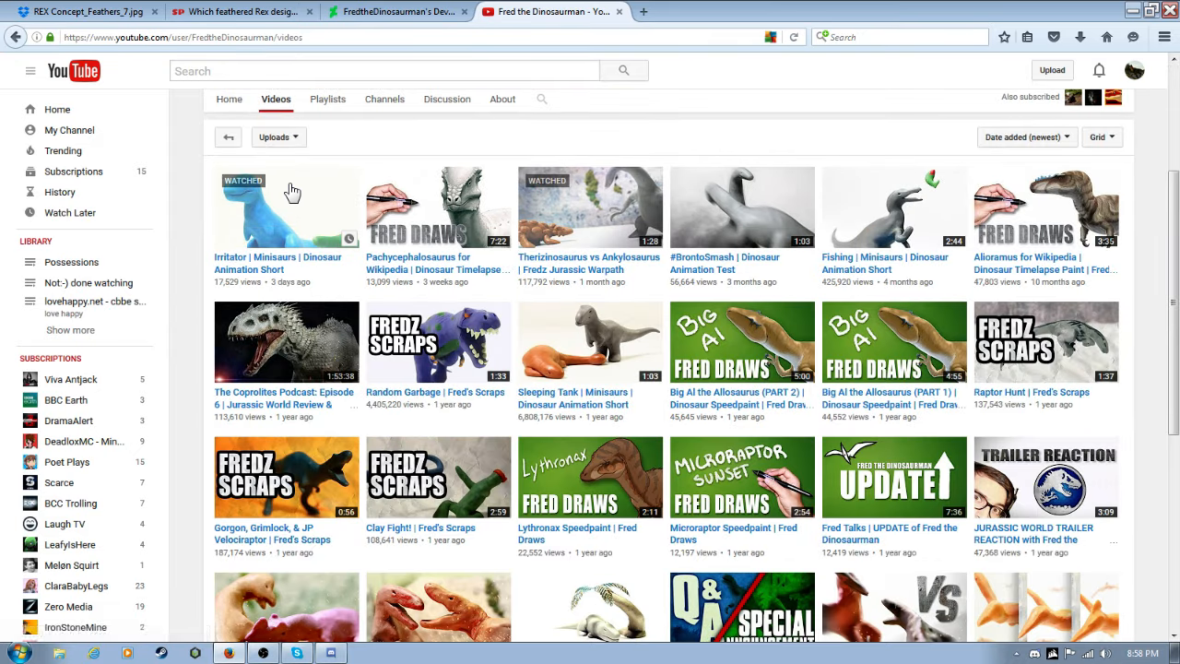
{"action": "mouse_move", "coordinate": [249, 269]}
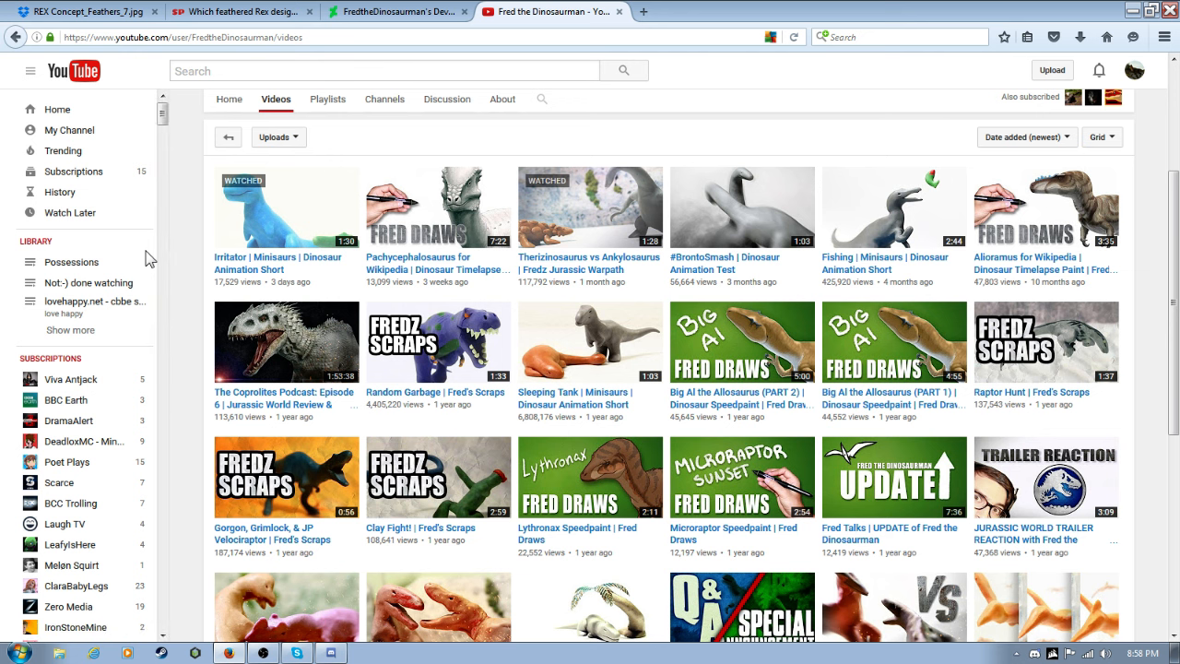
Load more of the channel's older uploads, reaching clips from seven years ago.
{"action": "scroll", "scroll_direction": "down", "scroll_amount": 3}
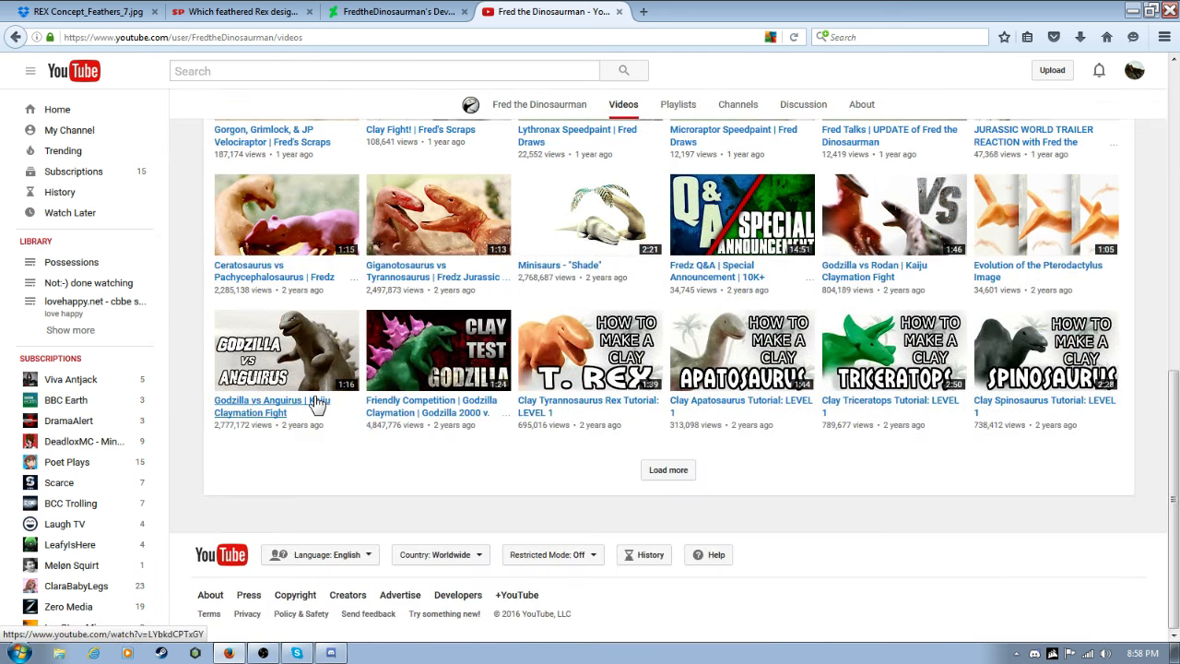
{"action": "left_click", "coordinate": [668, 470]}
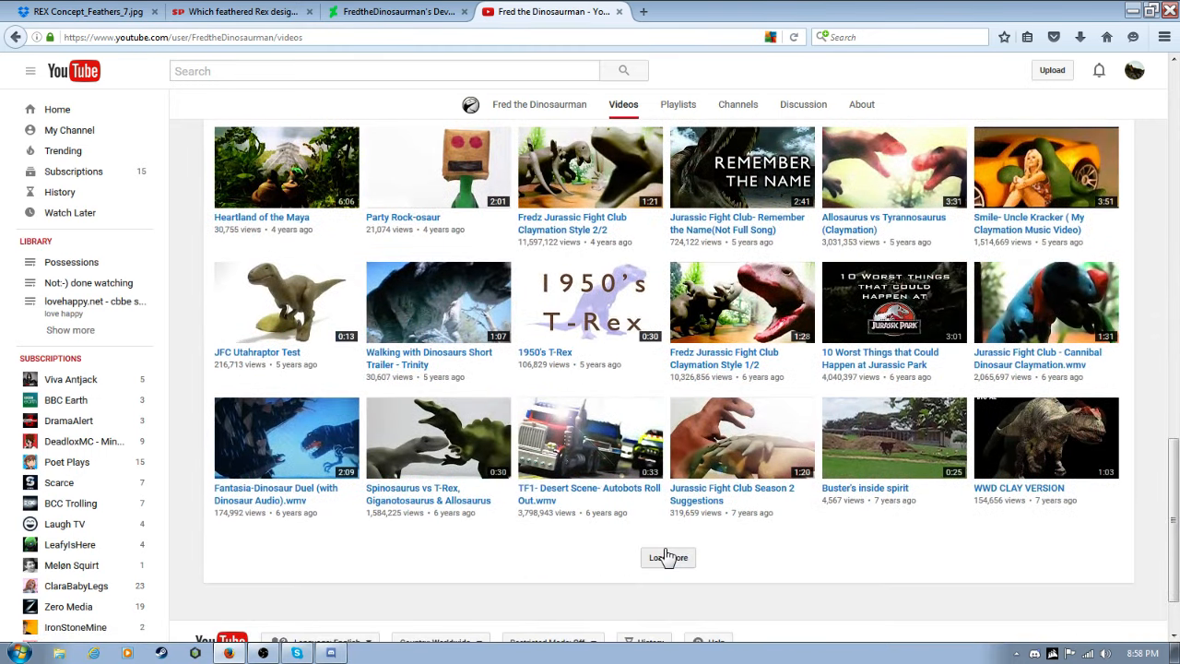
{"action": "mouse_move", "coordinate": [376, 343]}
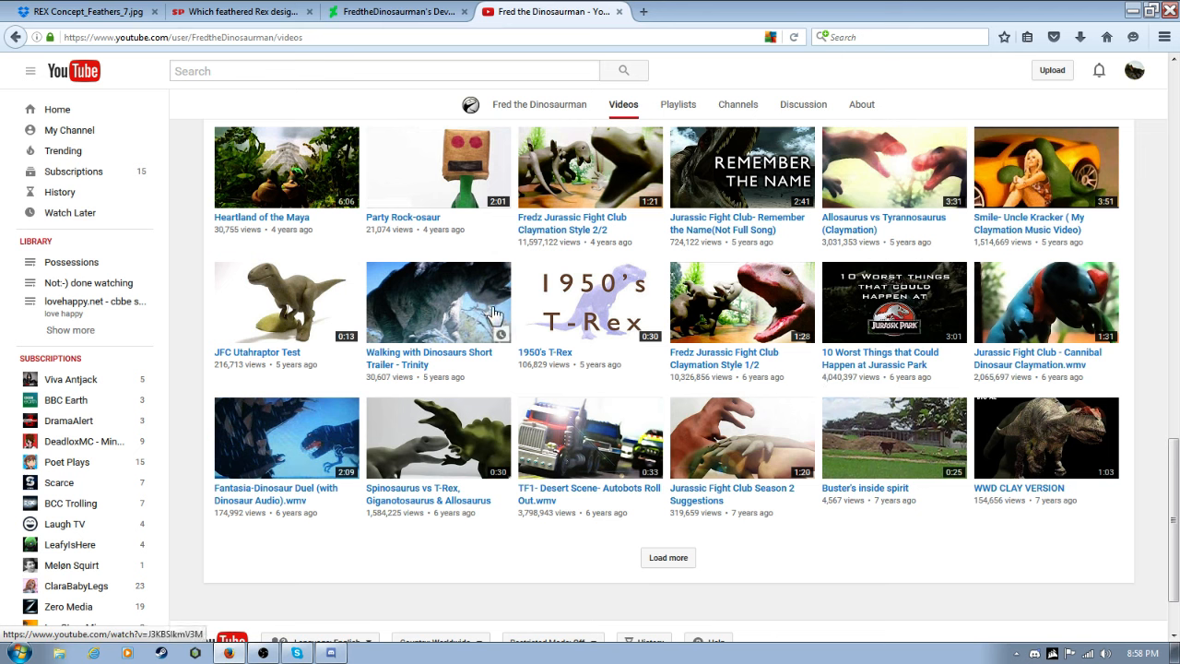
{"action": "mouse_move", "coordinate": [488, 310]}
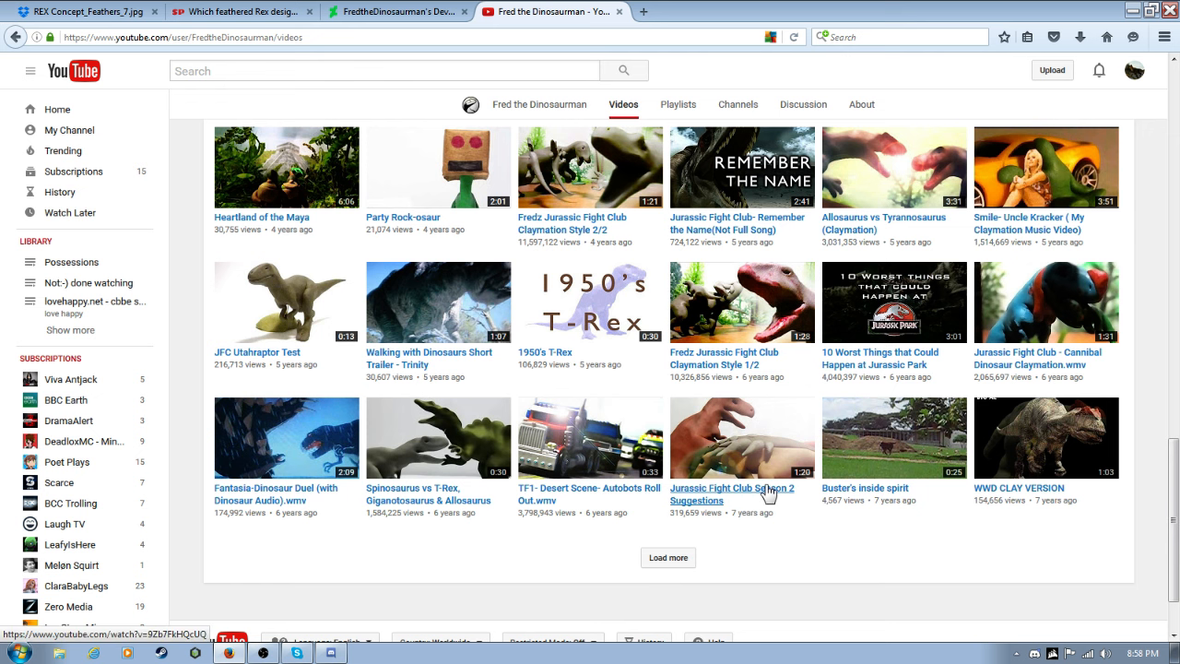
{"action": "scroll", "scroll_direction": "down", "scroll_amount": 3}
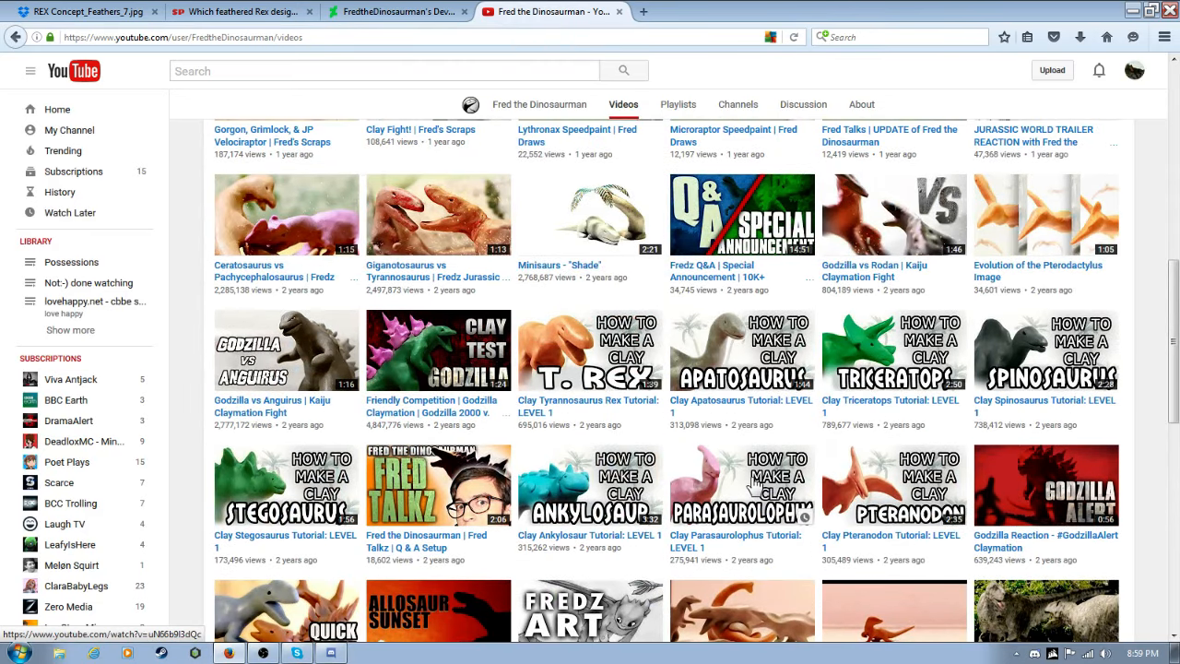
{"action": "mouse_move", "coordinate": [741, 478]}
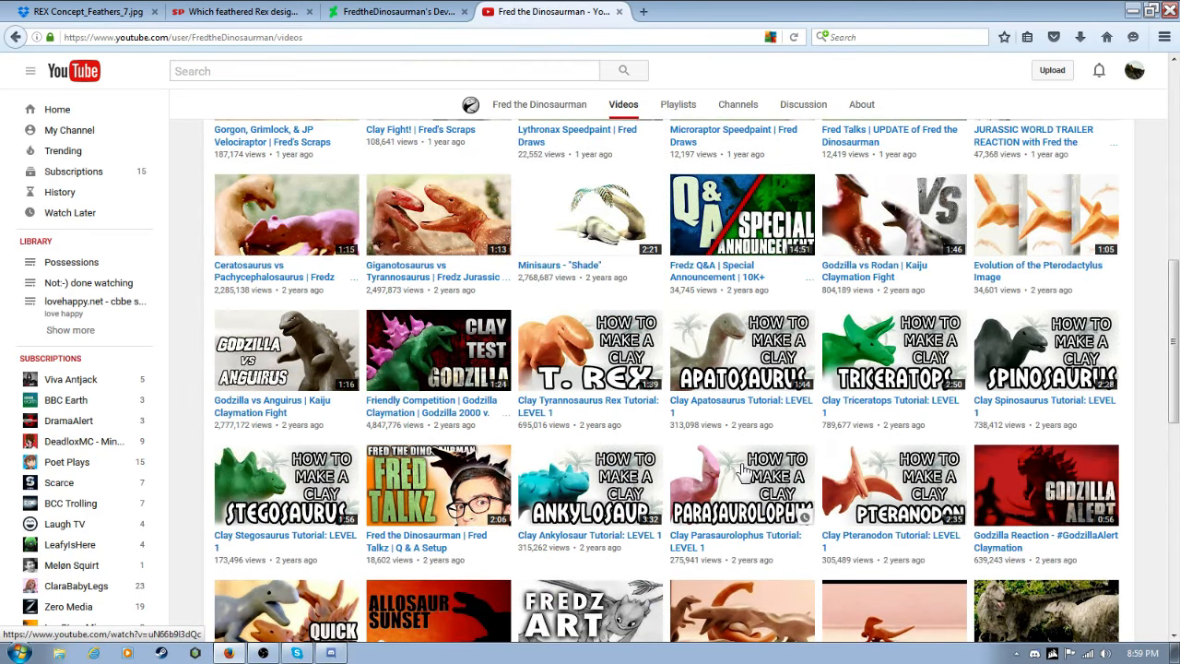
{"action": "scroll", "scroll_direction": "up", "scroll_amount": 3}
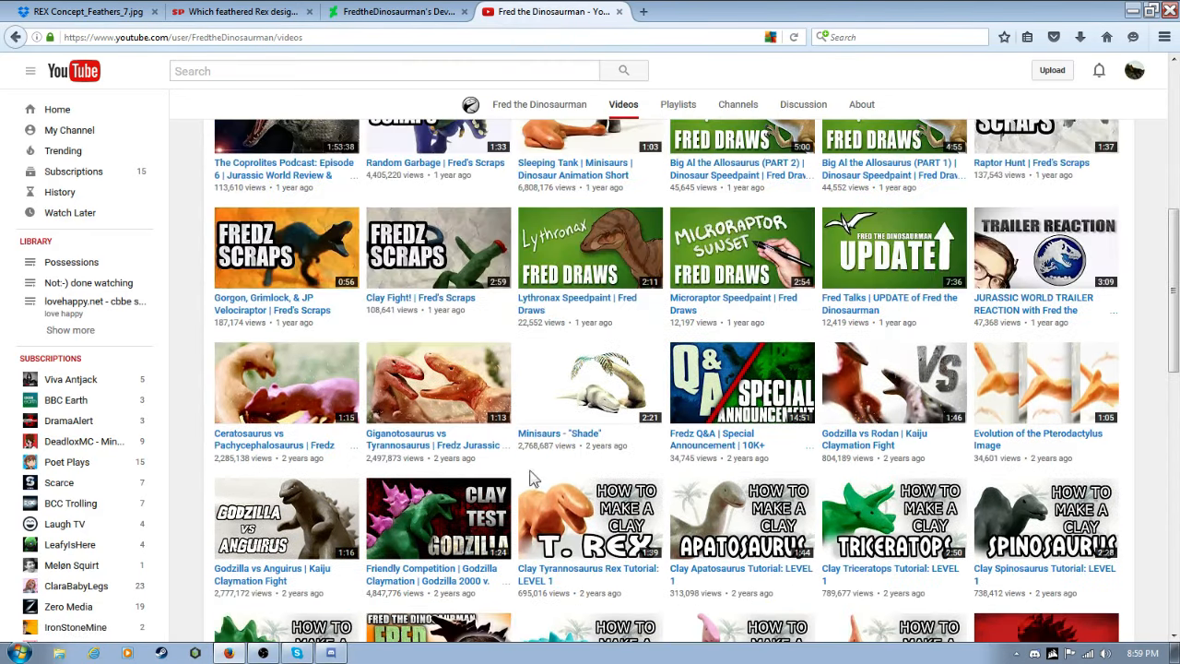
{"action": "scroll", "scroll_direction": "down", "scroll_amount": 3}
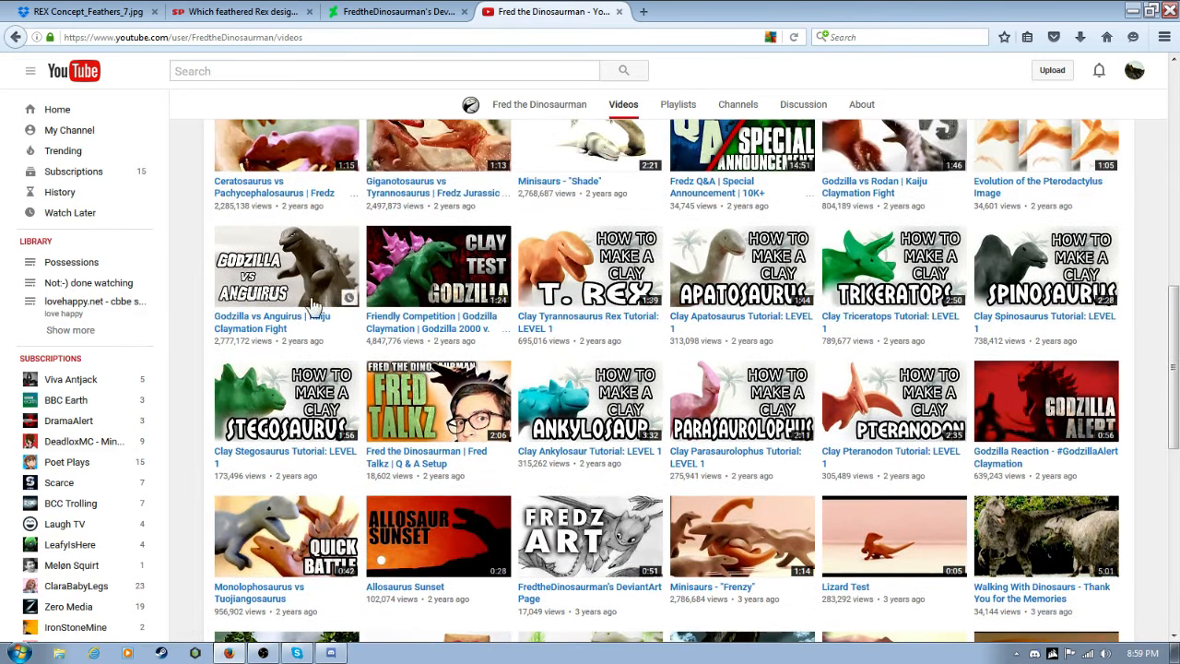
{"action": "scroll", "scroll_direction": "up", "scroll_amount": 3}
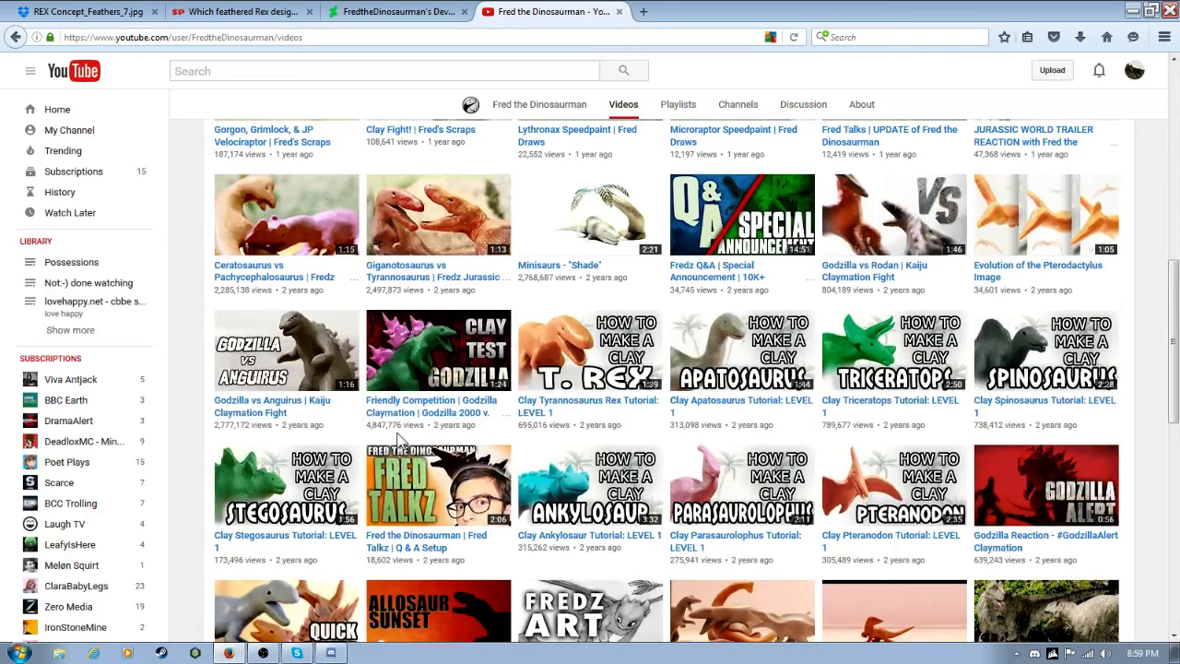
{"action": "mouse_move", "coordinate": [394, 428]}
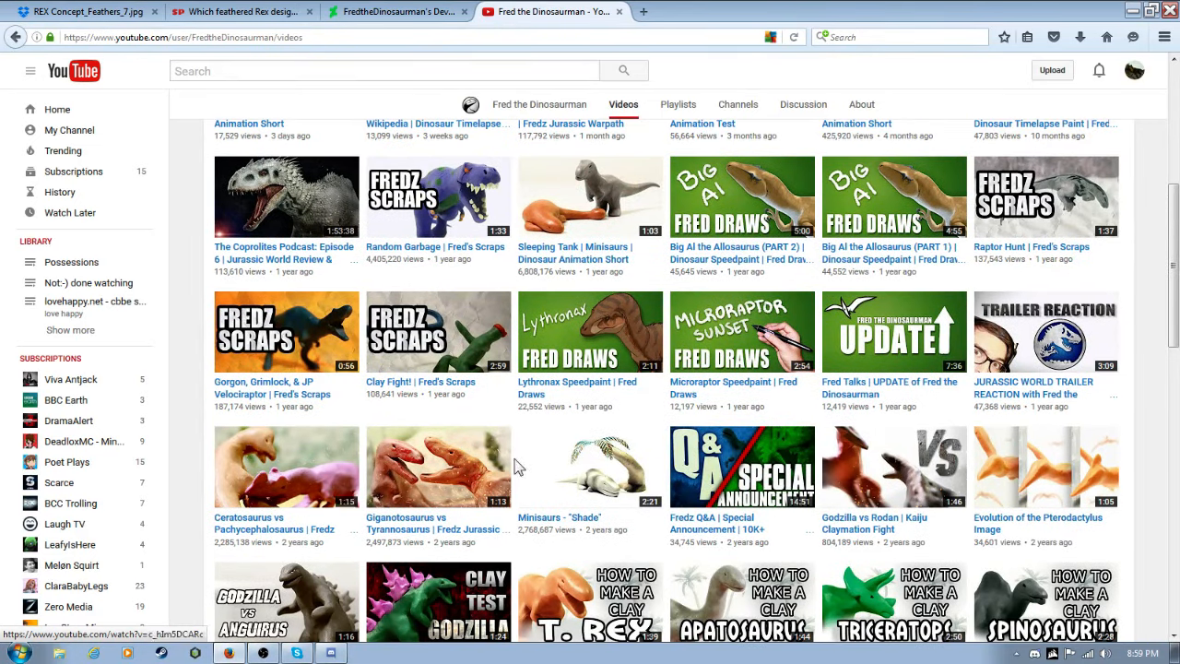
{"action": "mouse_move", "coordinate": [507, 509]}
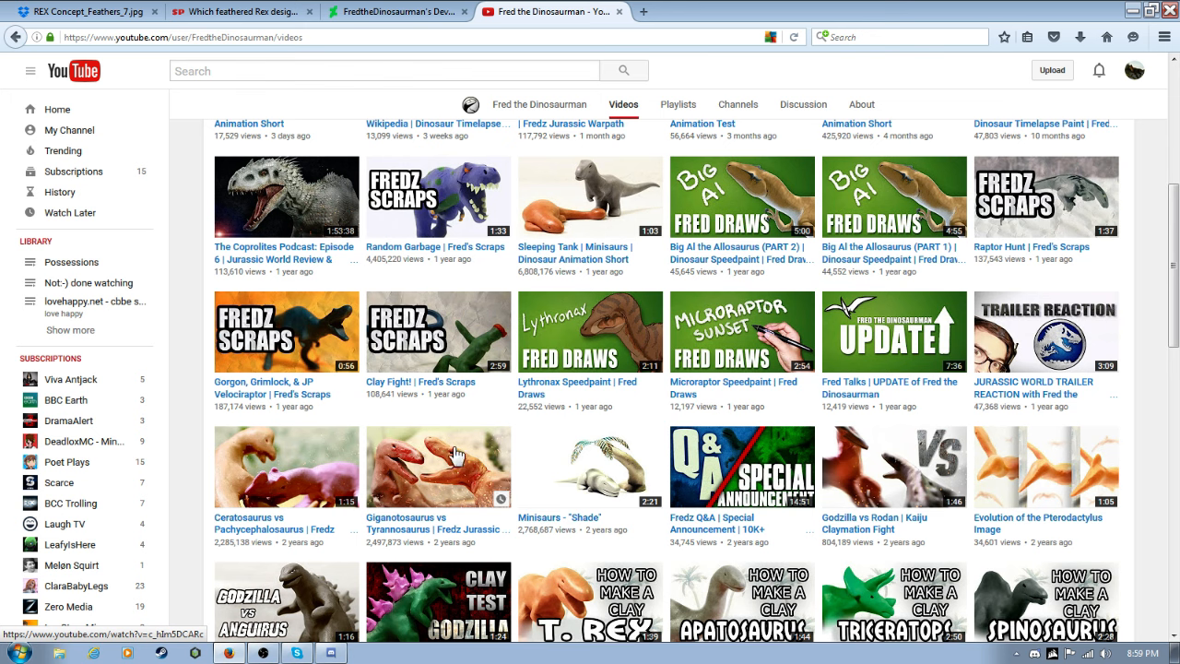
{"action": "mouse_move", "coordinate": [468, 463]}
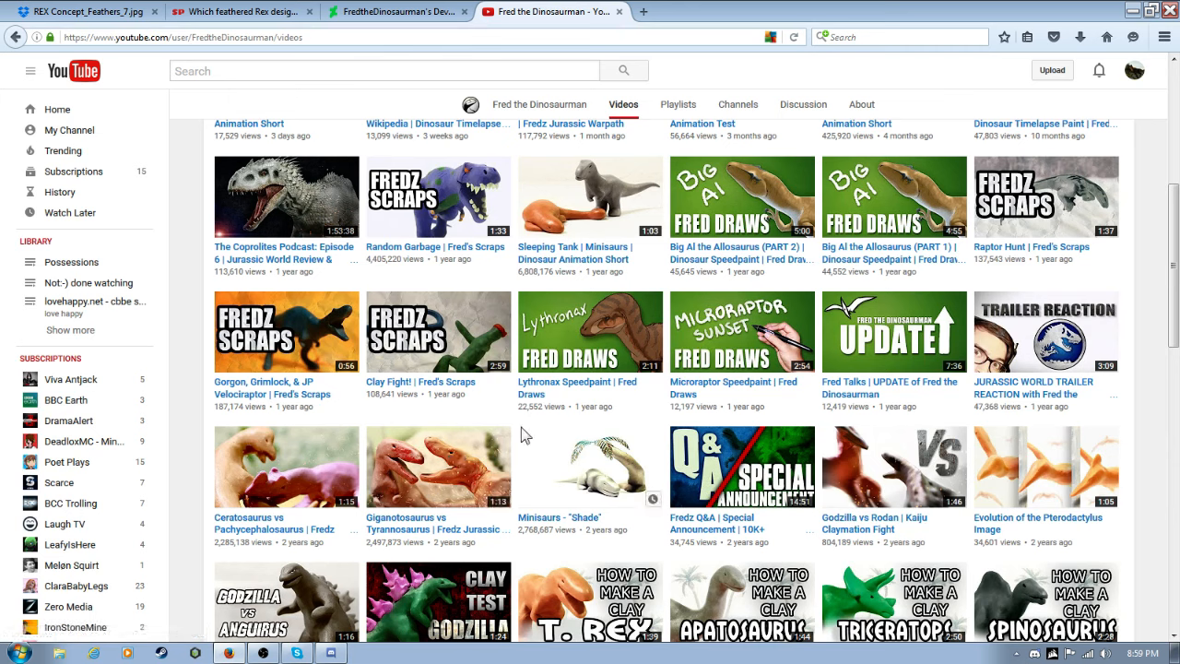
{"action": "mouse_move", "coordinate": [398, 535]}
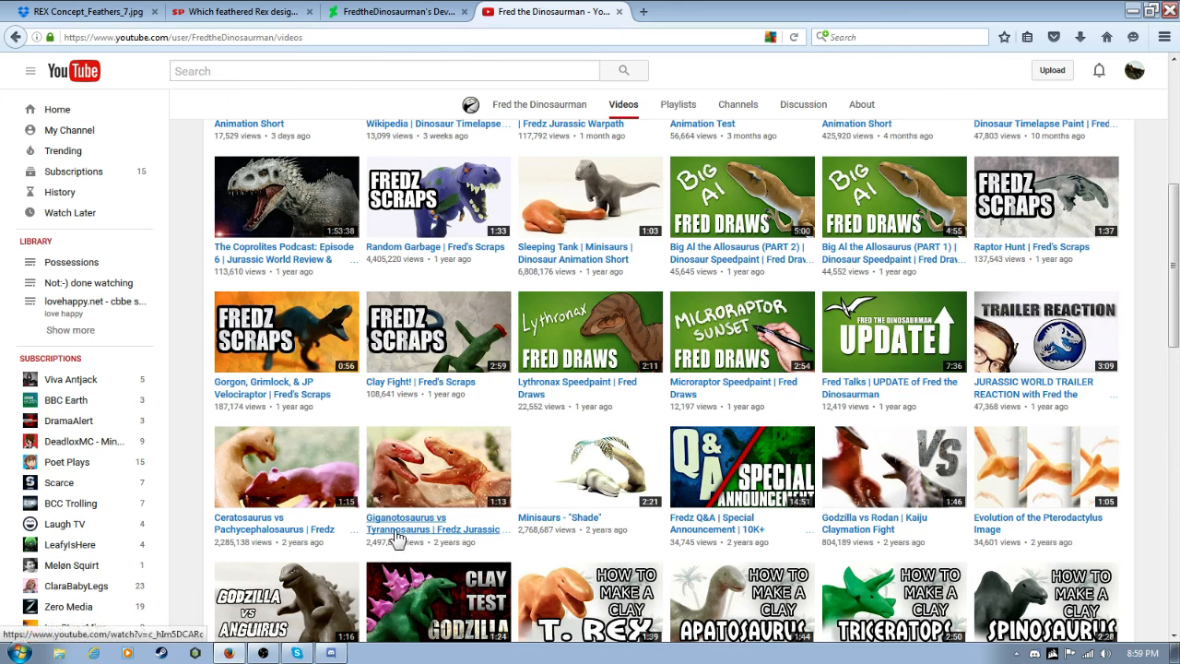
{"action": "scroll", "scroll_direction": "up", "scroll_amount": 3}
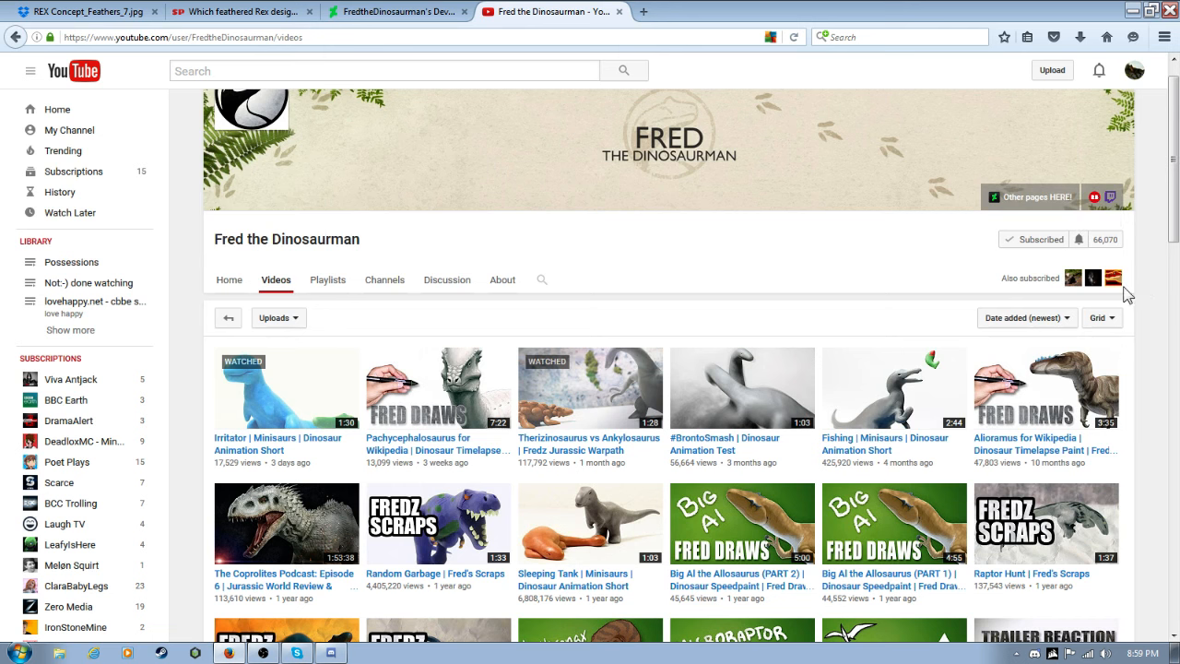
{"action": "mouse_move", "coordinate": [870, 454]}
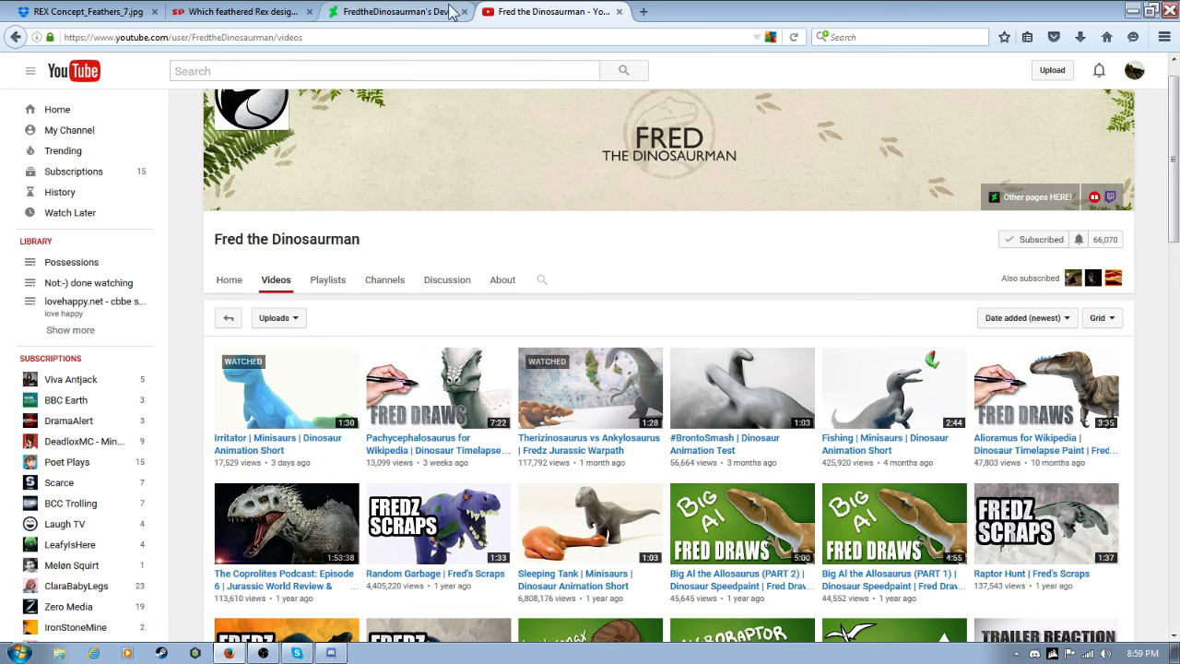
Switch back to the DeviantArt tab showing the second gallery page.
{"action": "left_click", "coordinate": [406, 11]}
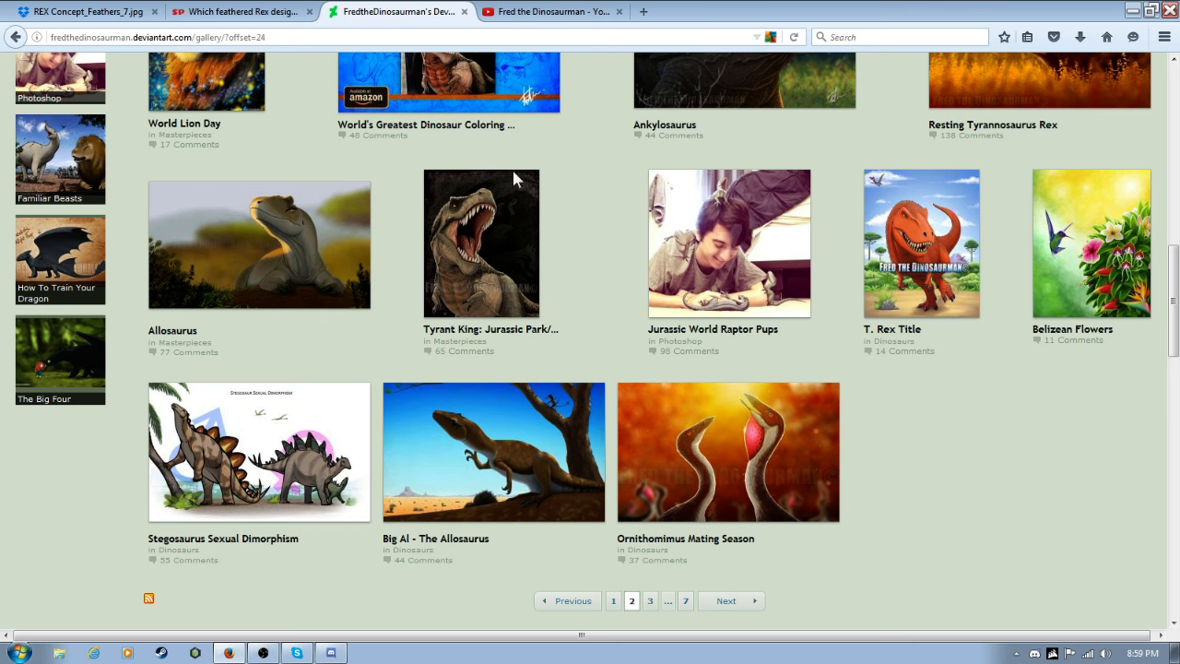
{"action": "mouse_move", "coordinate": [501, 461]}
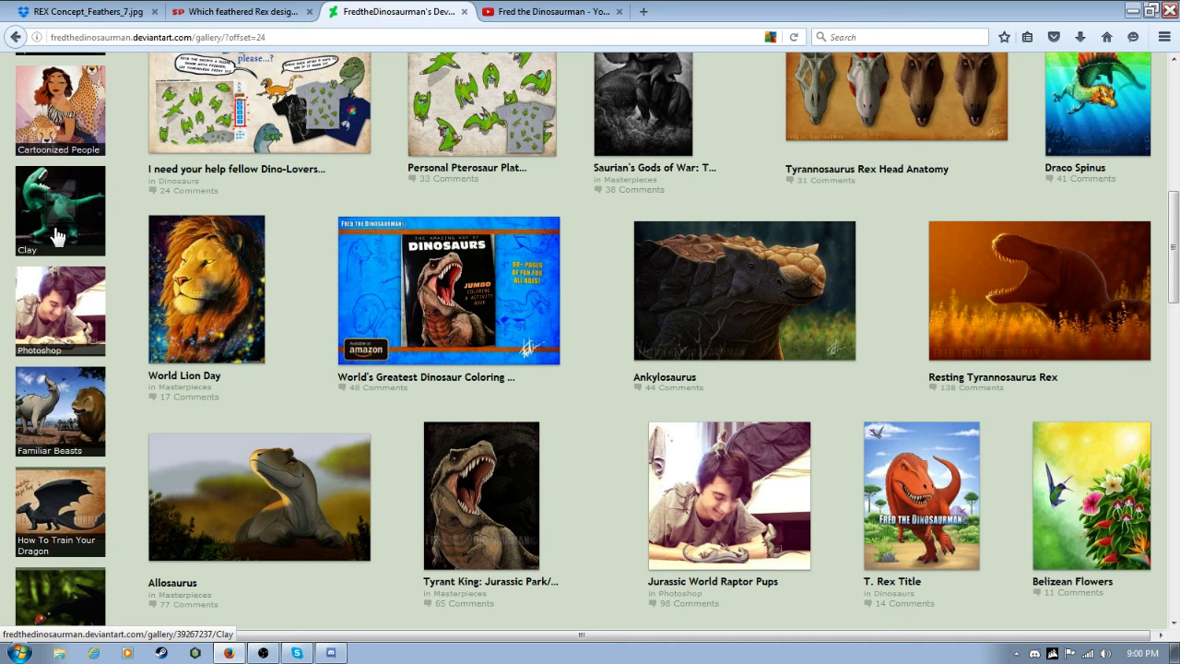
{"action": "scroll", "scroll_direction": "up", "scroll_amount": 3}
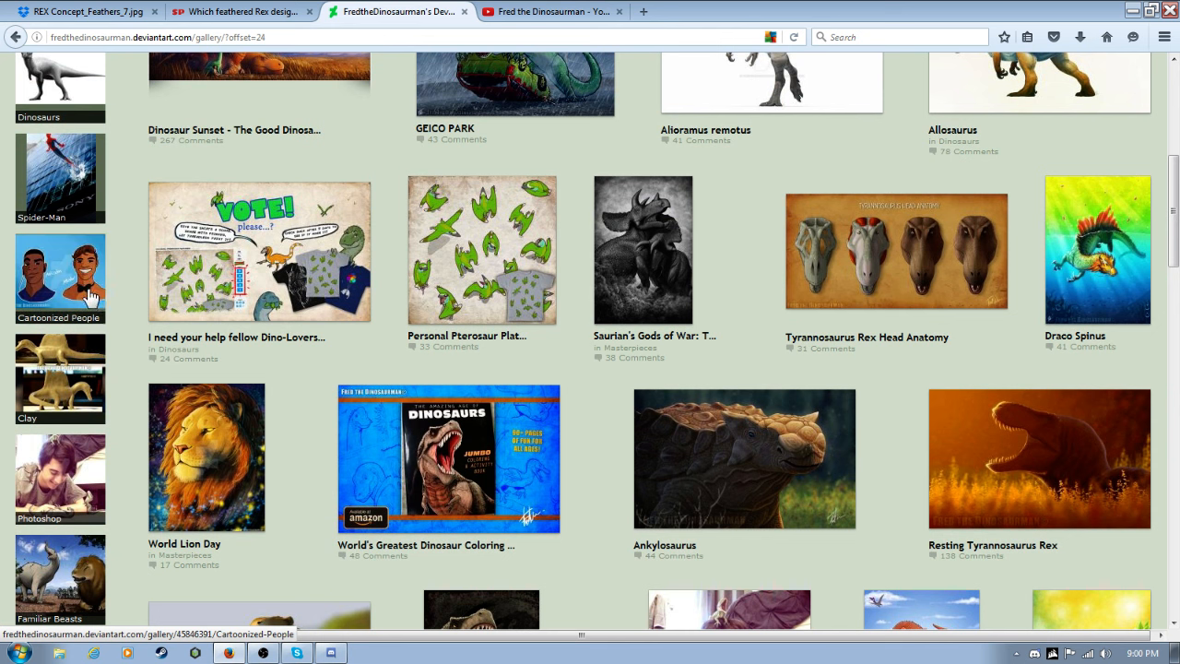
{"action": "scroll", "scroll_direction": "up", "scroll_amount": 3}
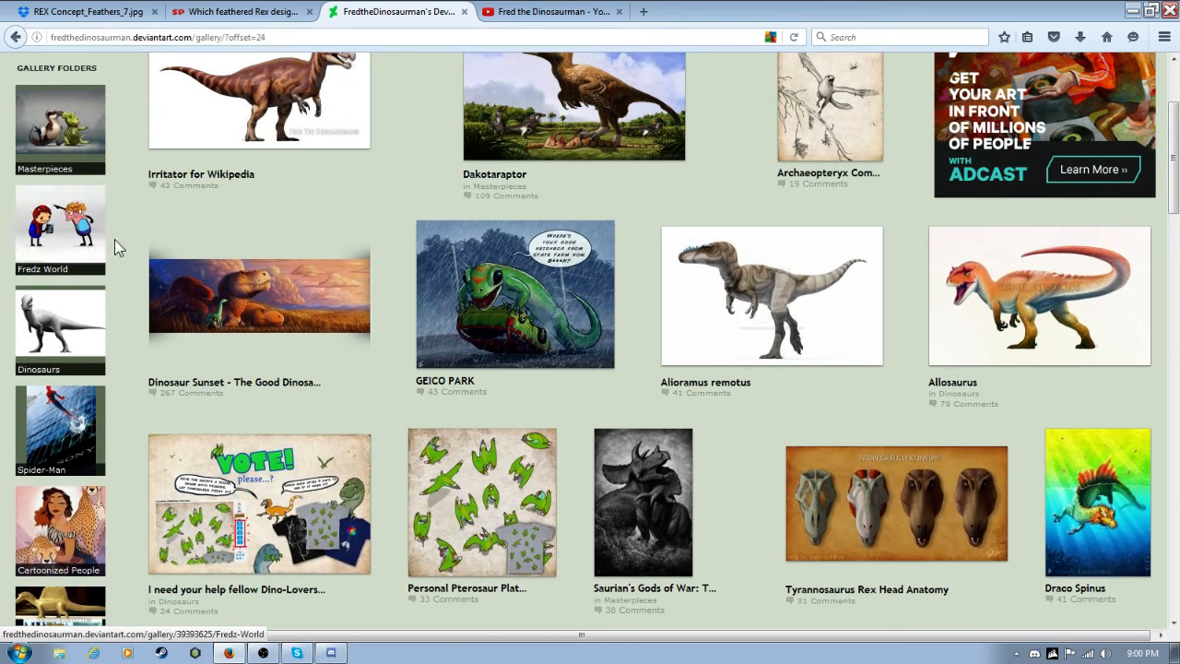
{"action": "mouse_move", "coordinate": [191, 373]}
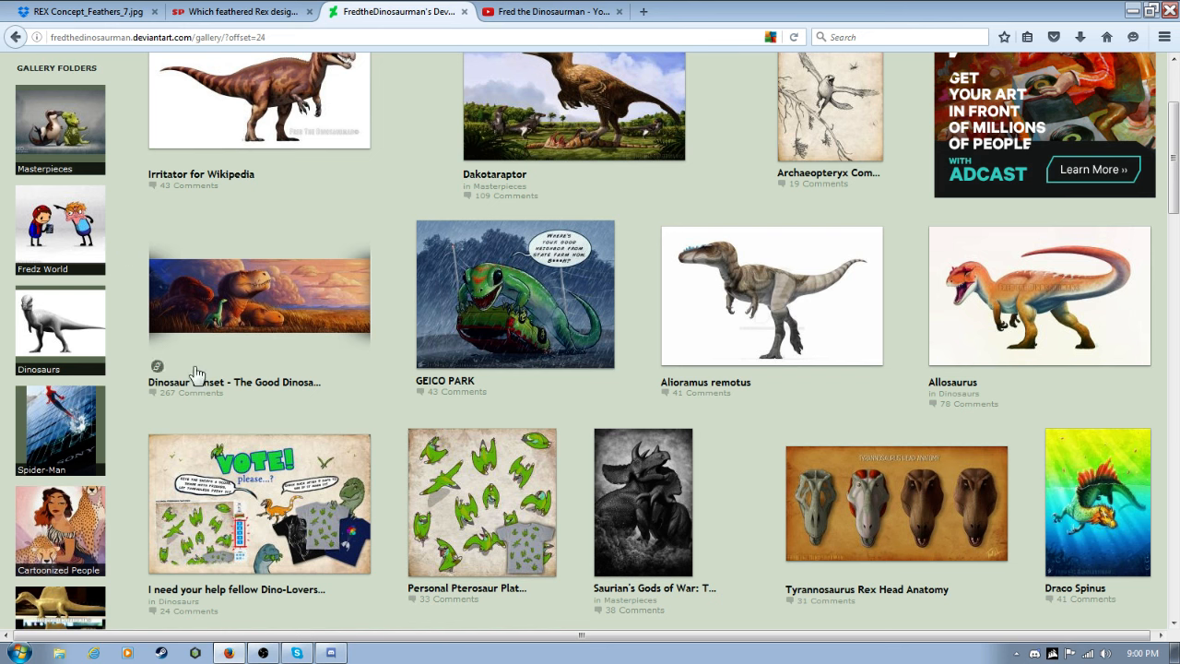
{"action": "mouse_move", "coordinate": [254, 505]}
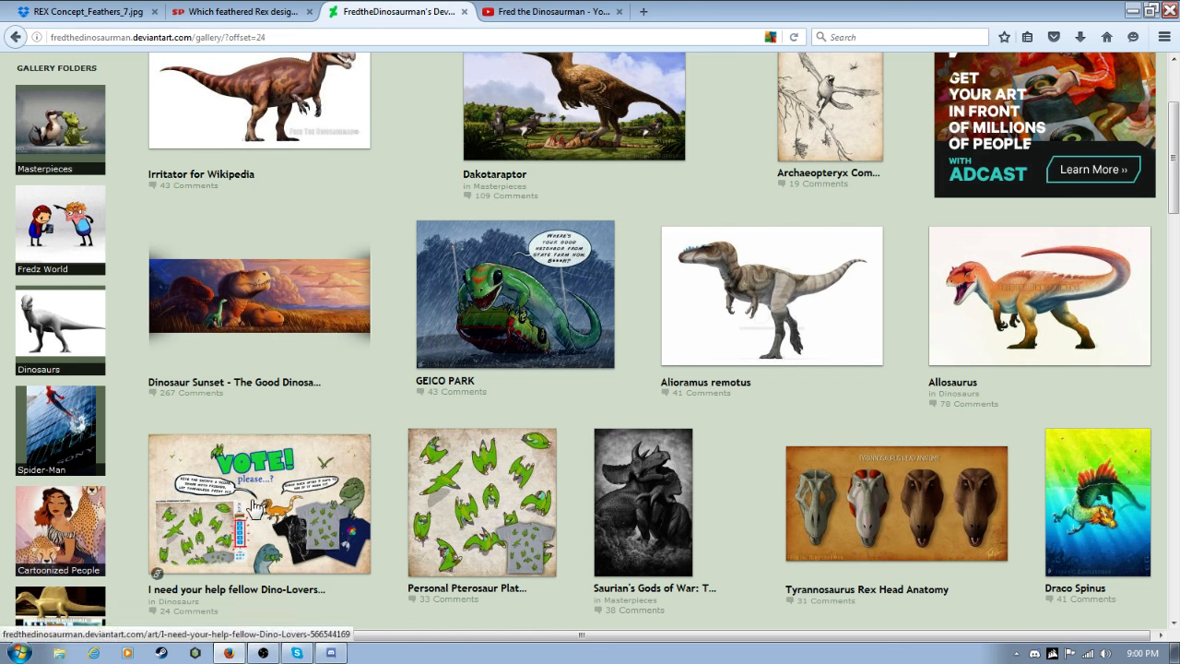